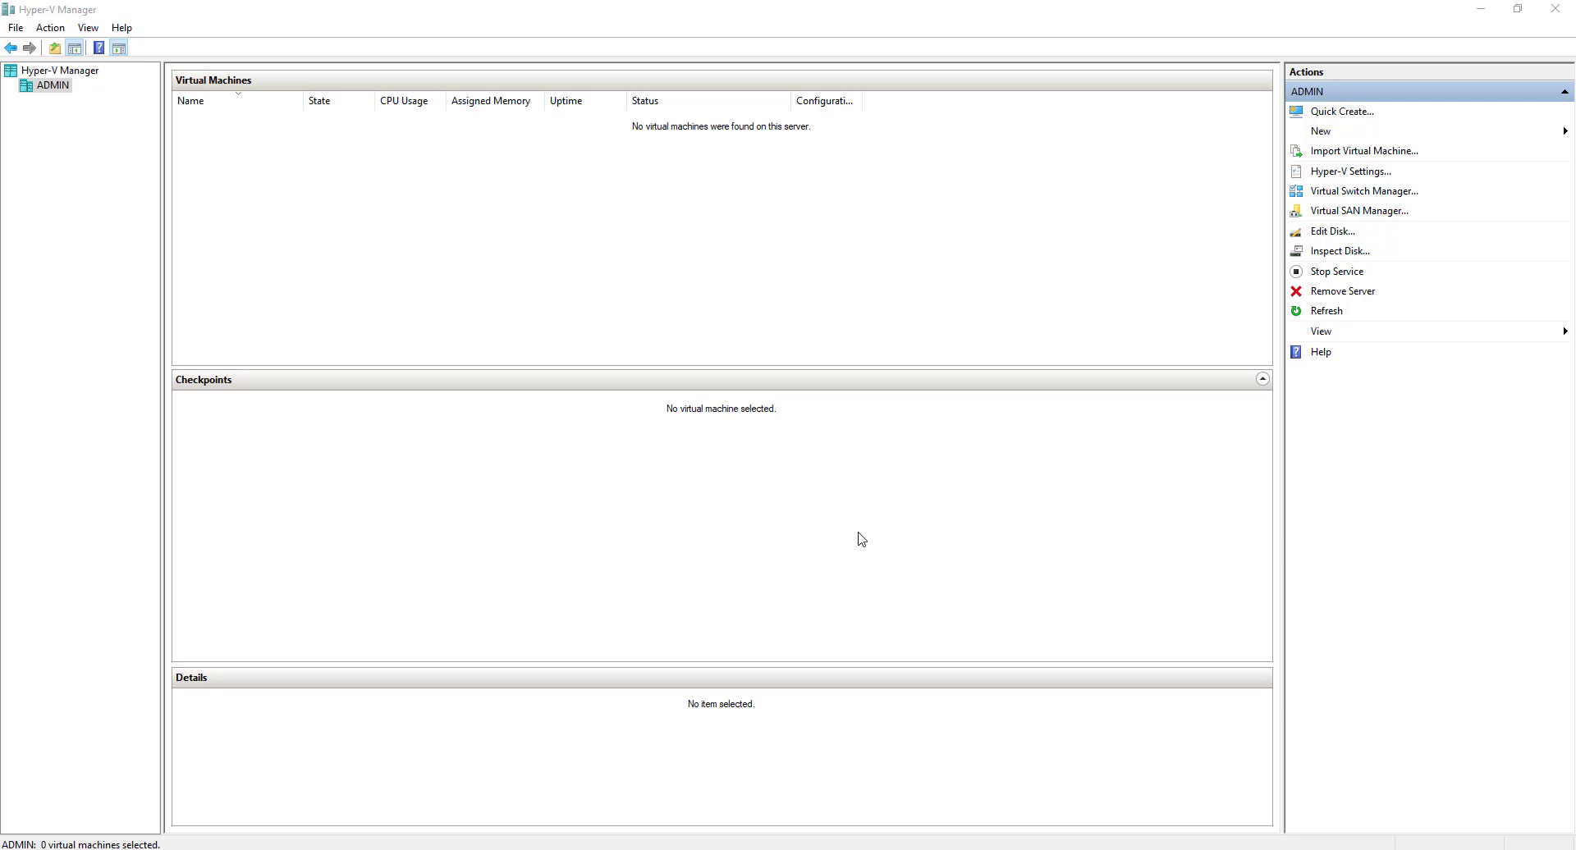
{"action": "mouse_move", "coordinate": [279, 289]}
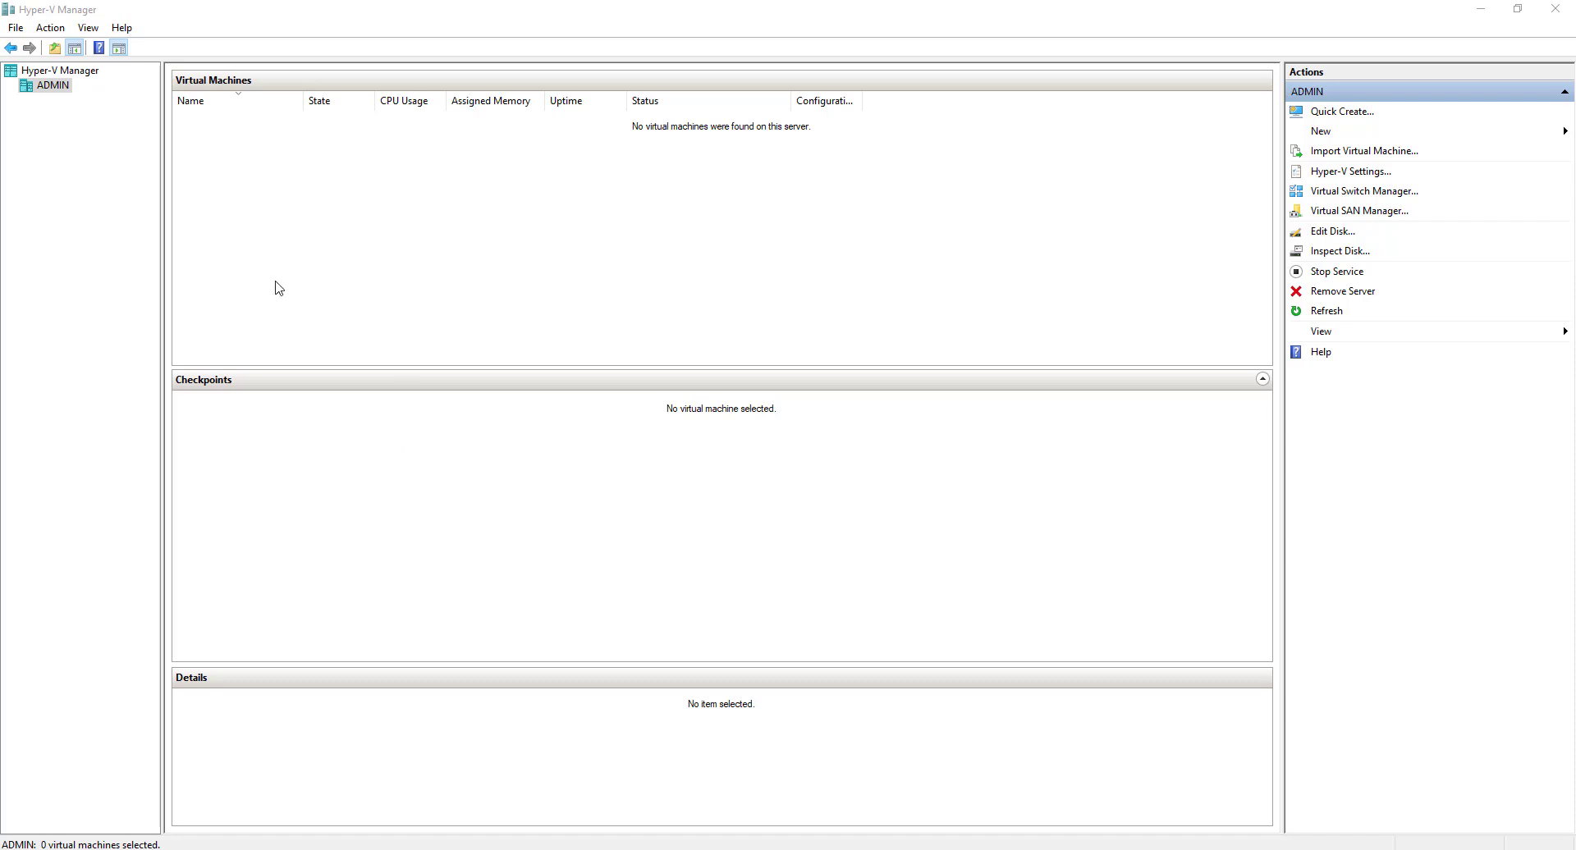
{"action": "mouse_move", "coordinate": [61, 86]}
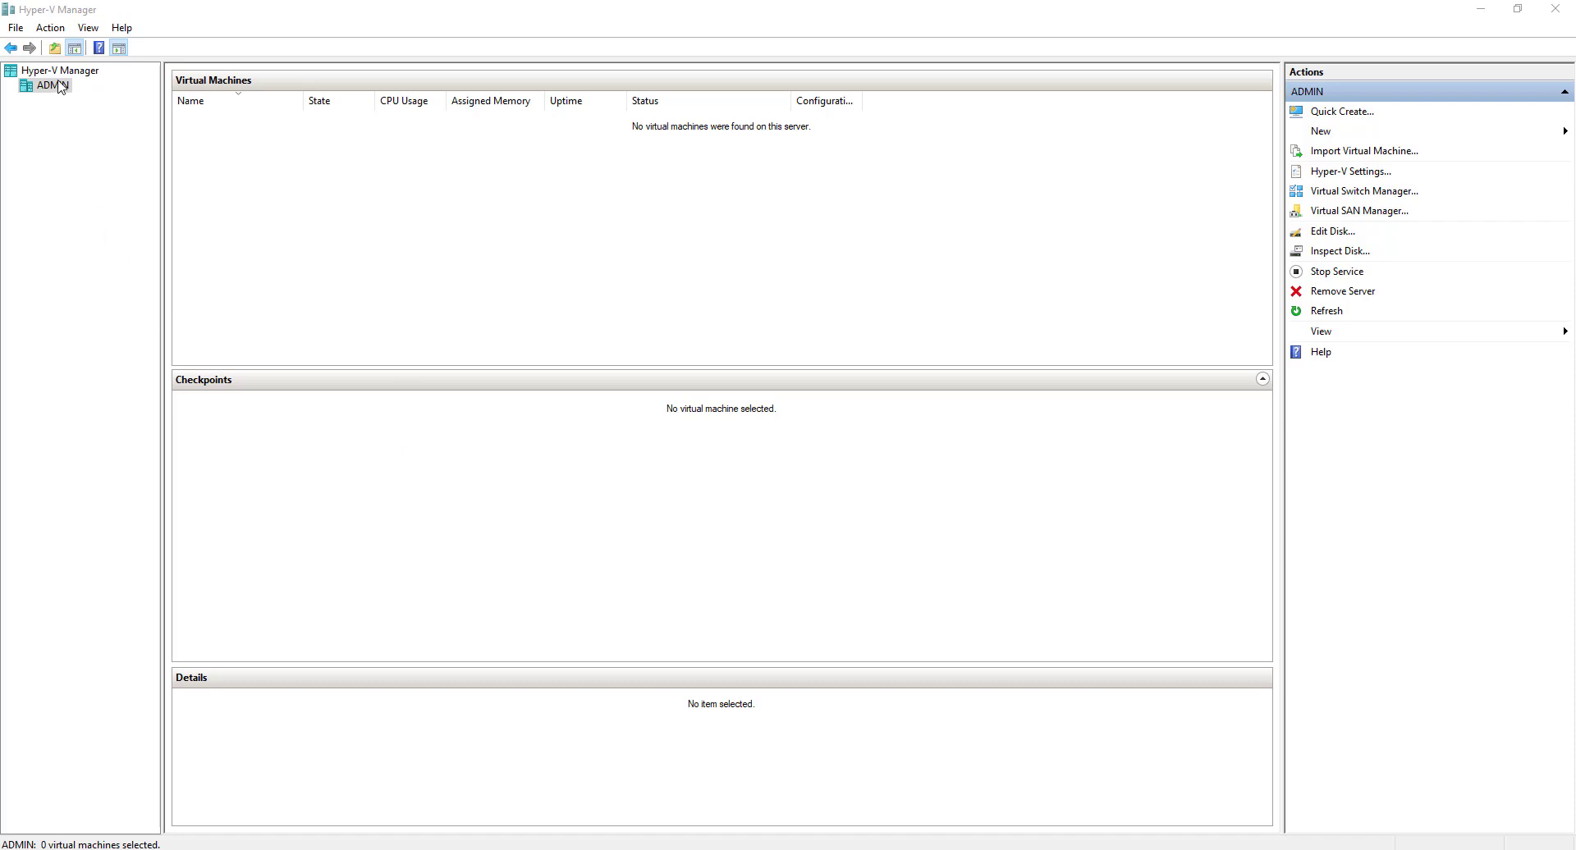
{"action": "mouse_move", "coordinate": [64, 98]}
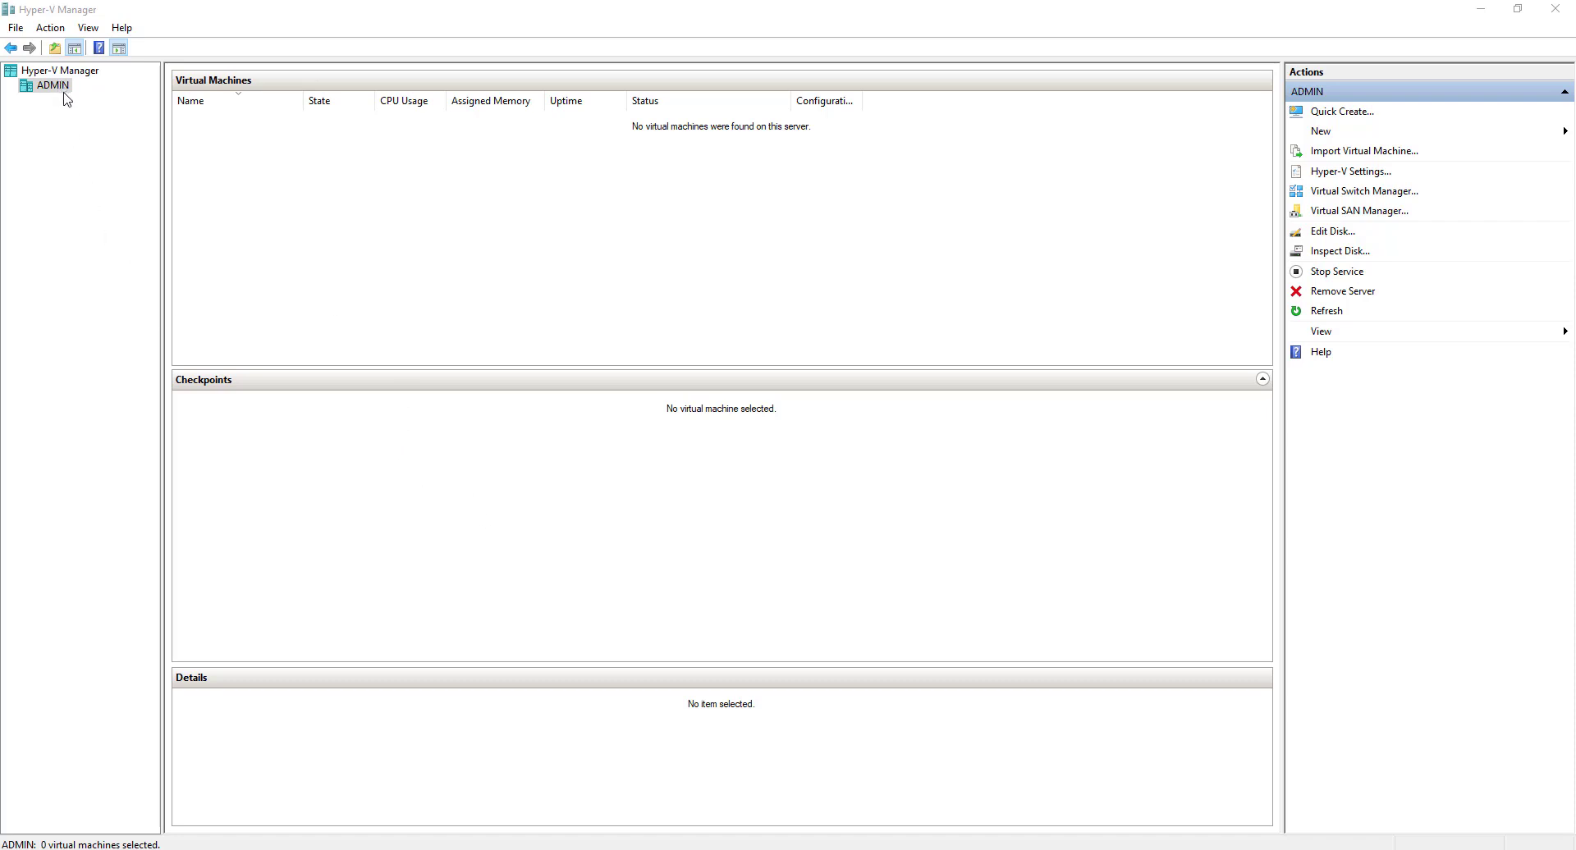
Bring up the ADMIN host's actions to reach New > Virtual Machine.
{"action": "right_click", "coordinate": [53, 84]}
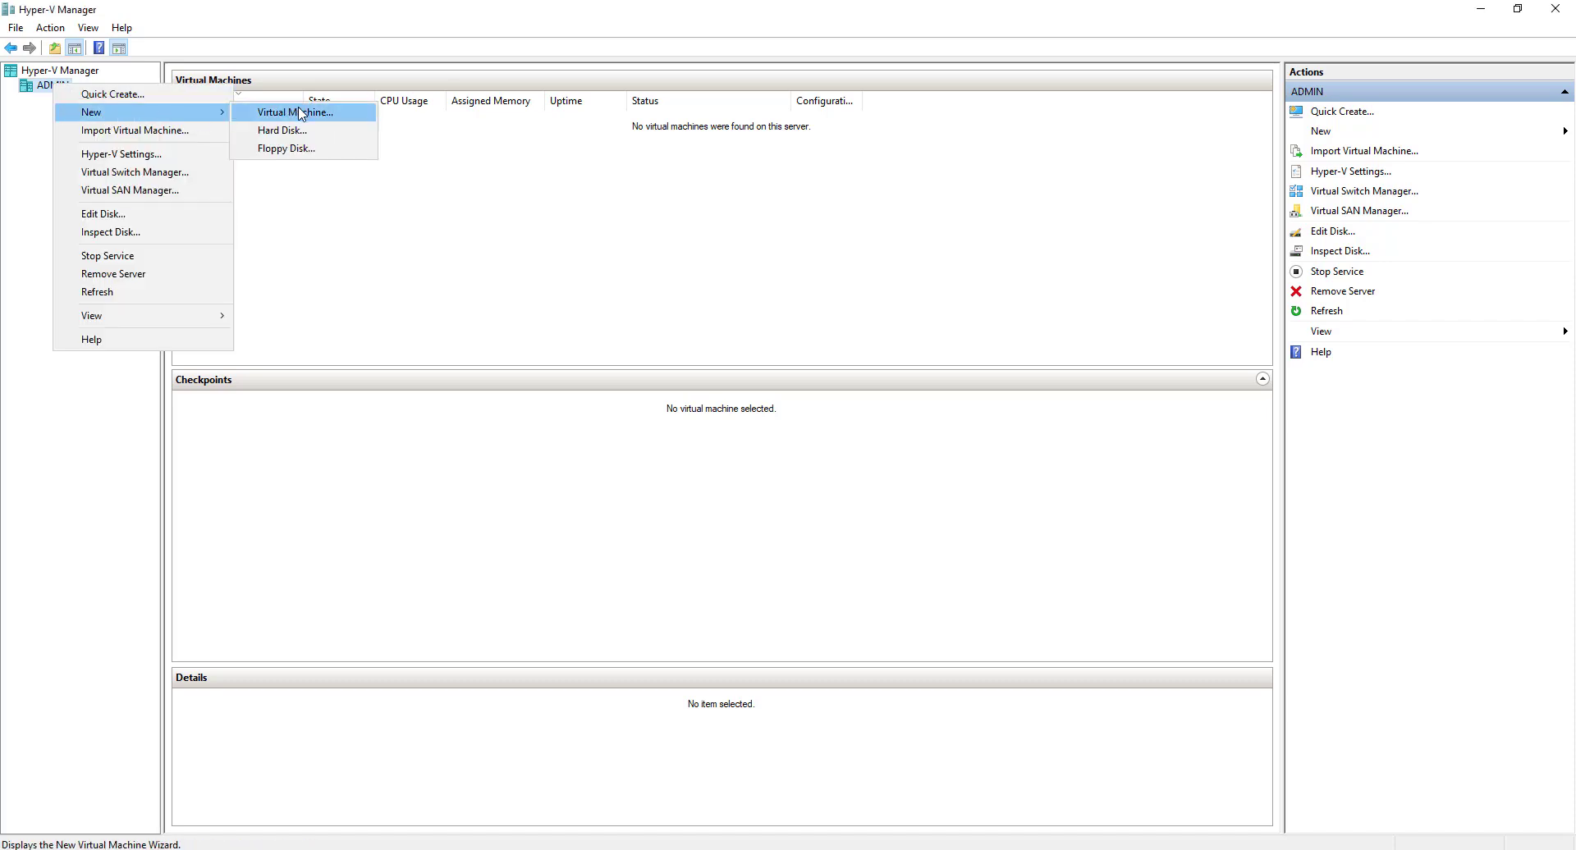
Begin a new virtual machine and name it 'Server 2025'.
{"action": "left_click", "coordinate": [297, 112]}
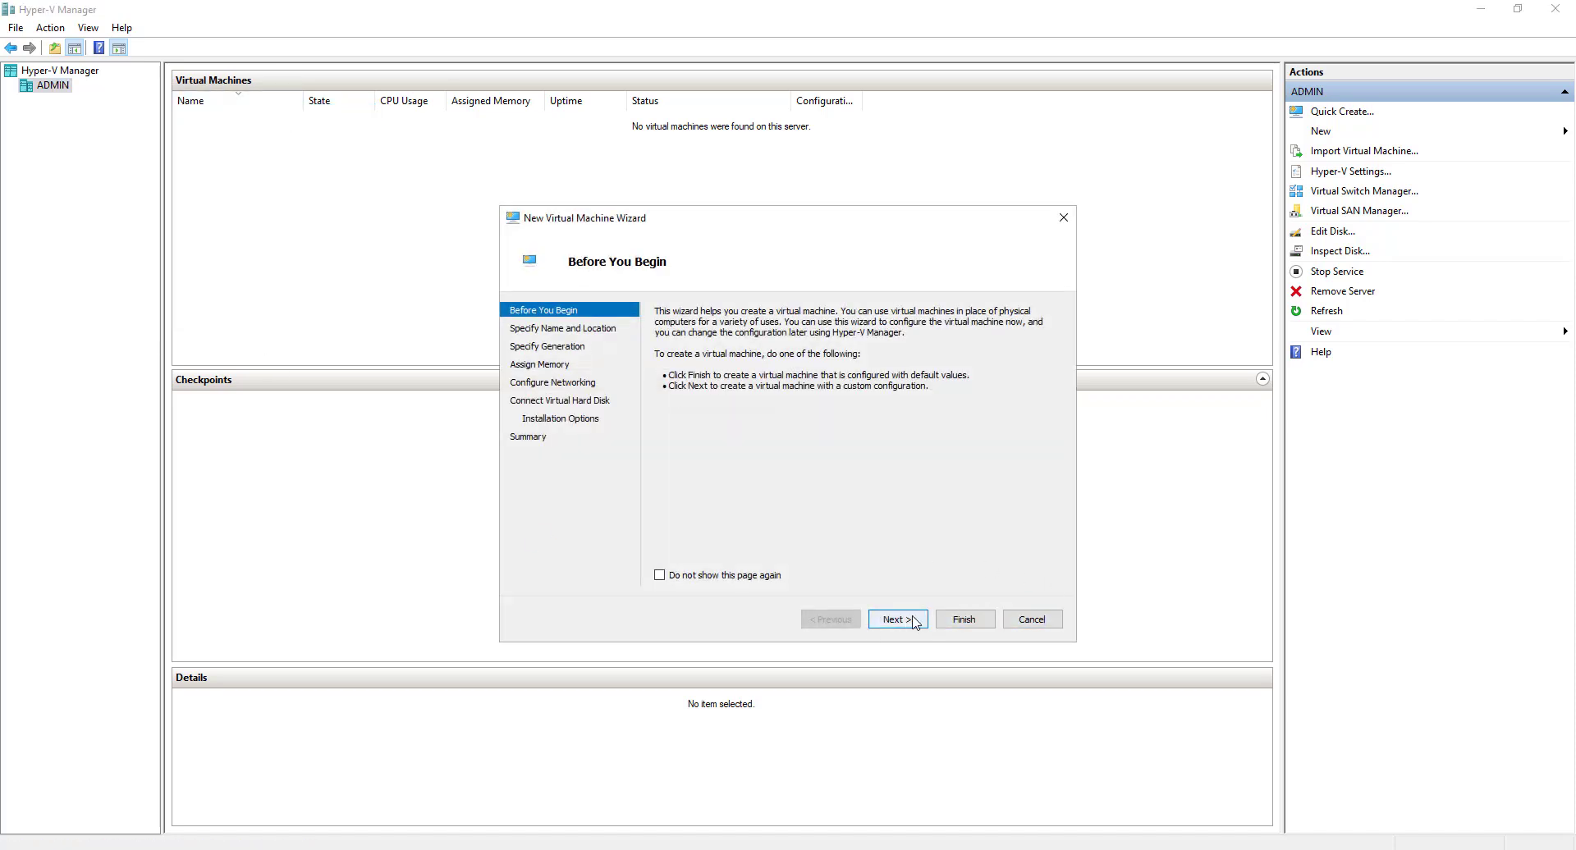
{"action": "left_click", "coordinate": [896, 618]}
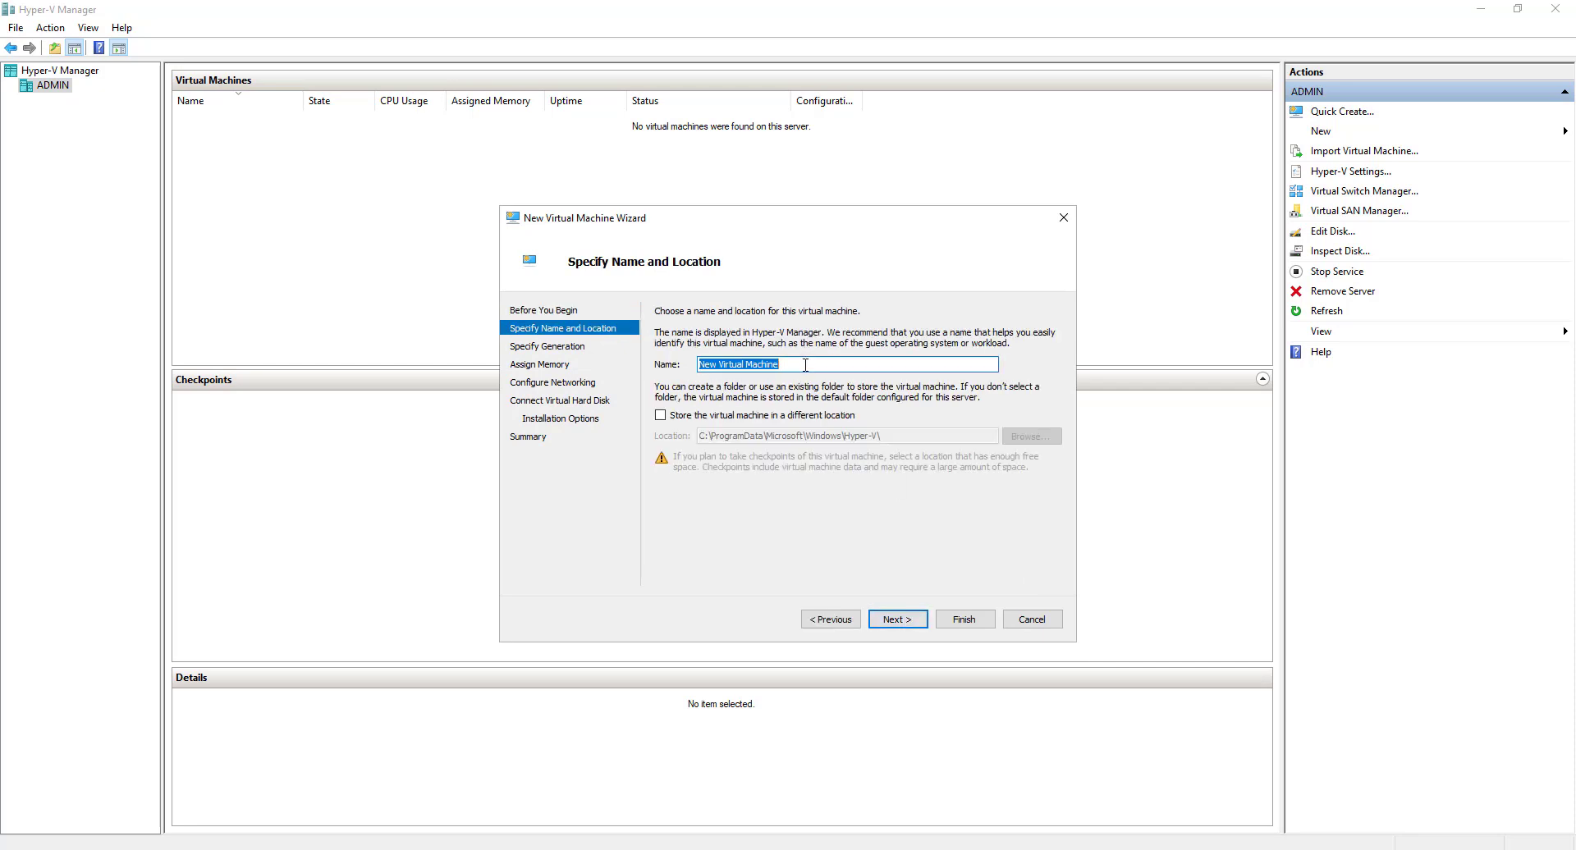
{"action": "mouse_move", "coordinate": [422, 412]}
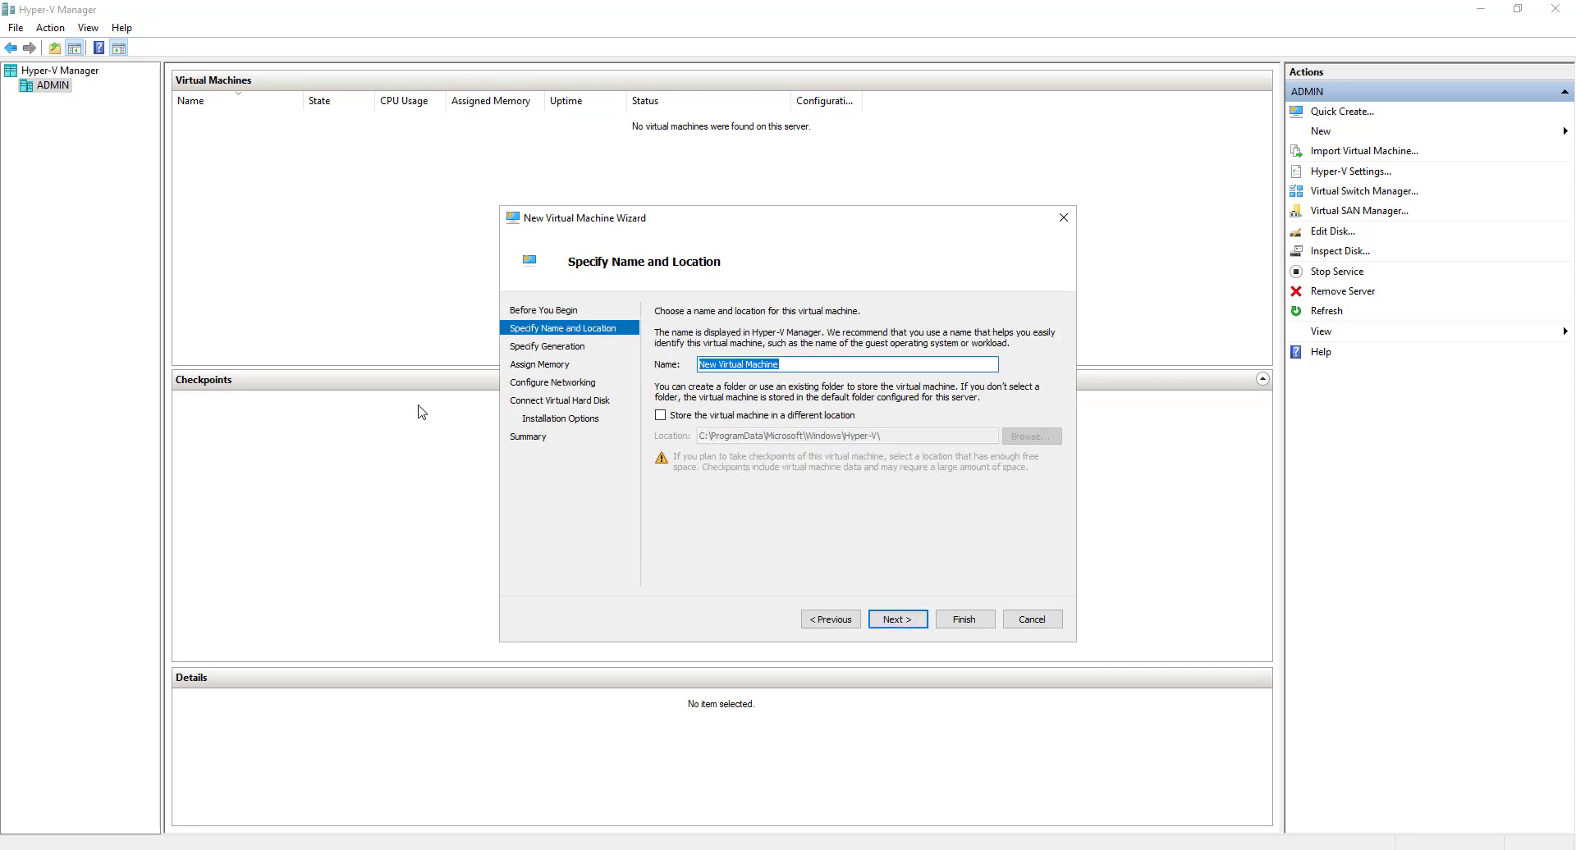
{"action": "type", "text": "Server"}
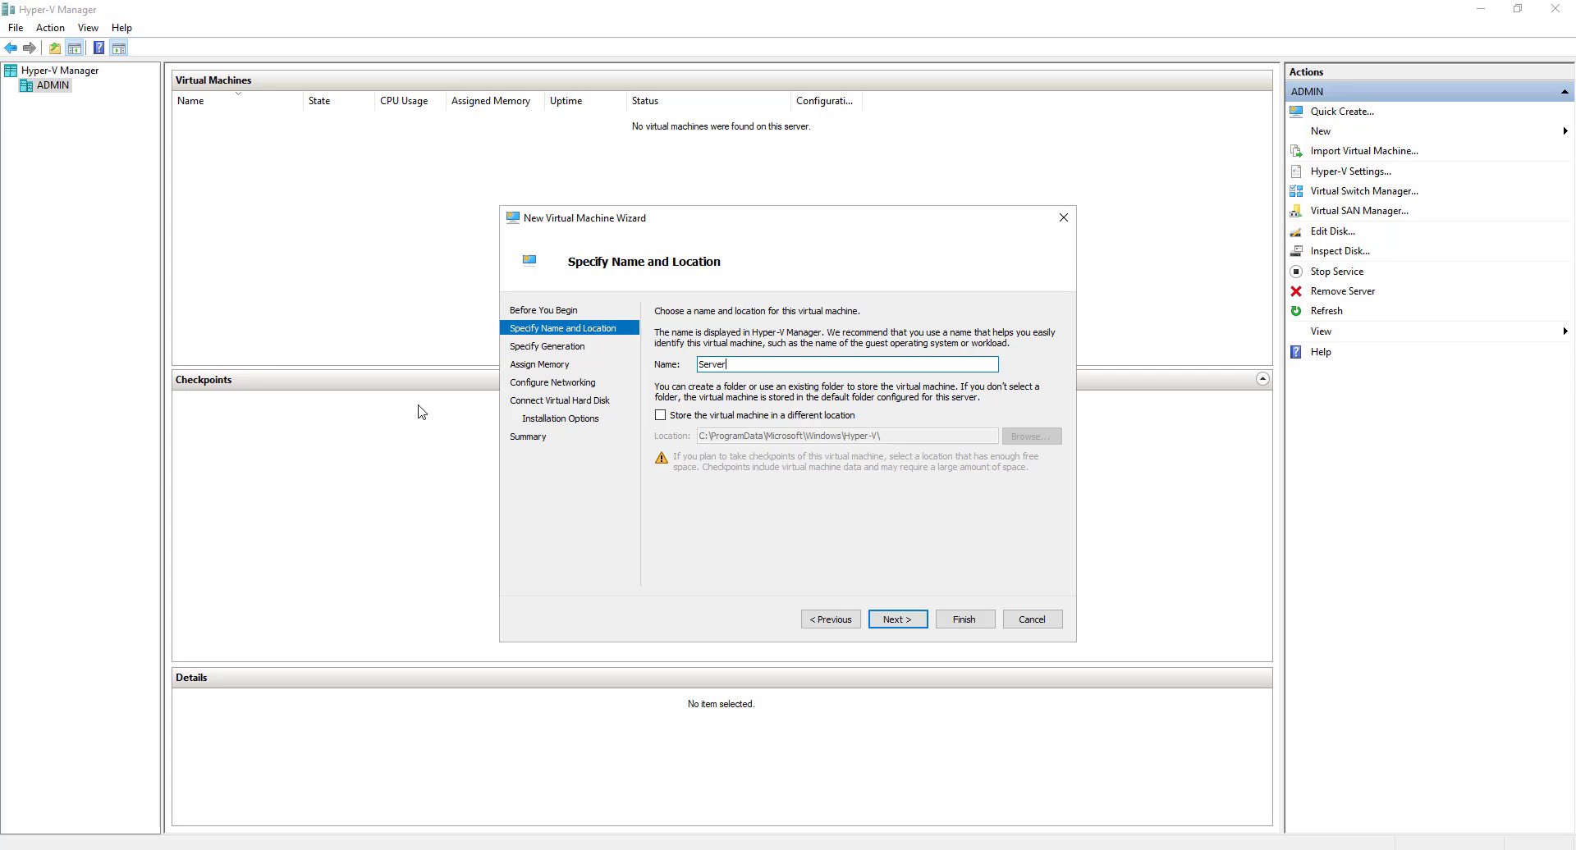
{"action": "type", "text": "2025"}
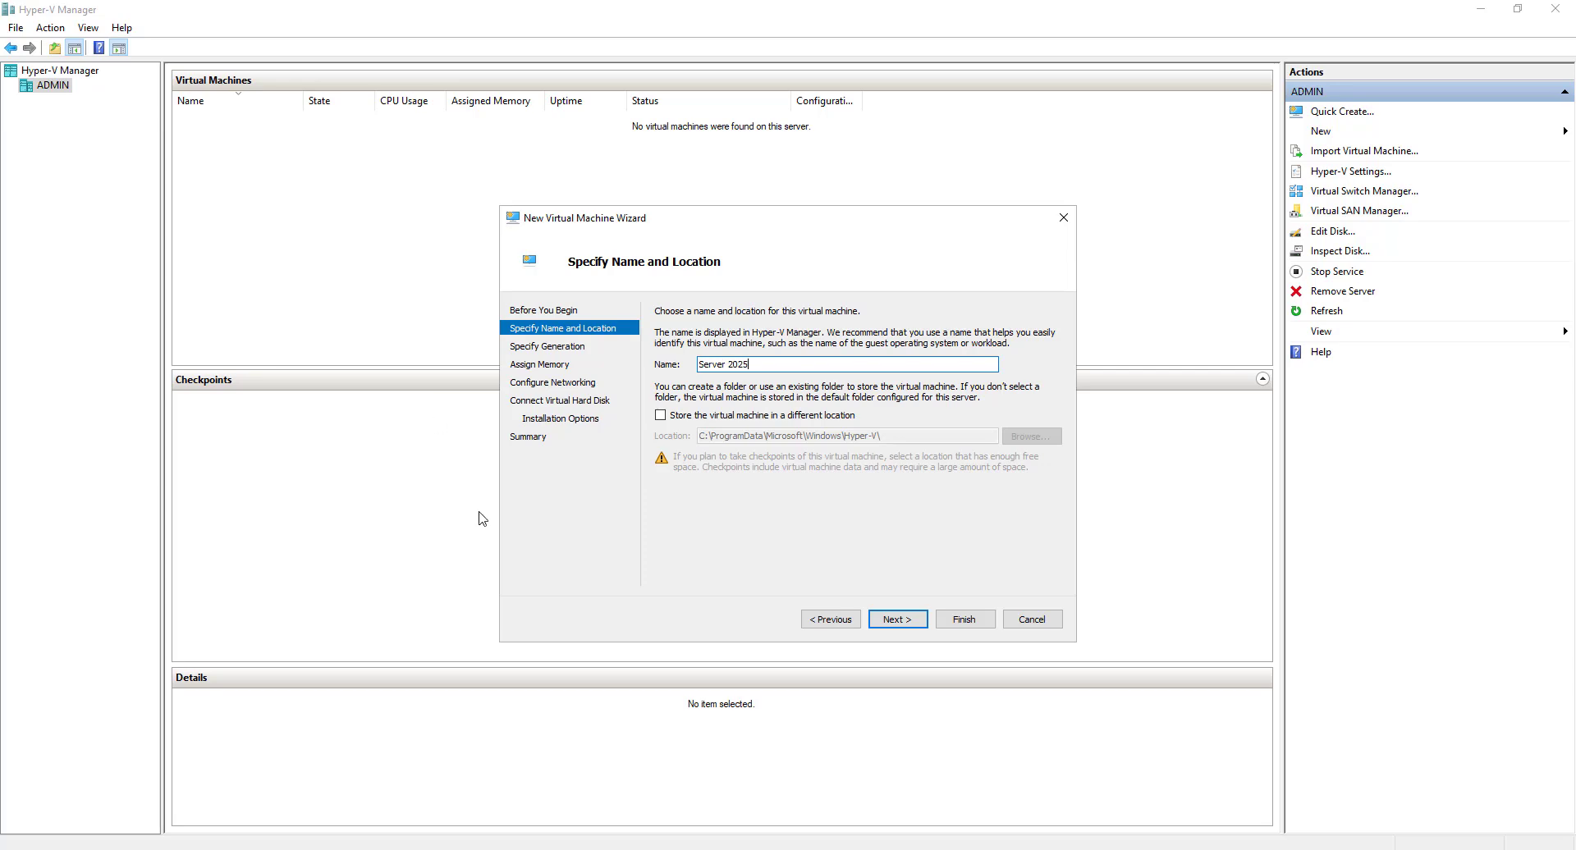
{"action": "left_click", "coordinate": [897, 619]}
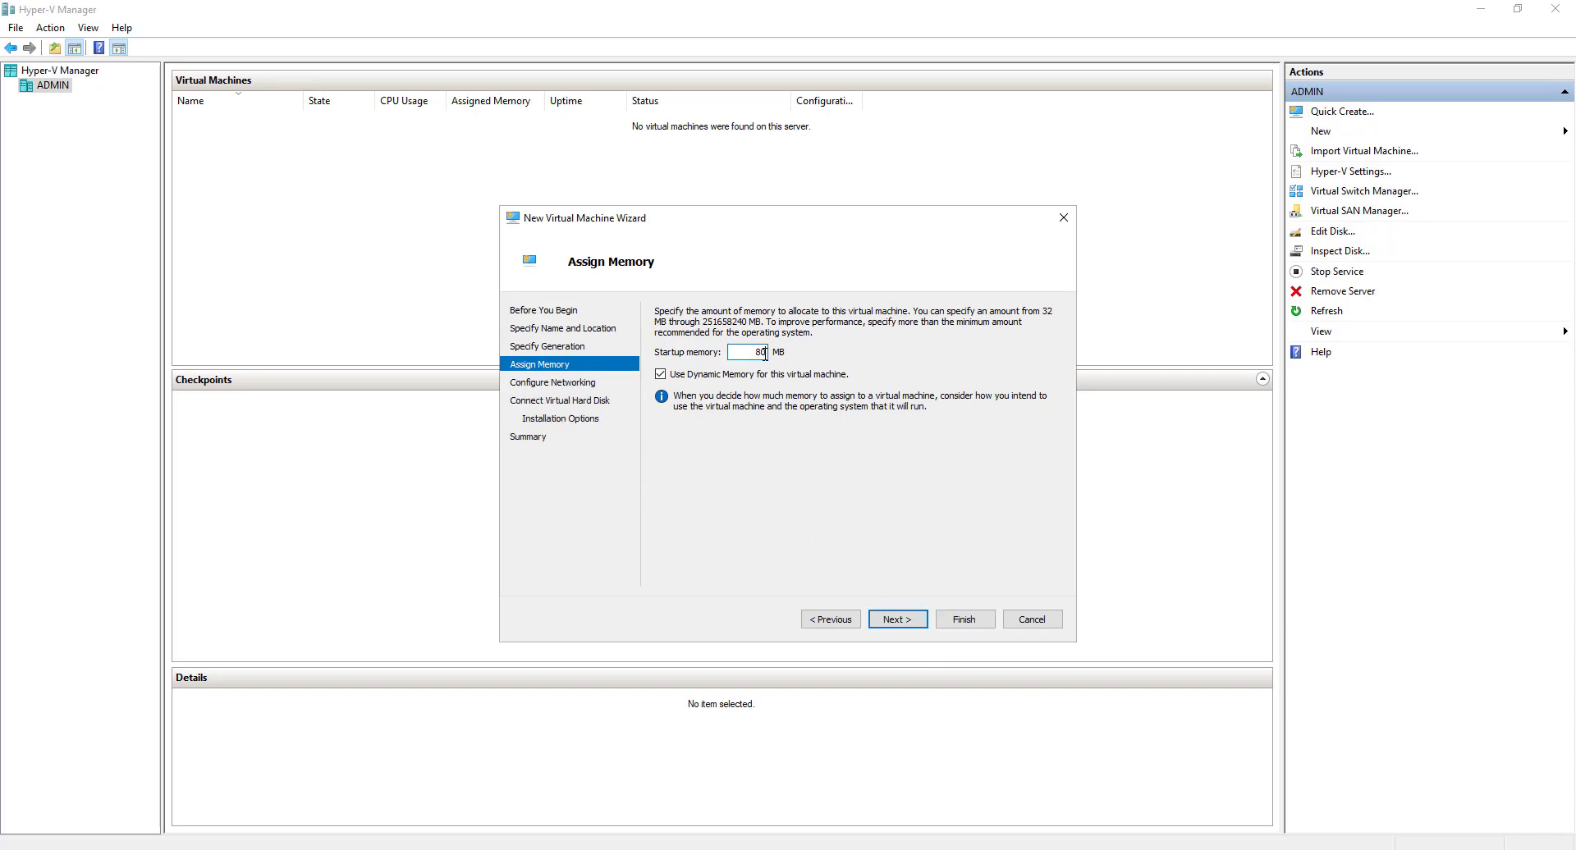
Keep default generation and memory, connect it to the External network, and reach the virtual hard disk step.
{"action": "left_click", "coordinate": [897, 619]}
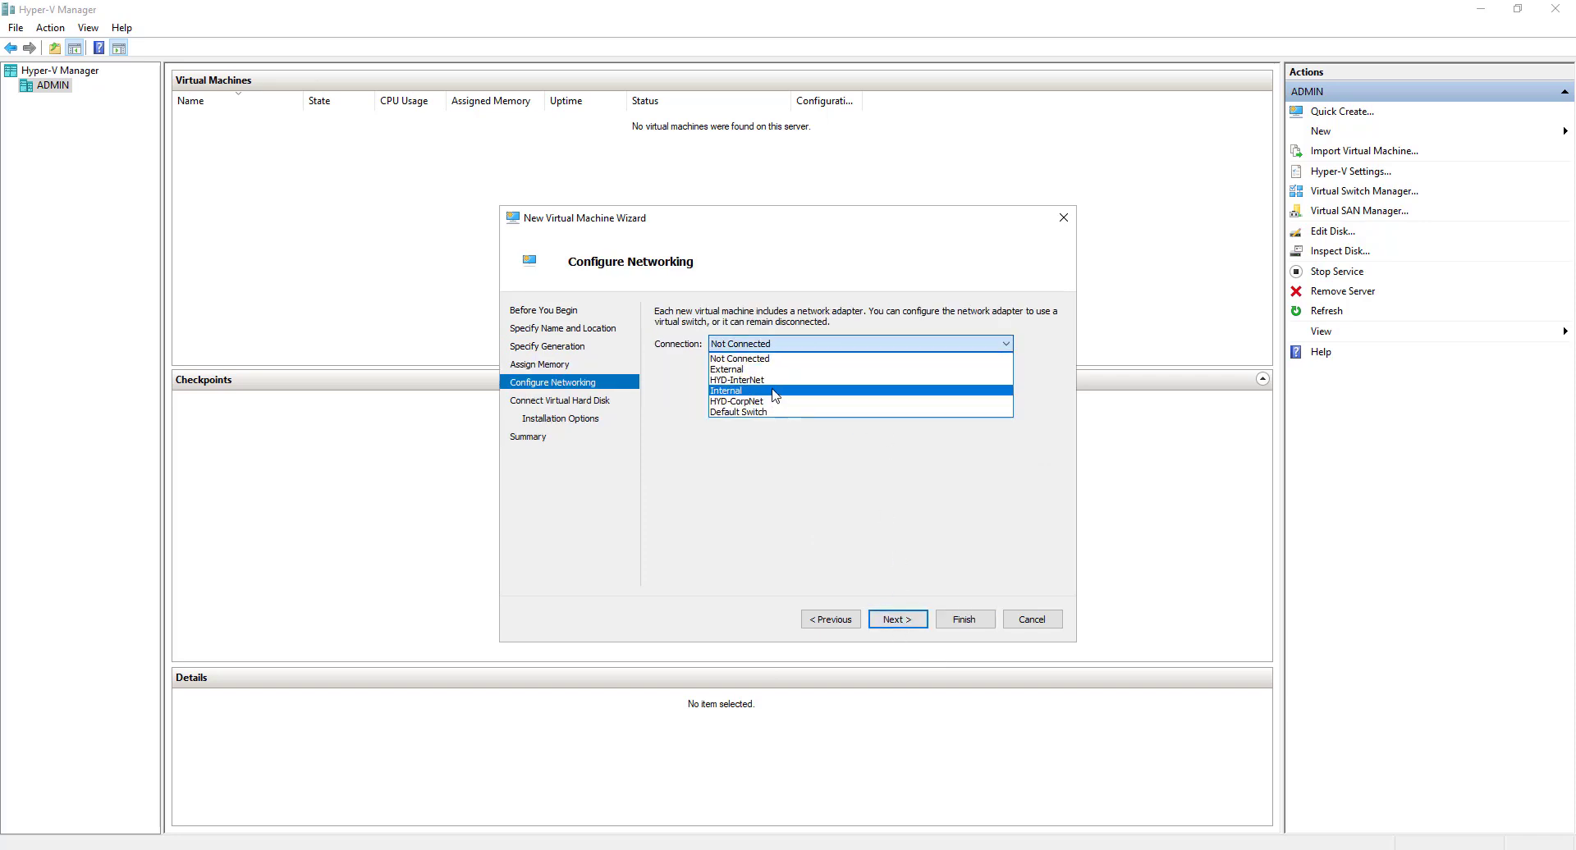
{"action": "left_click", "coordinate": [727, 369]}
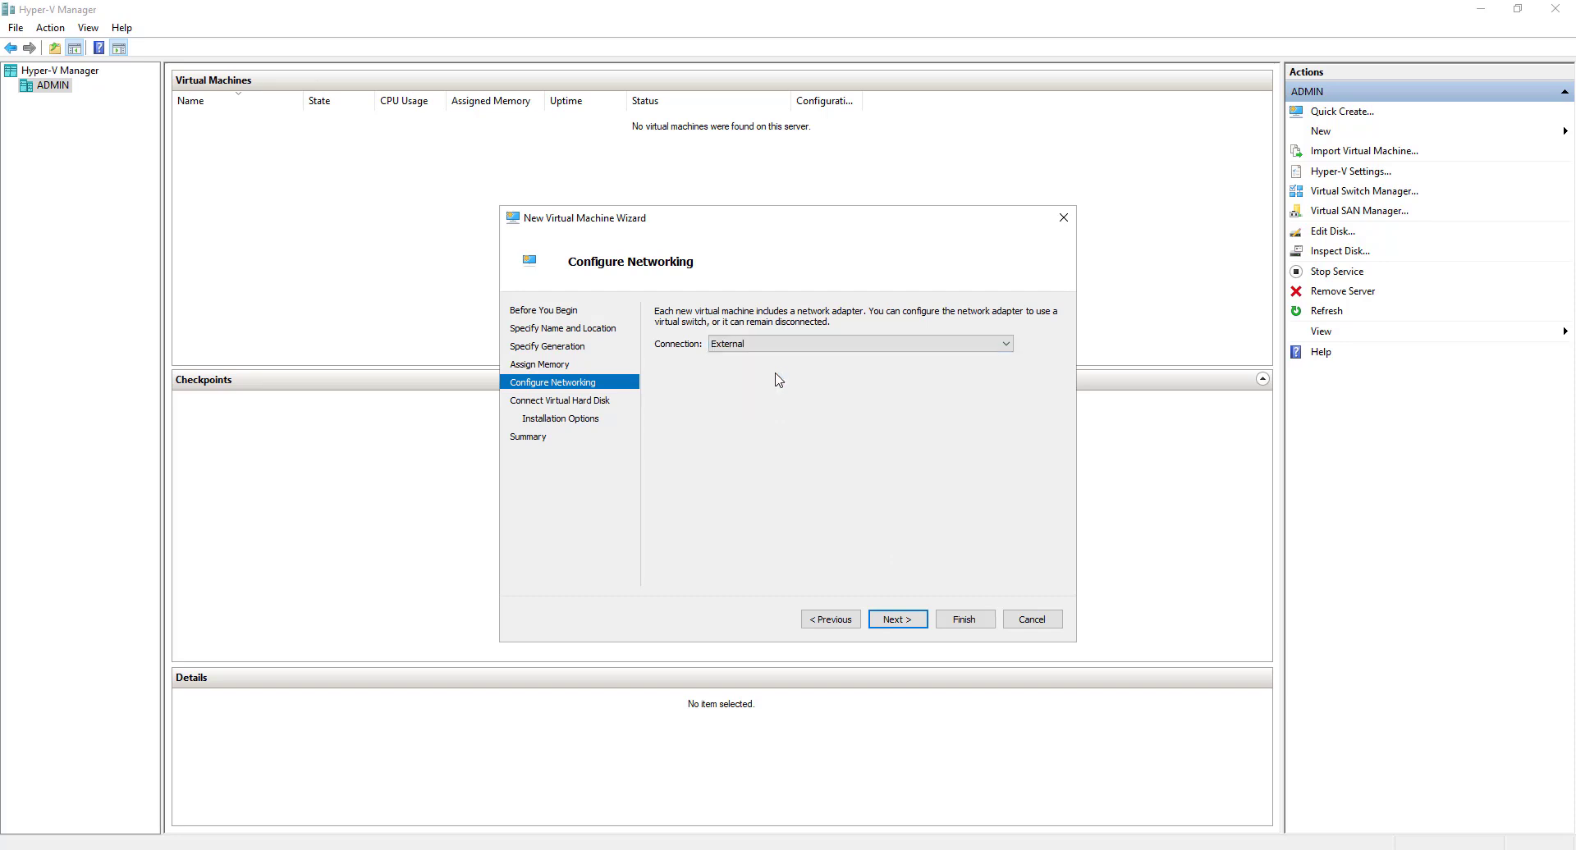
{"action": "left_click", "coordinate": [896, 618]}
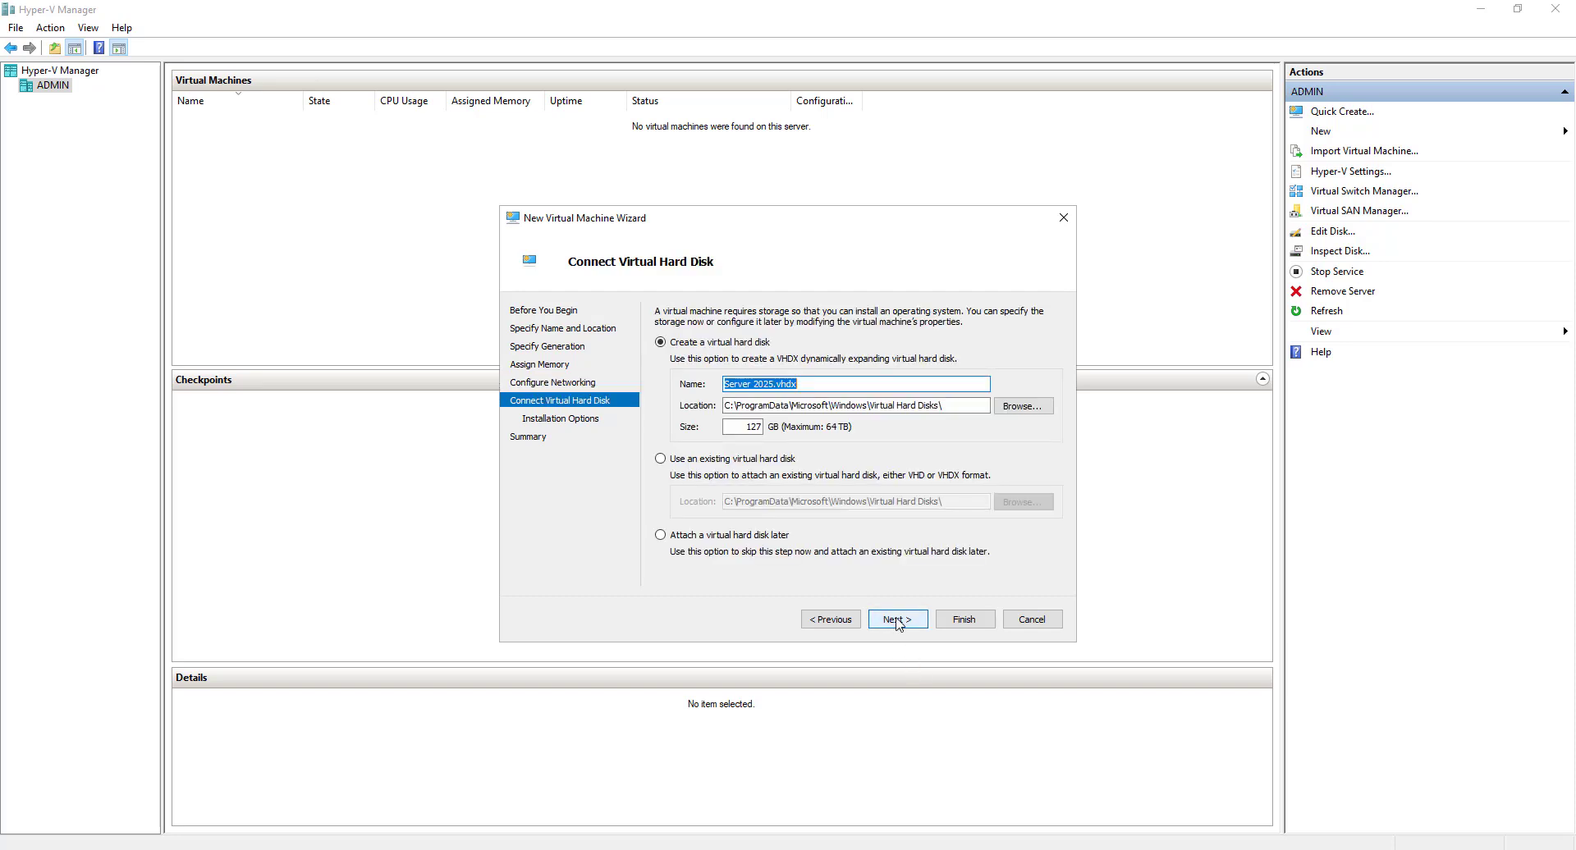
{"action": "mouse_move", "coordinate": [881, 489]}
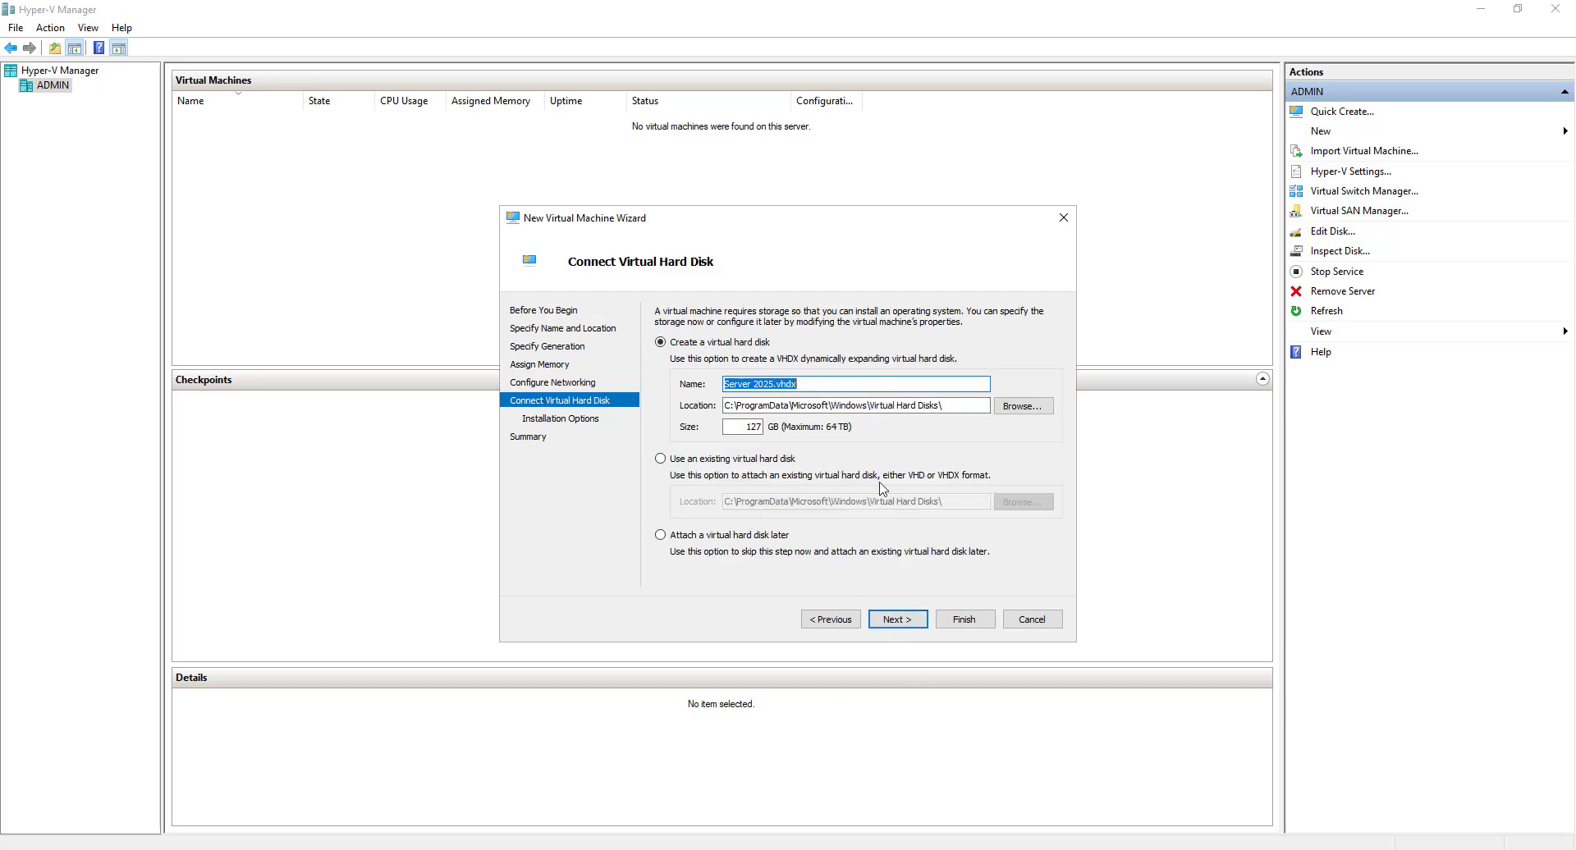
Keep the new virtual disk and install from the Windows Insider Preview Server ISO on drive G:, reaching the summary.
{"action": "left_click", "coordinate": [897, 619]}
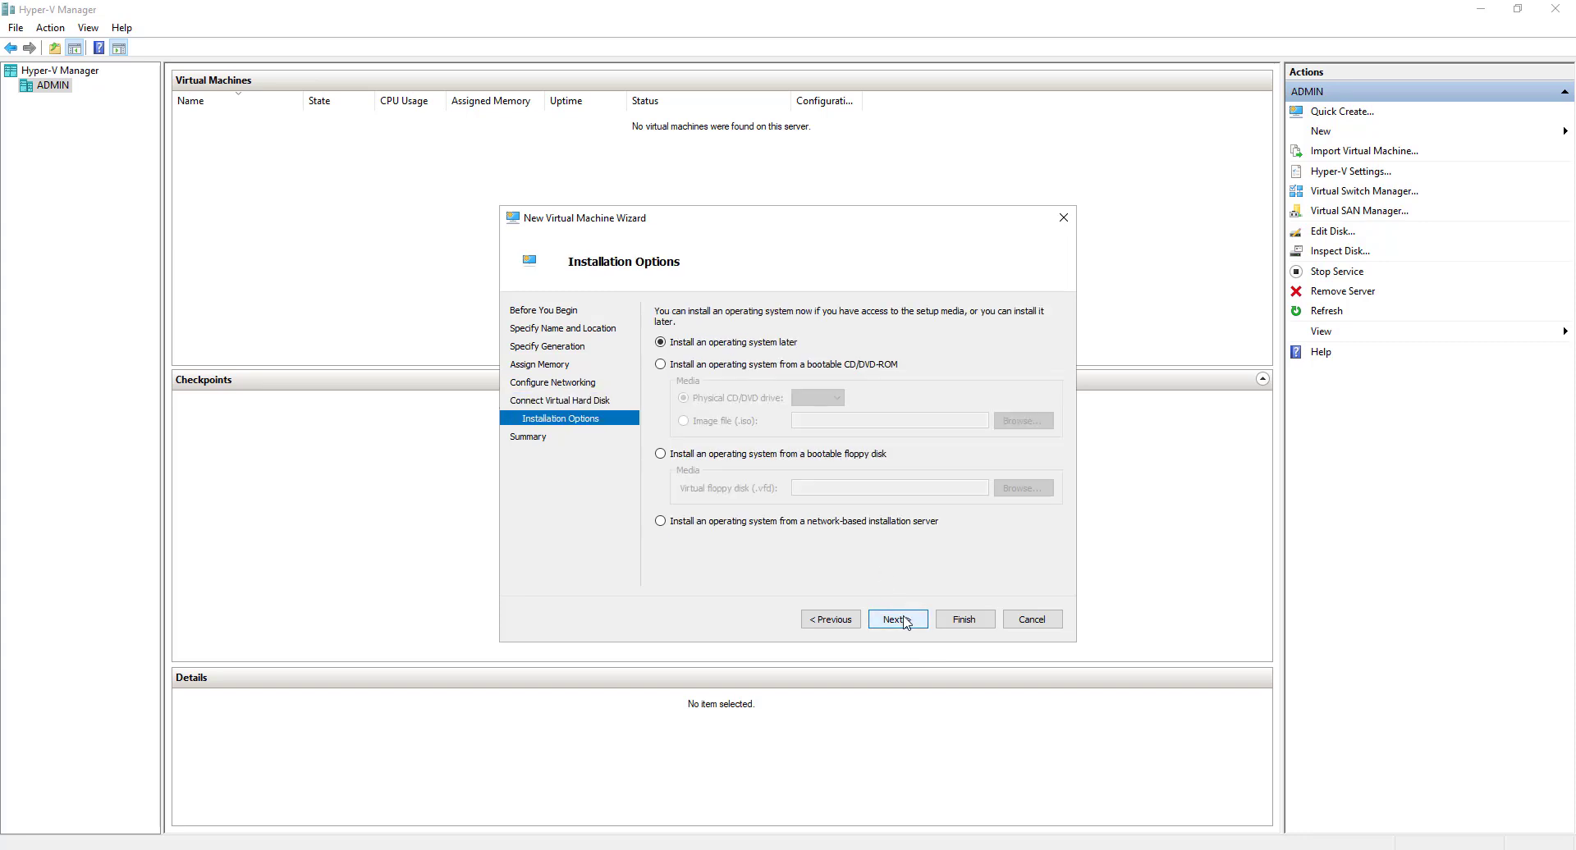
{"action": "left_click", "coordinate": [661, 453]}
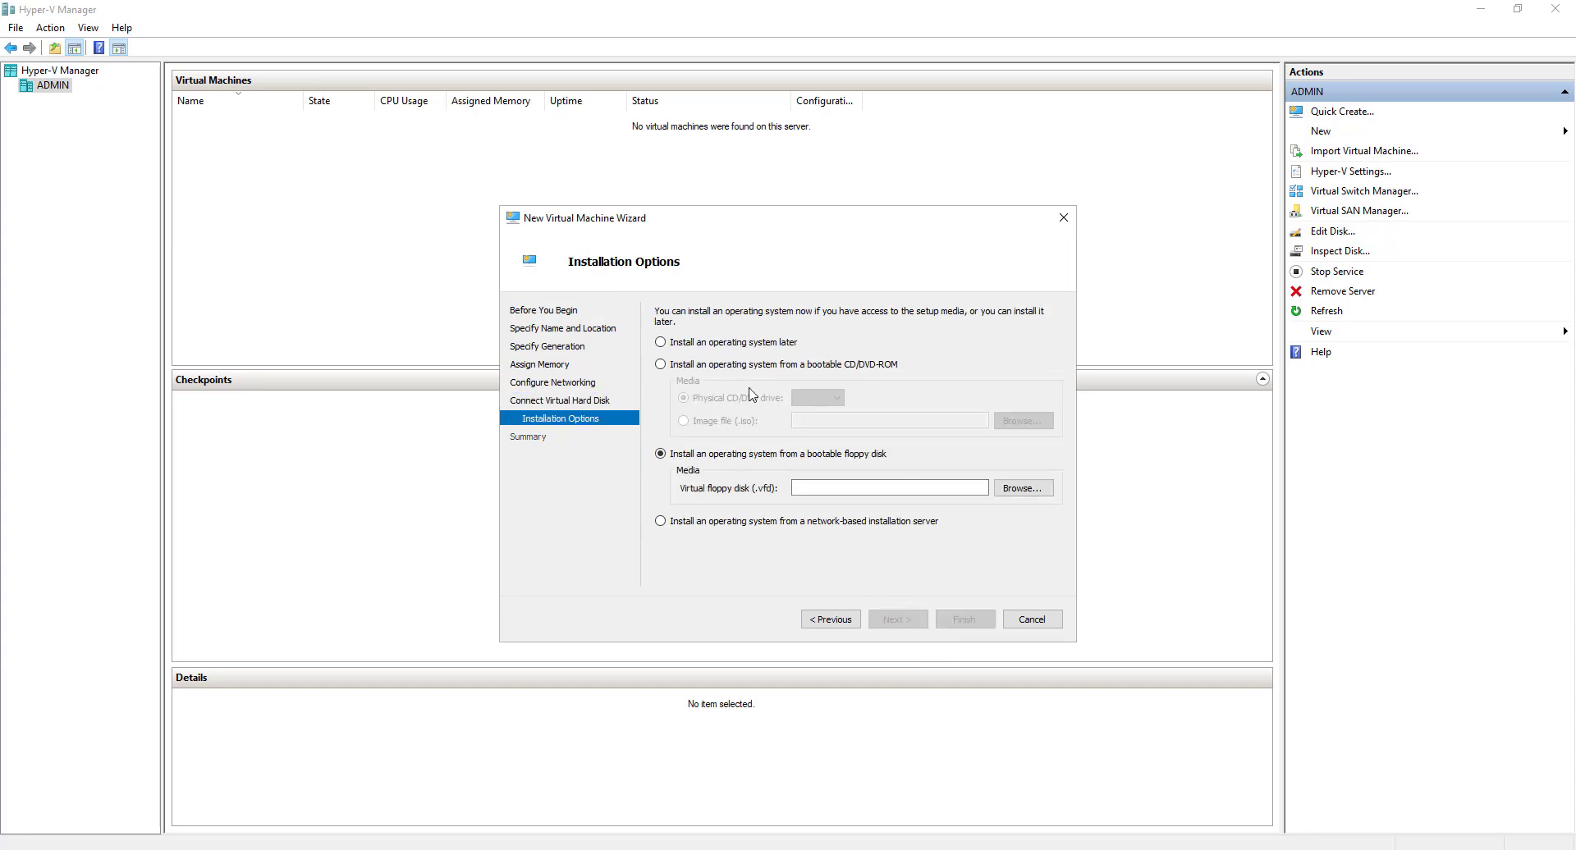
{"action": "left_click", "coordinate": [660, 365]}
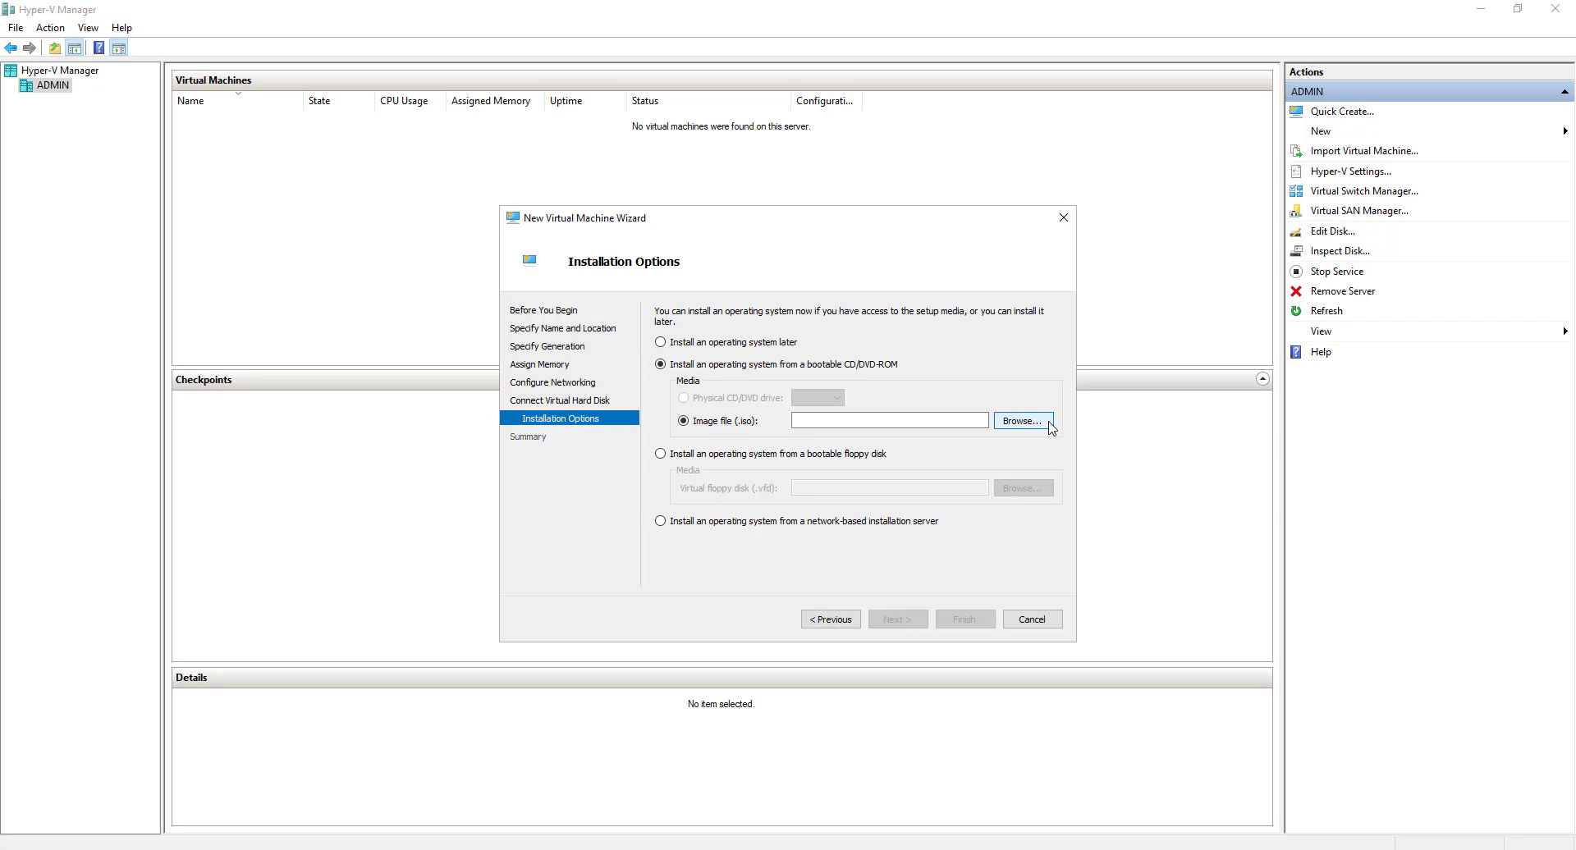
{"action": "left_click", "coordinate": [1022, 421]}
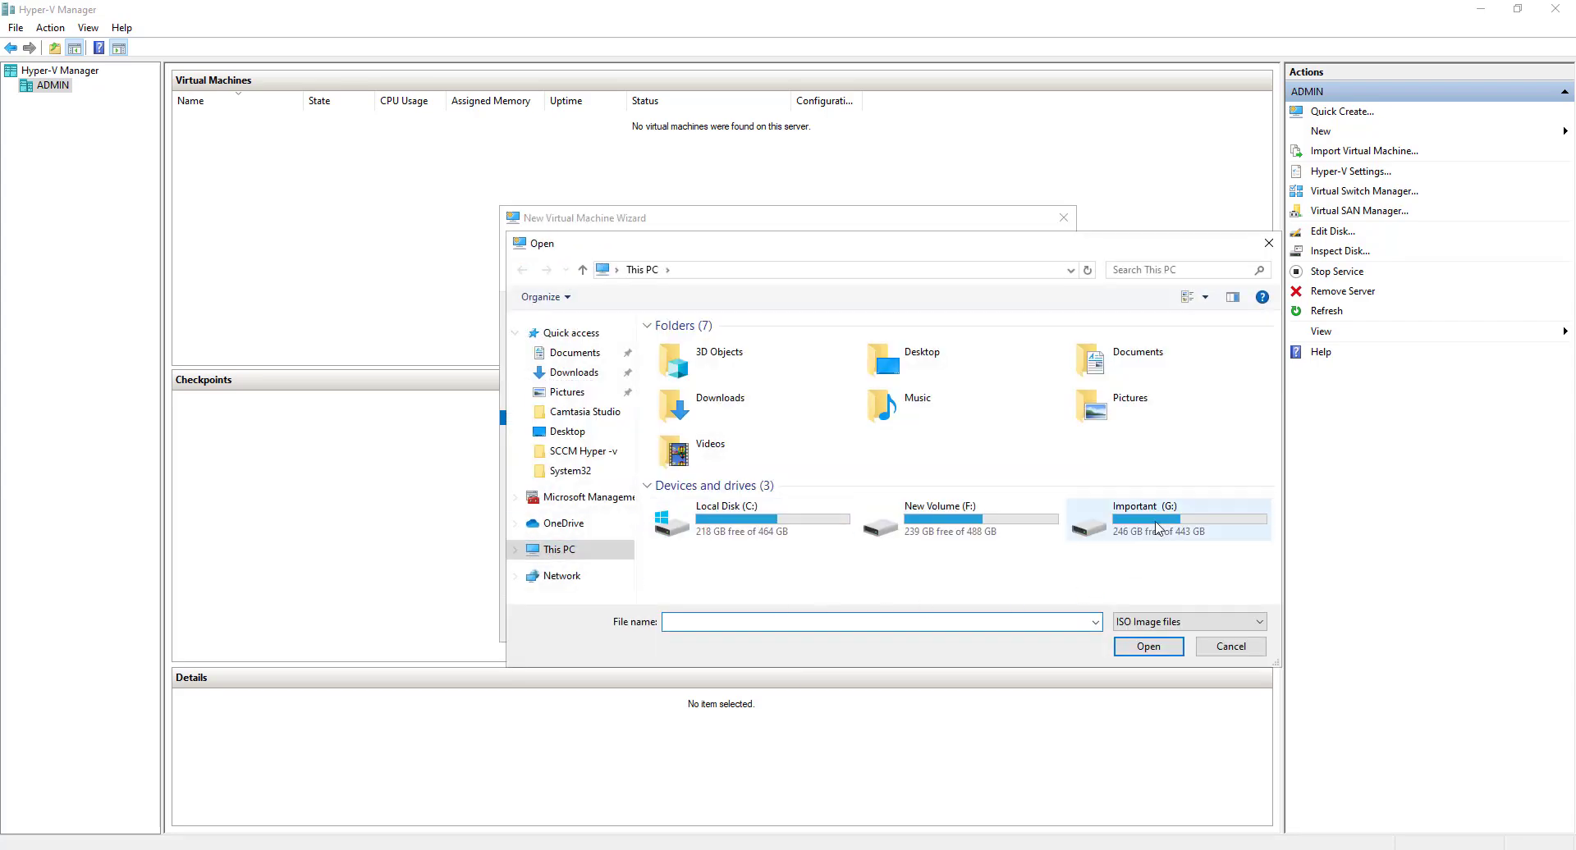
{"action": "double_click", "coordinate": [1144, 520]}
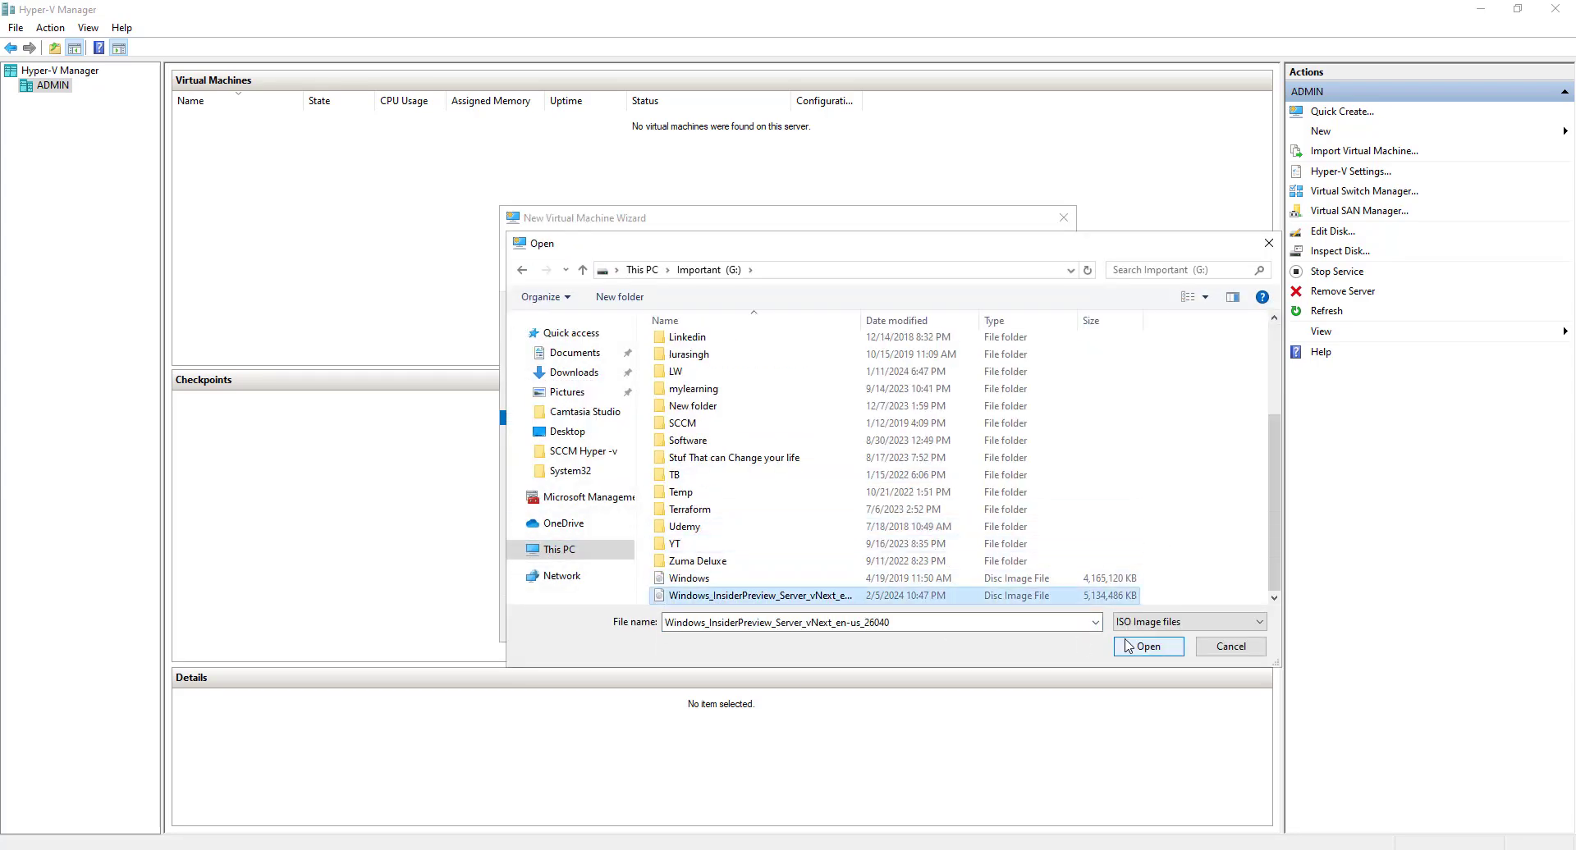
{"action": "left_click", "coordinate": [1147, 647]}
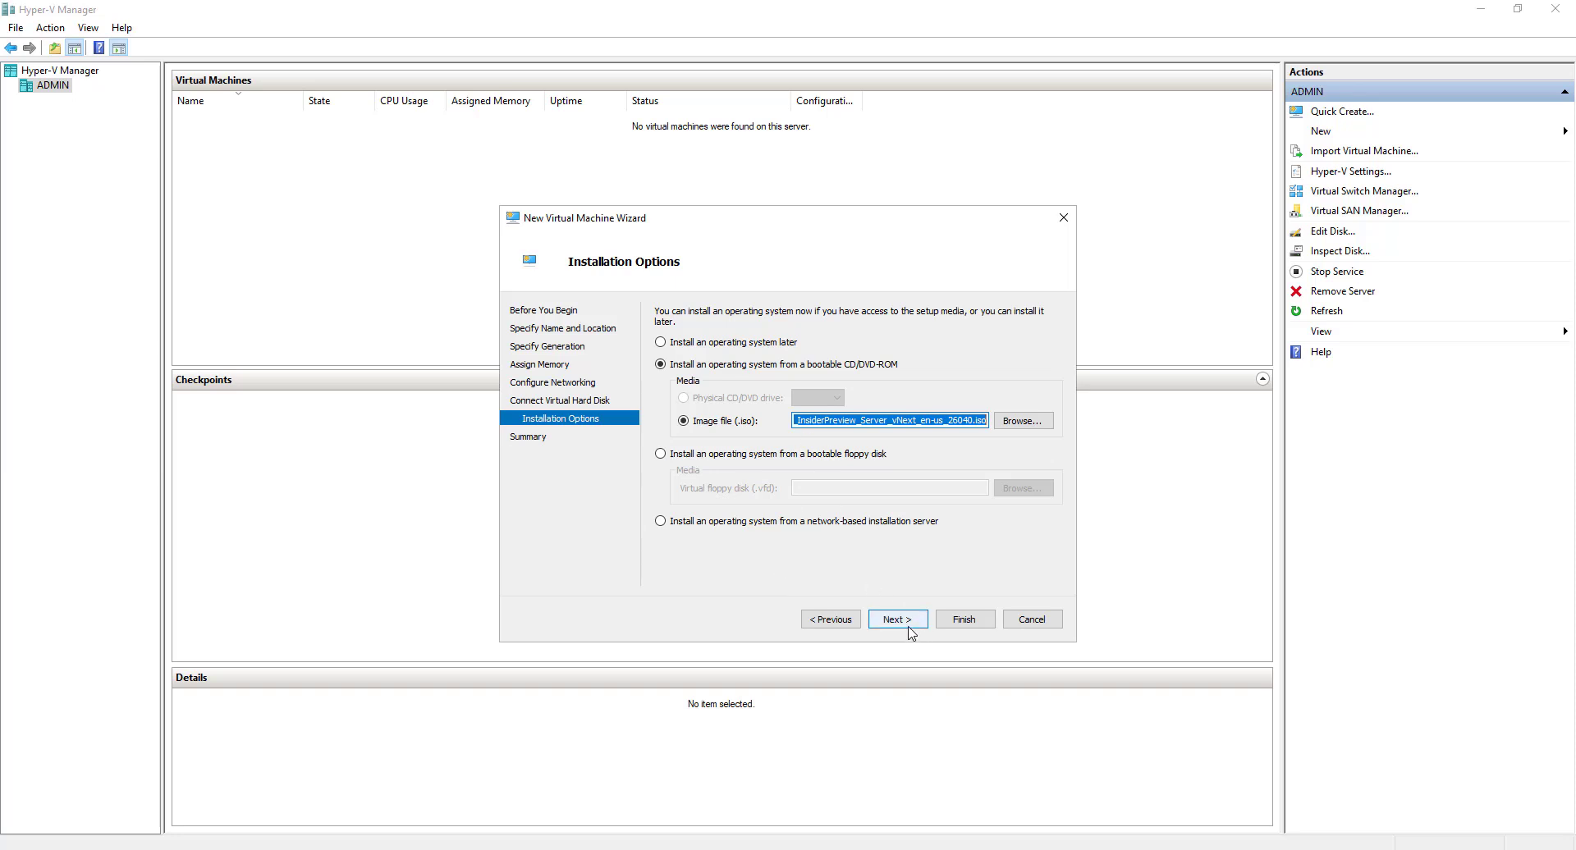
{"action": "left_click", "coordinate": [896, 619]}
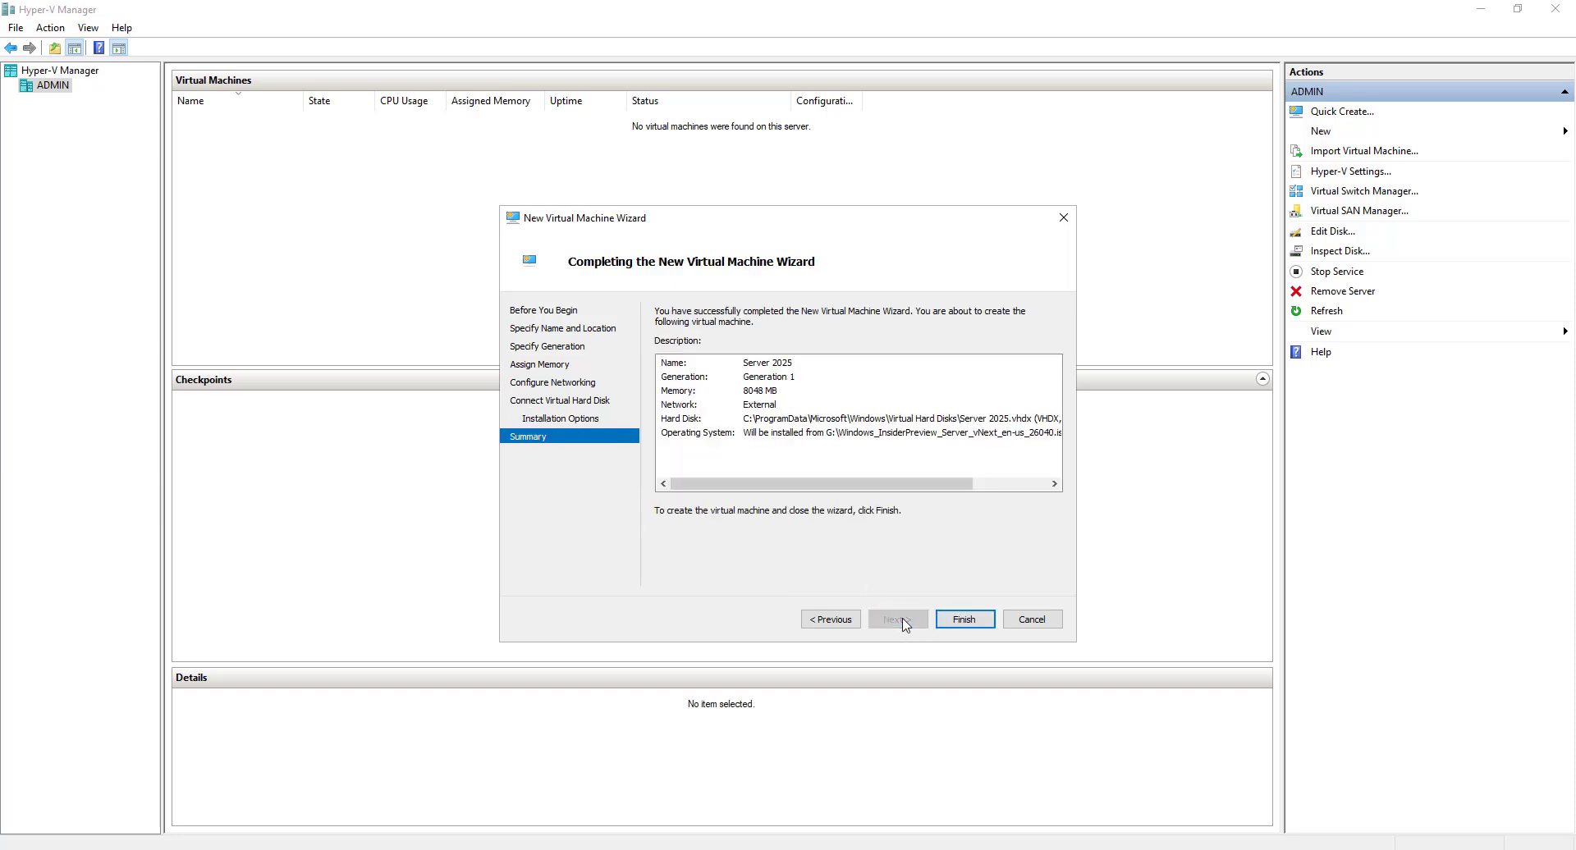
Create Server 2025, connect to it and maximize its console window.
{"action": "left_click", "coordinate": [962, 619]}
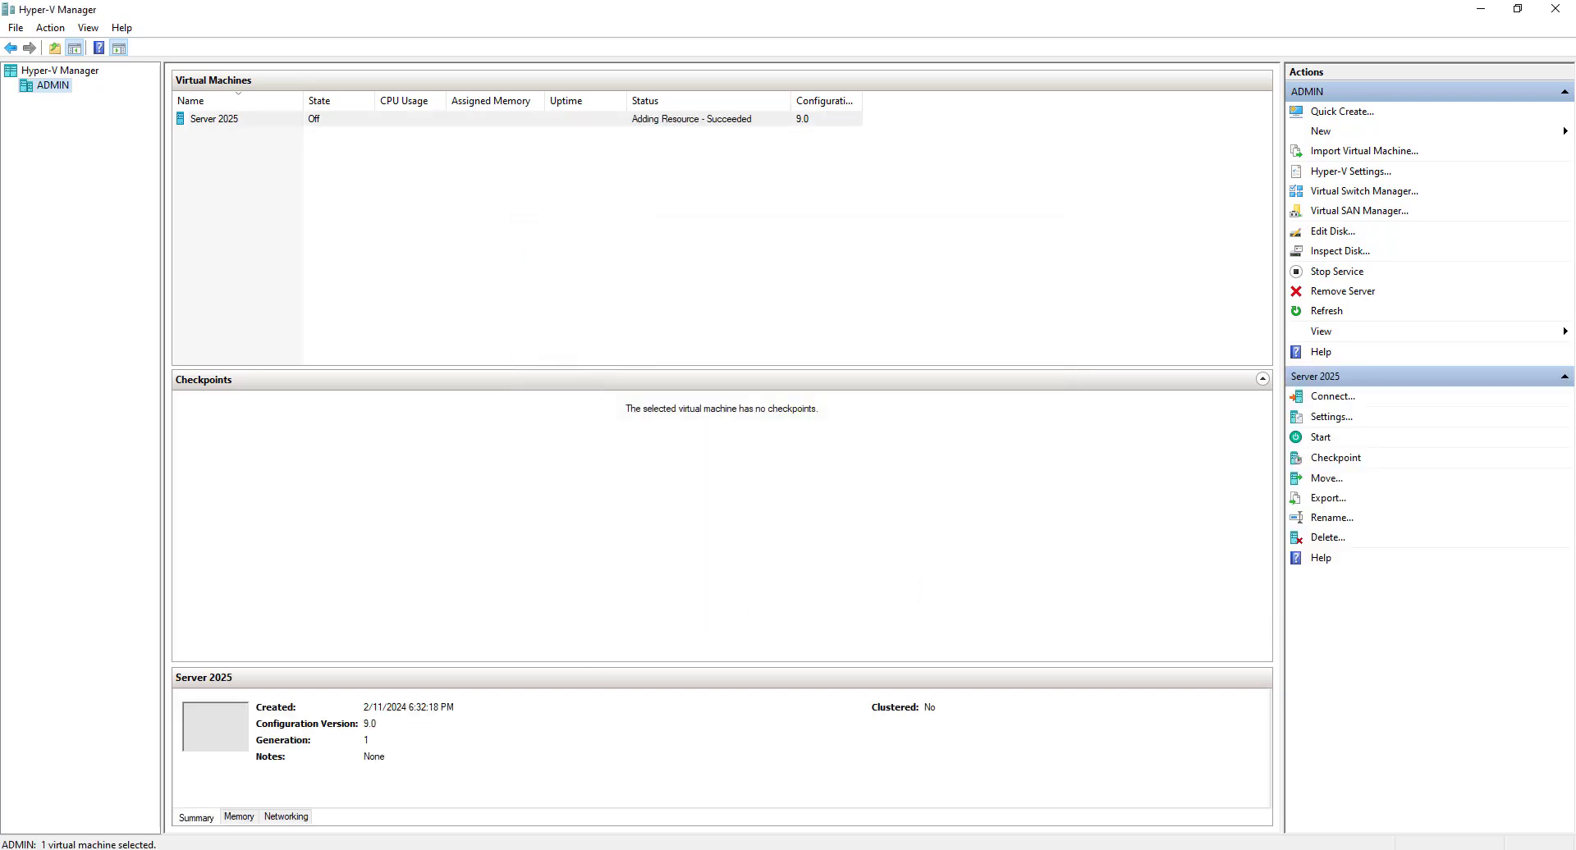
{"action": "right_click", "coordinate": [214, 118]}
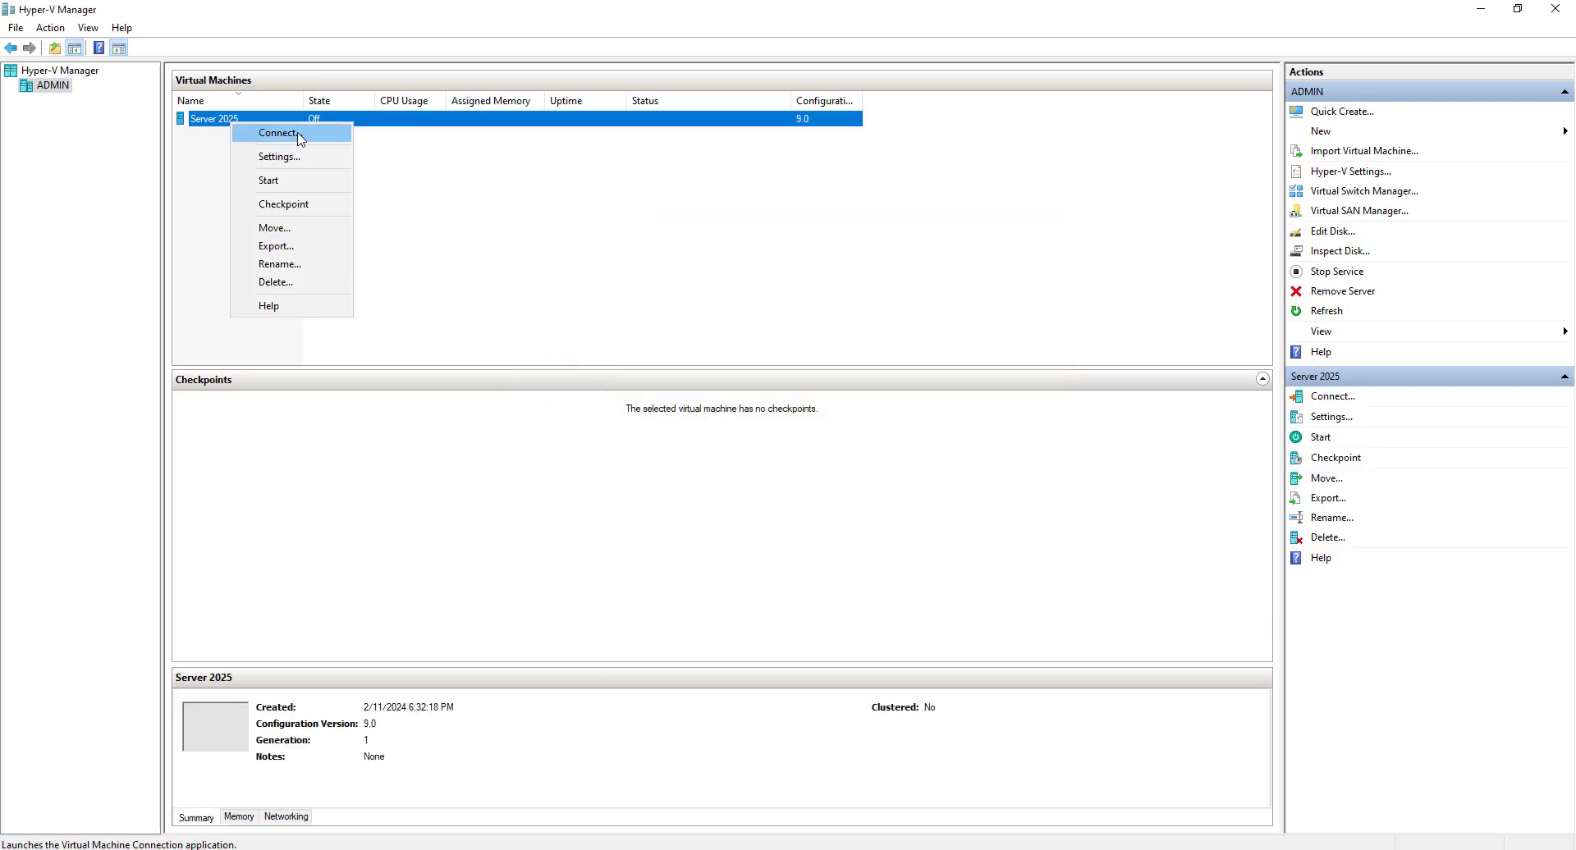
{"action": "left_click", "coordinate": [279, 131]}
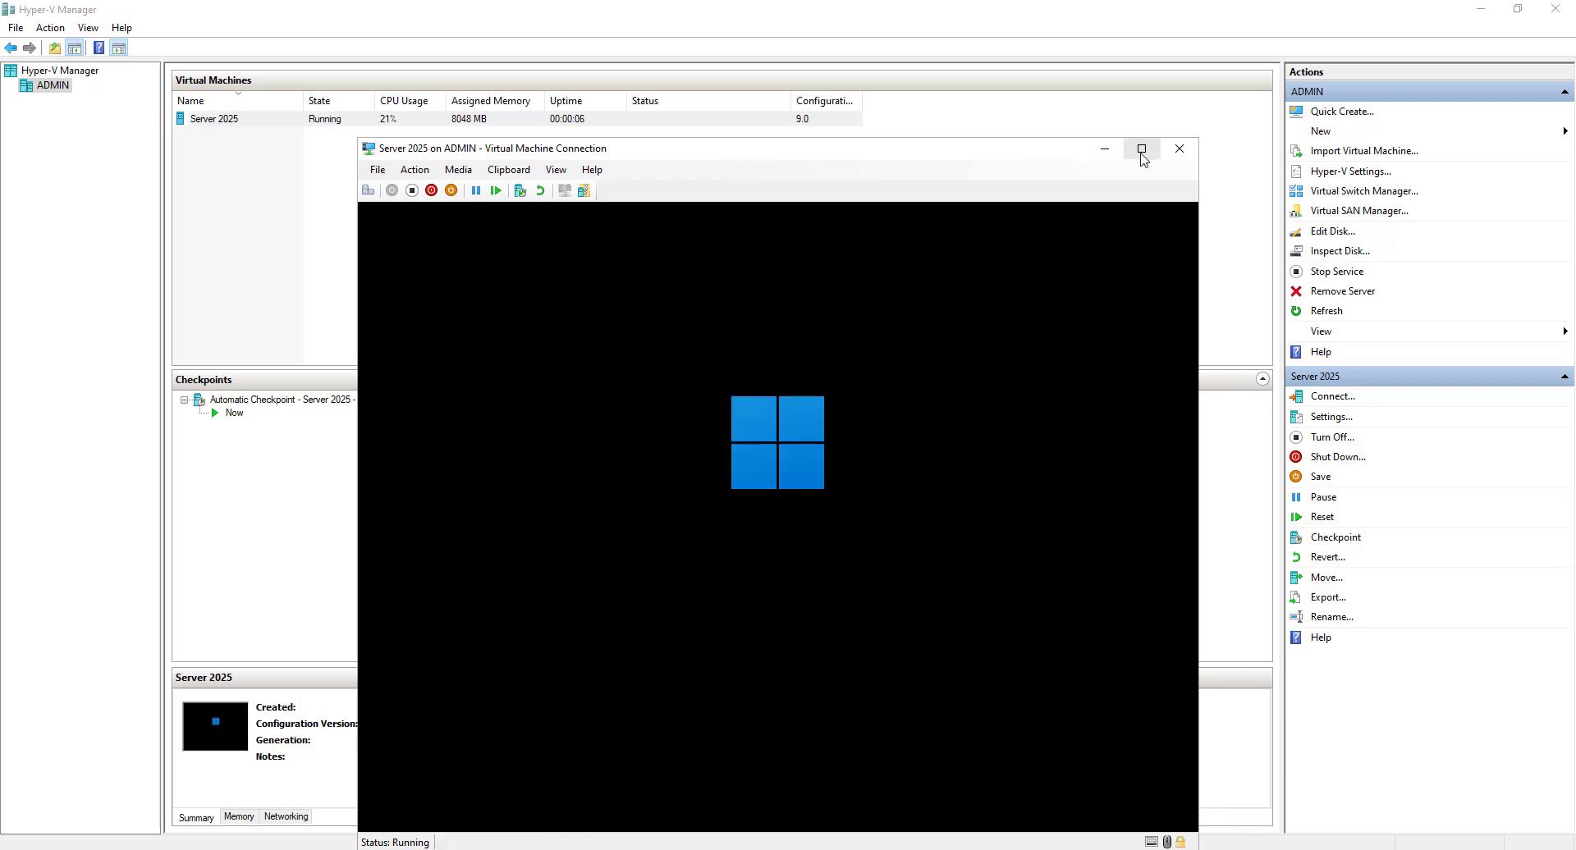
{"action": "left_click", "coordinate": [1142, 149]}
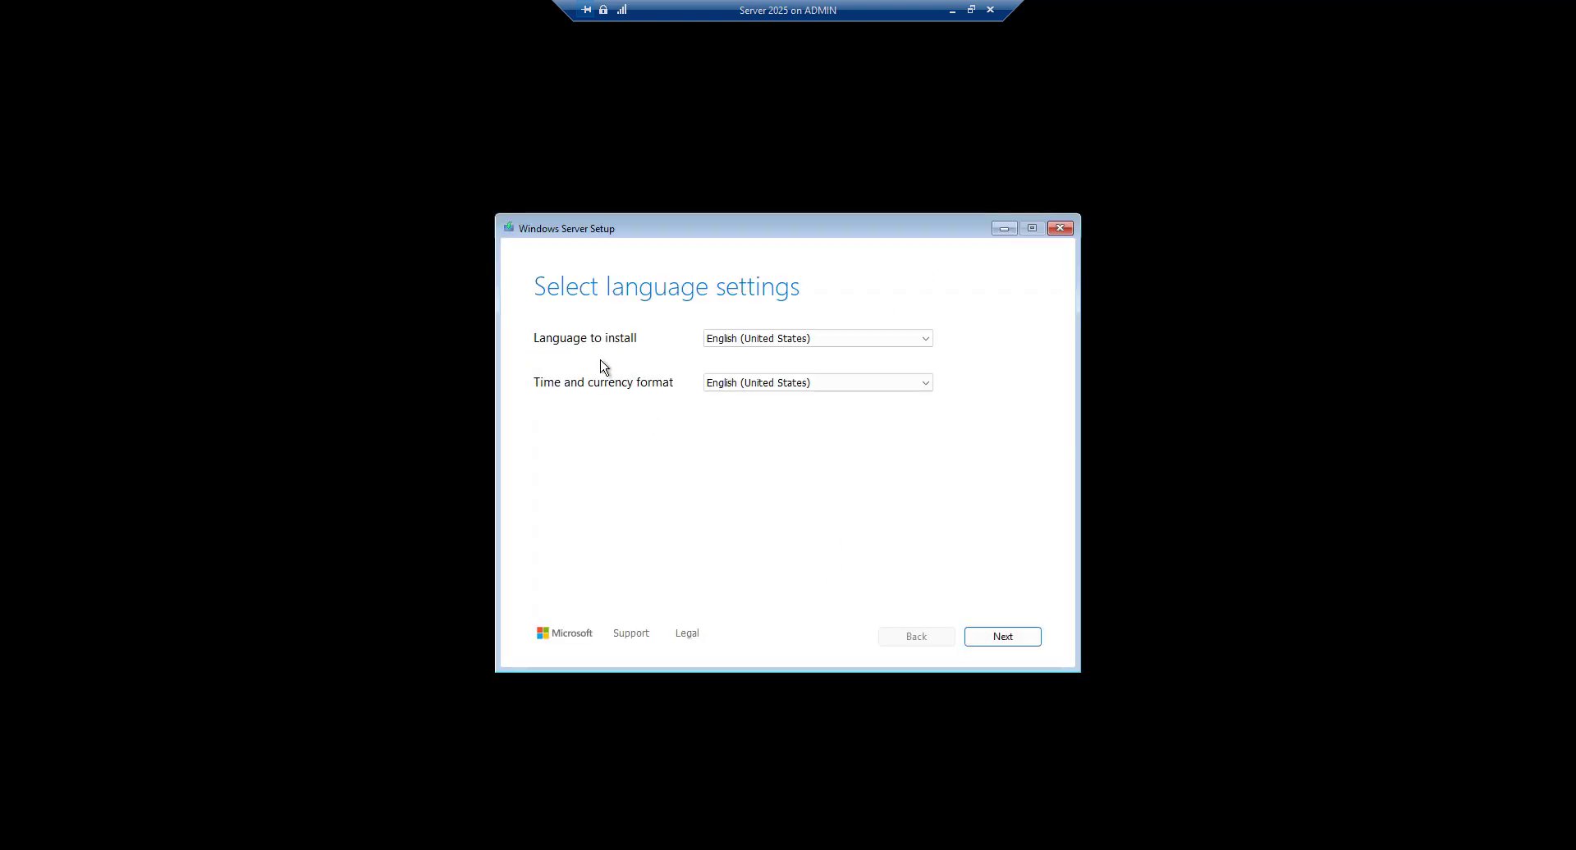
{"action": "mouse_move", "coordinate": [1001, 637]}
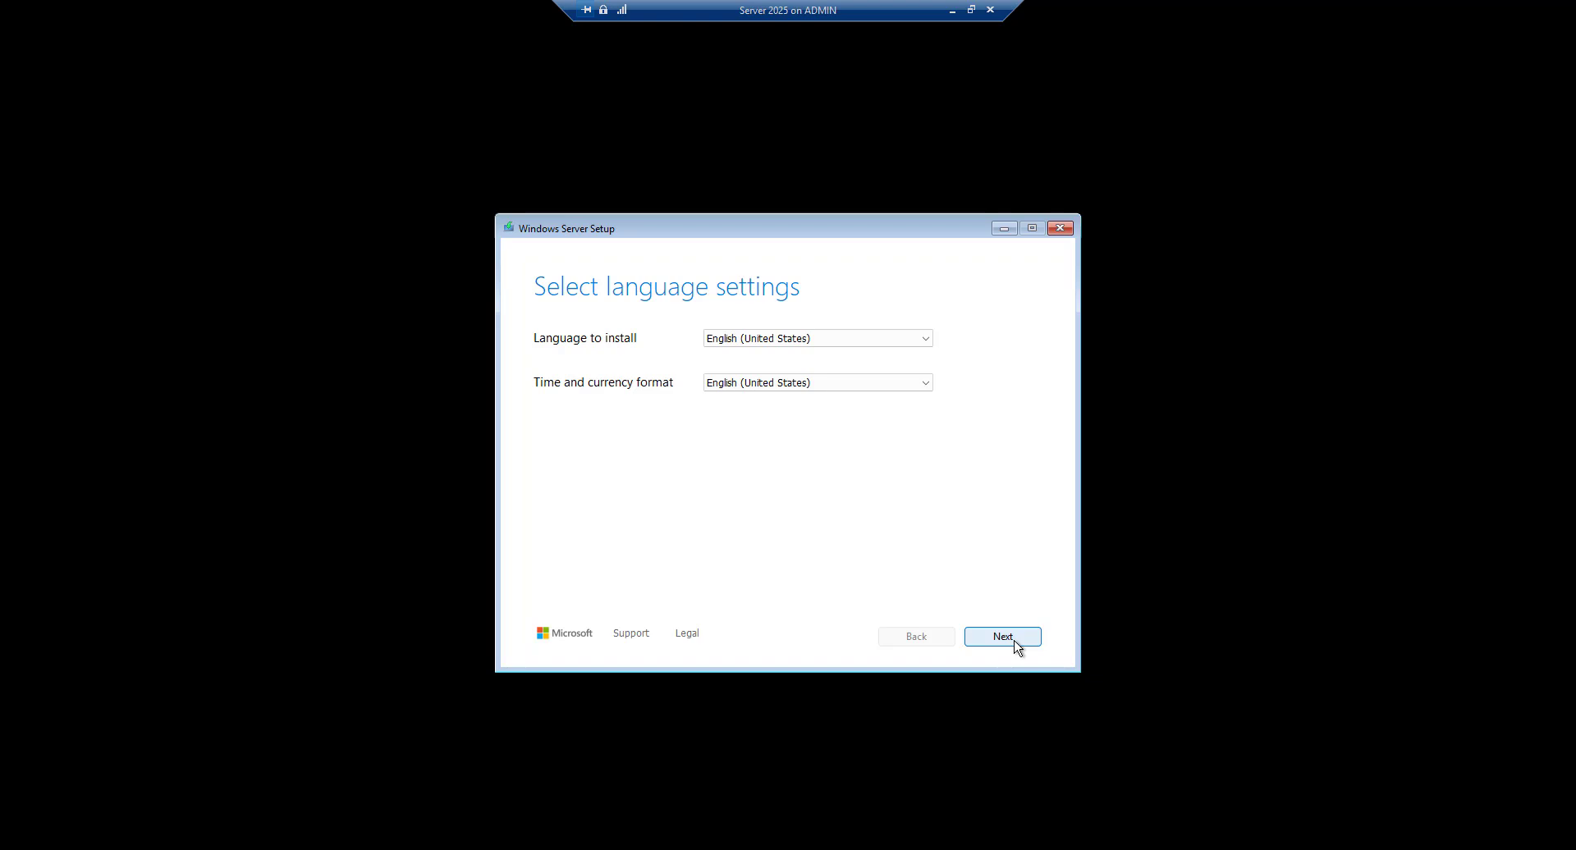
Keep English and US keyboard, confirm Install Windows Server, and skip the product key.
{"action": "left_click", "coordinate": [1001, 637]}
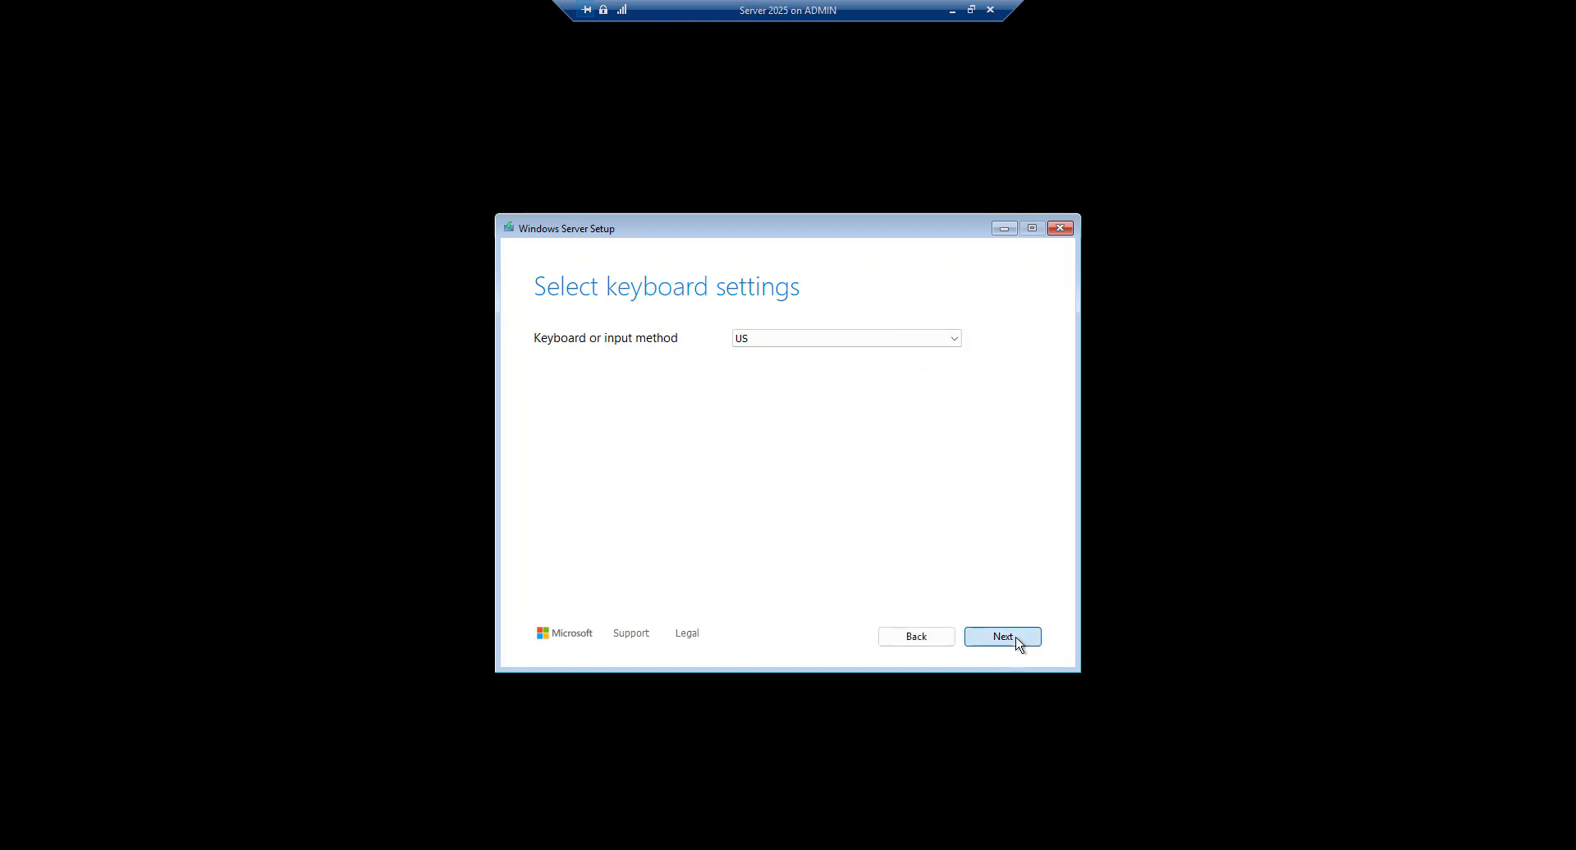
{"action": "left_click", "coordinate": [1001, 637]}
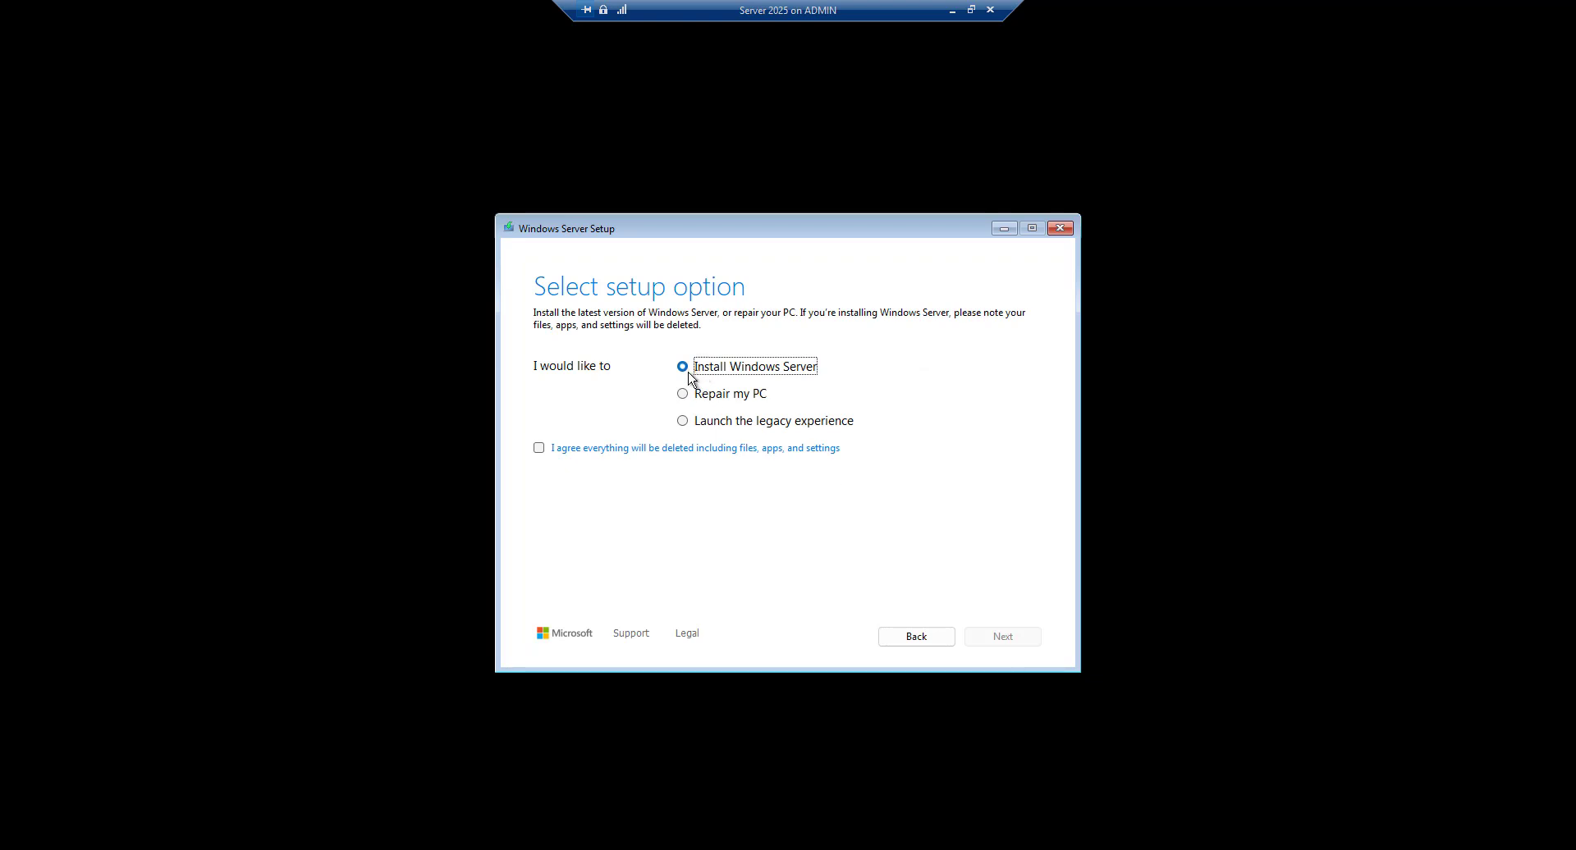
{"action": "mouse_move", "coordinate": [645, 566]}
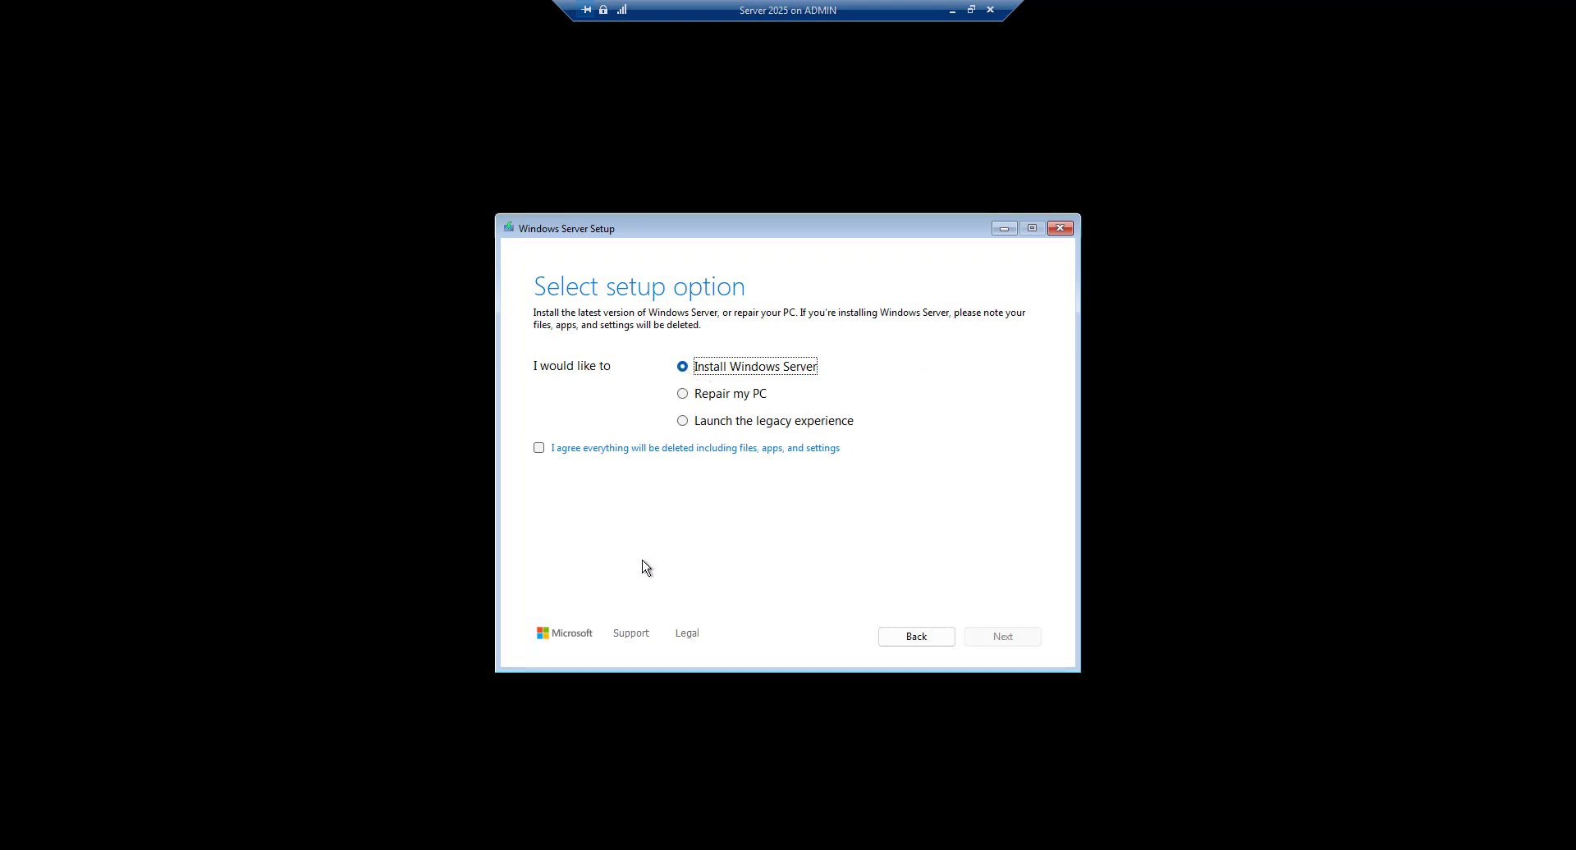
{"action": "mouse_move", "coordinate": [650, 404]}
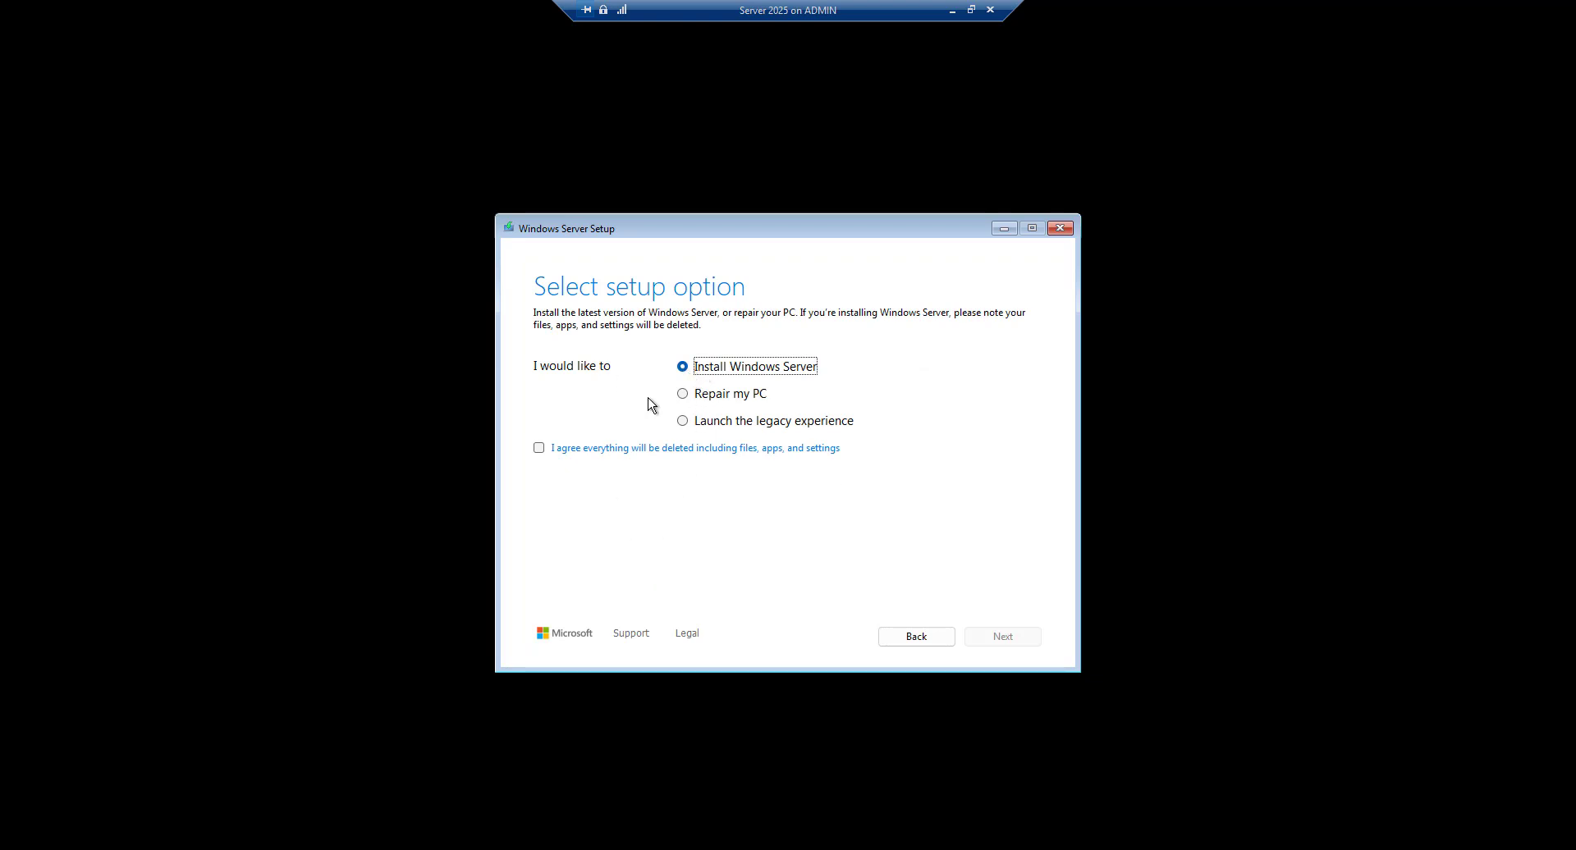
{"action": "mouse_move", "coordinate": [716, 420]}
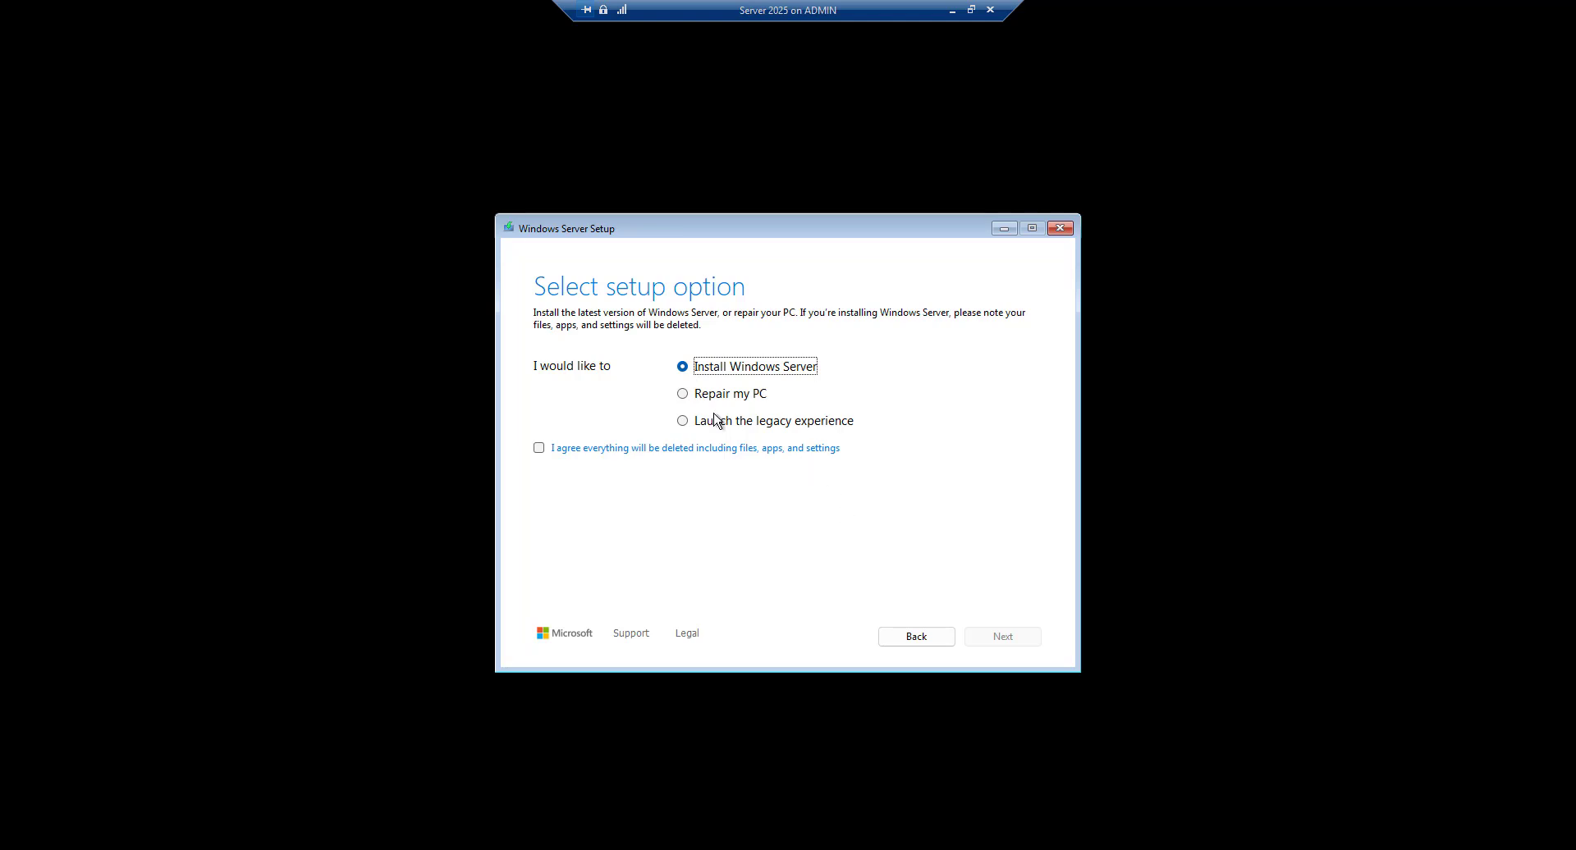
{"action": "mouse_move", "coordinate": [844, 543]}
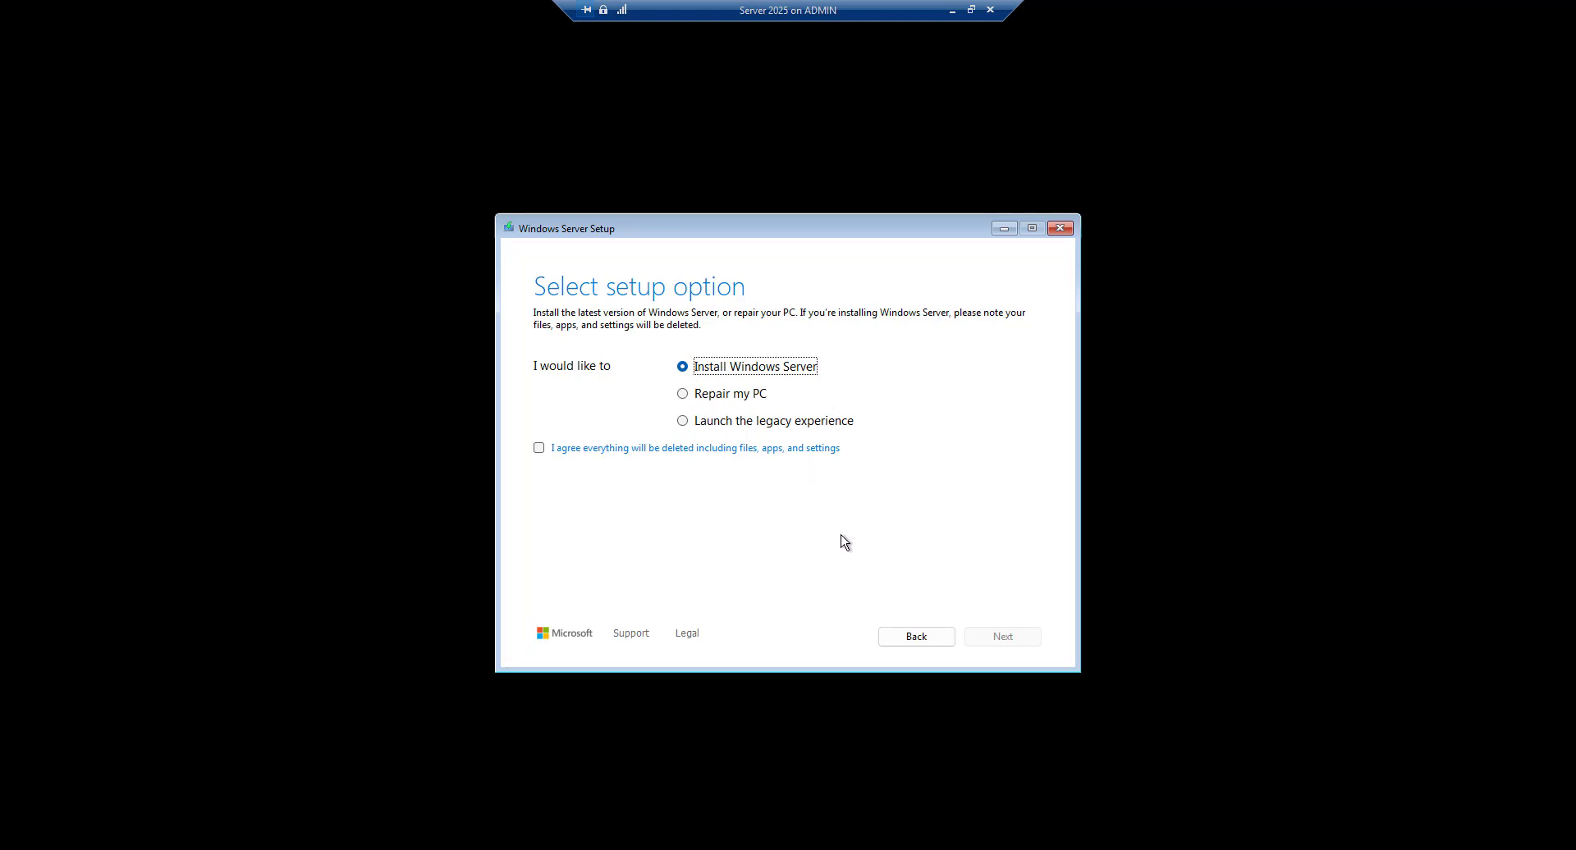
{"action": "mouse_move", "coordinate": [734, 523]}
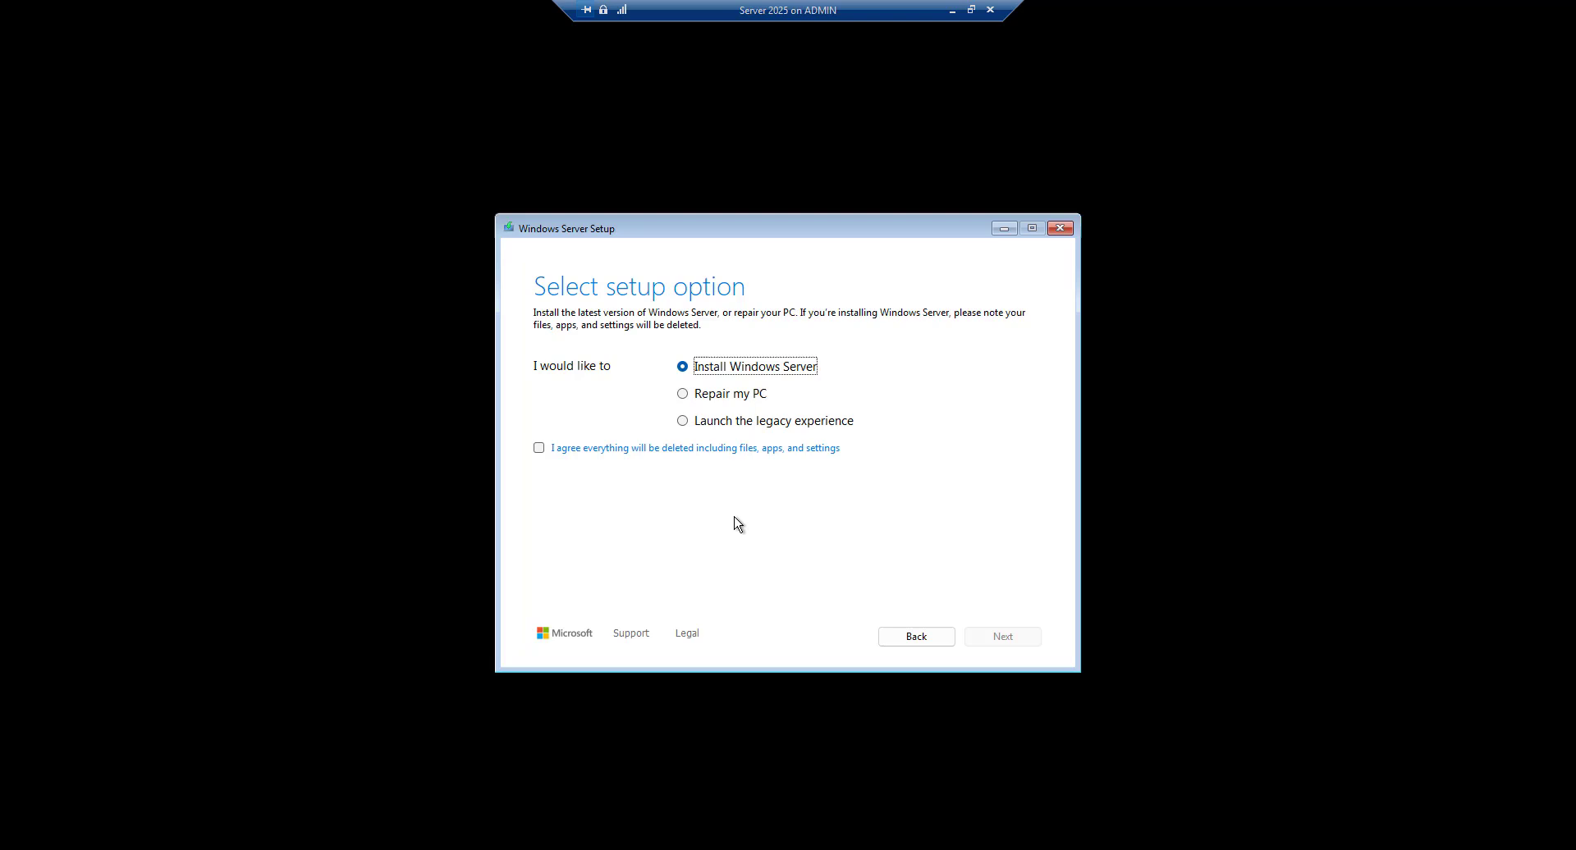
{"action": "left_click", "coordinate": [538, 446]}
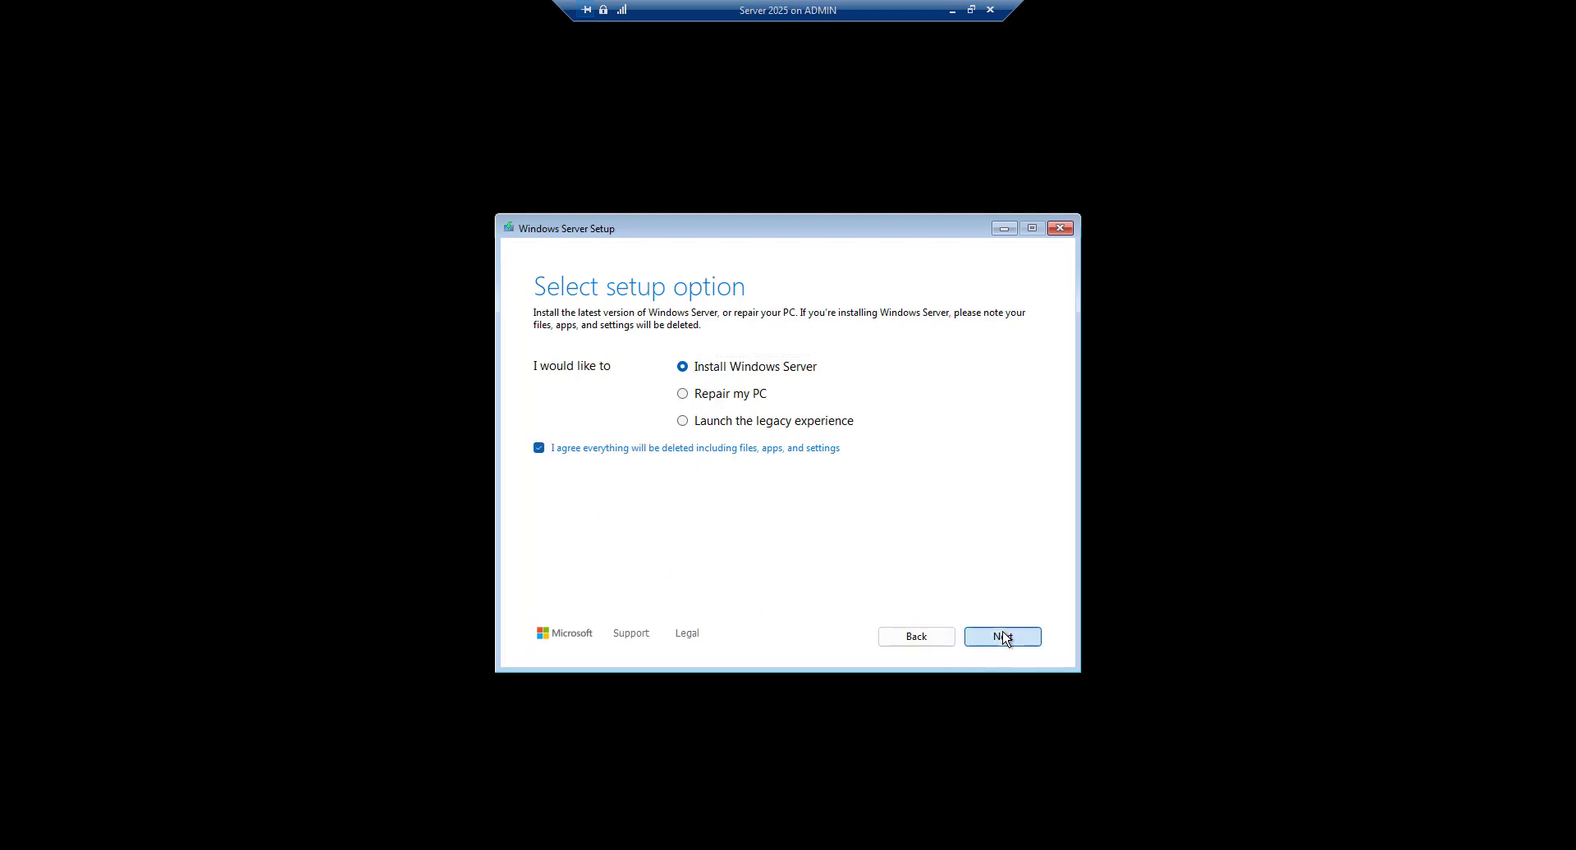
{"action": "left_click", "coordinate": [1001, 637]}
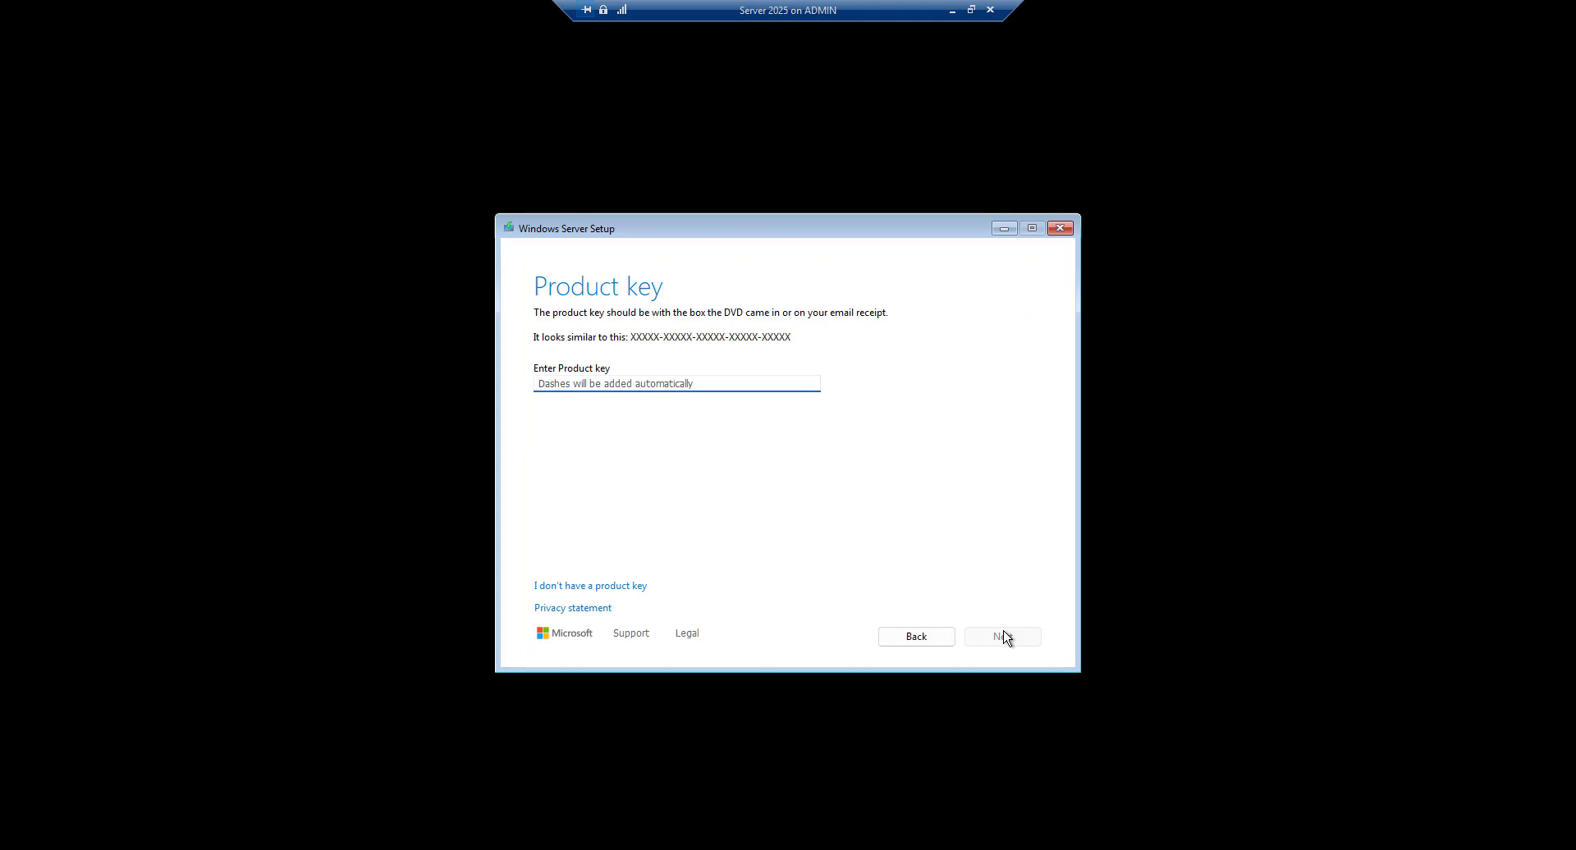
{"action": "mouse_move", "coordinate": [591, 584]}
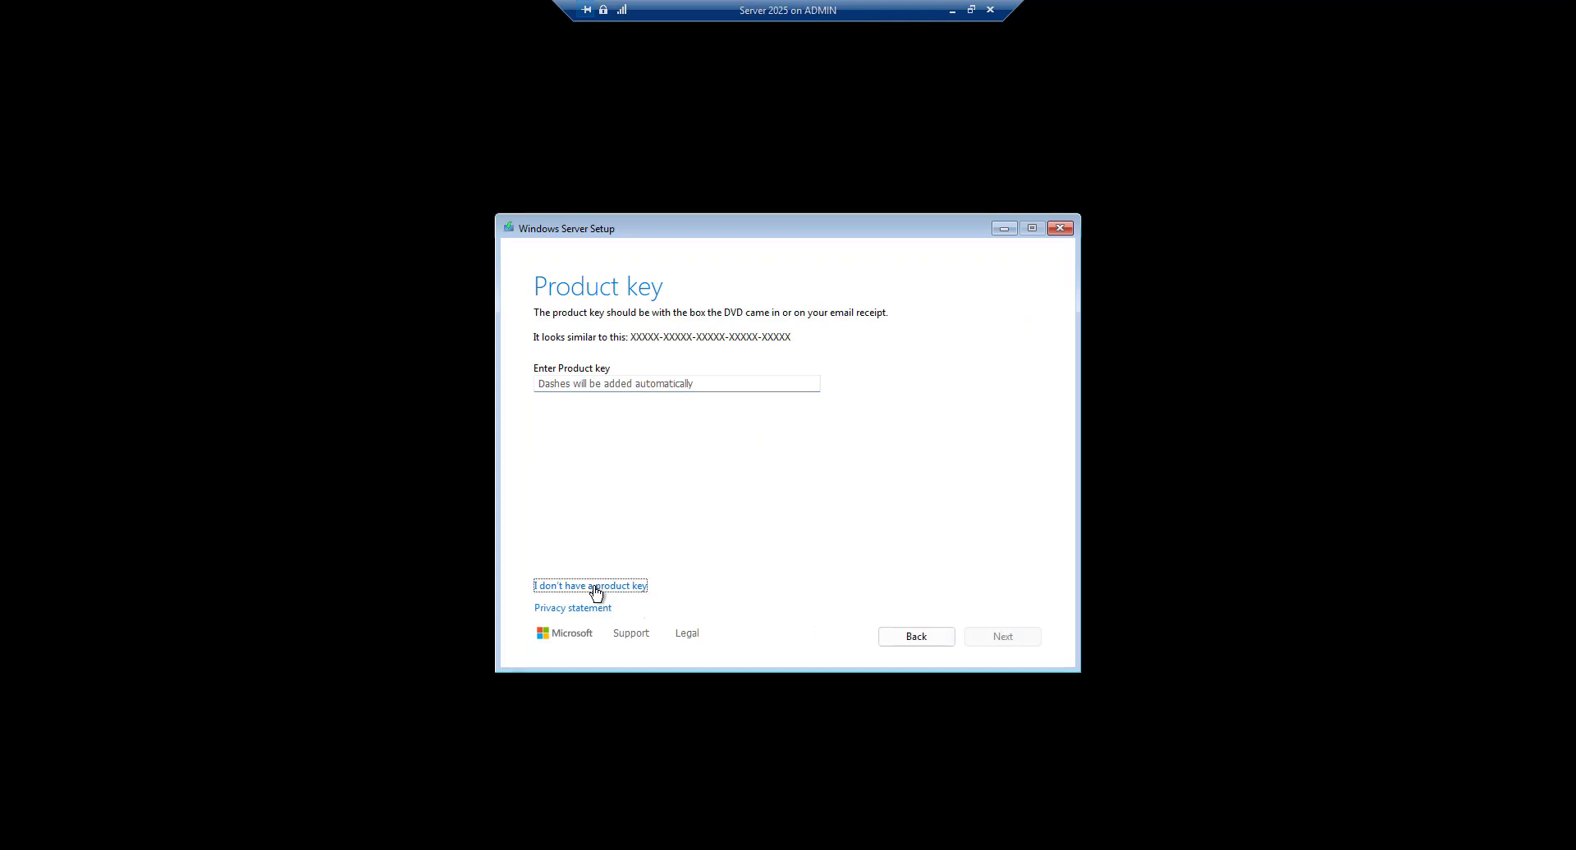
{"action": "left_click", "coordinate": [589, 584]}
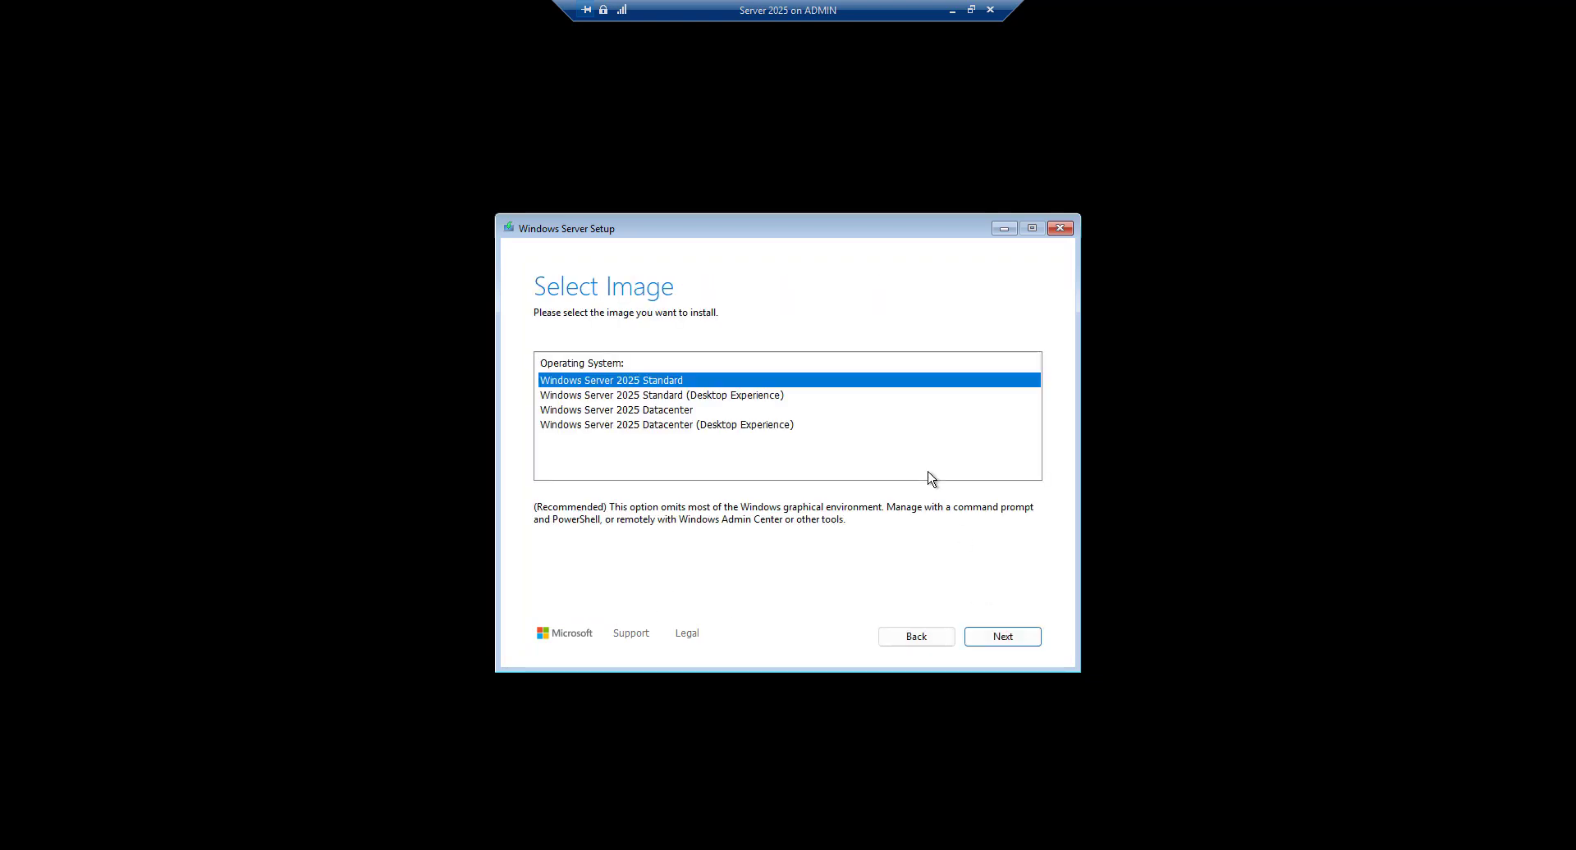
Choose Windows Server 2025 Standard (Desktop Experience) and accept the license terms.
{"action": "left_click", "coordinate": [661, 396]}
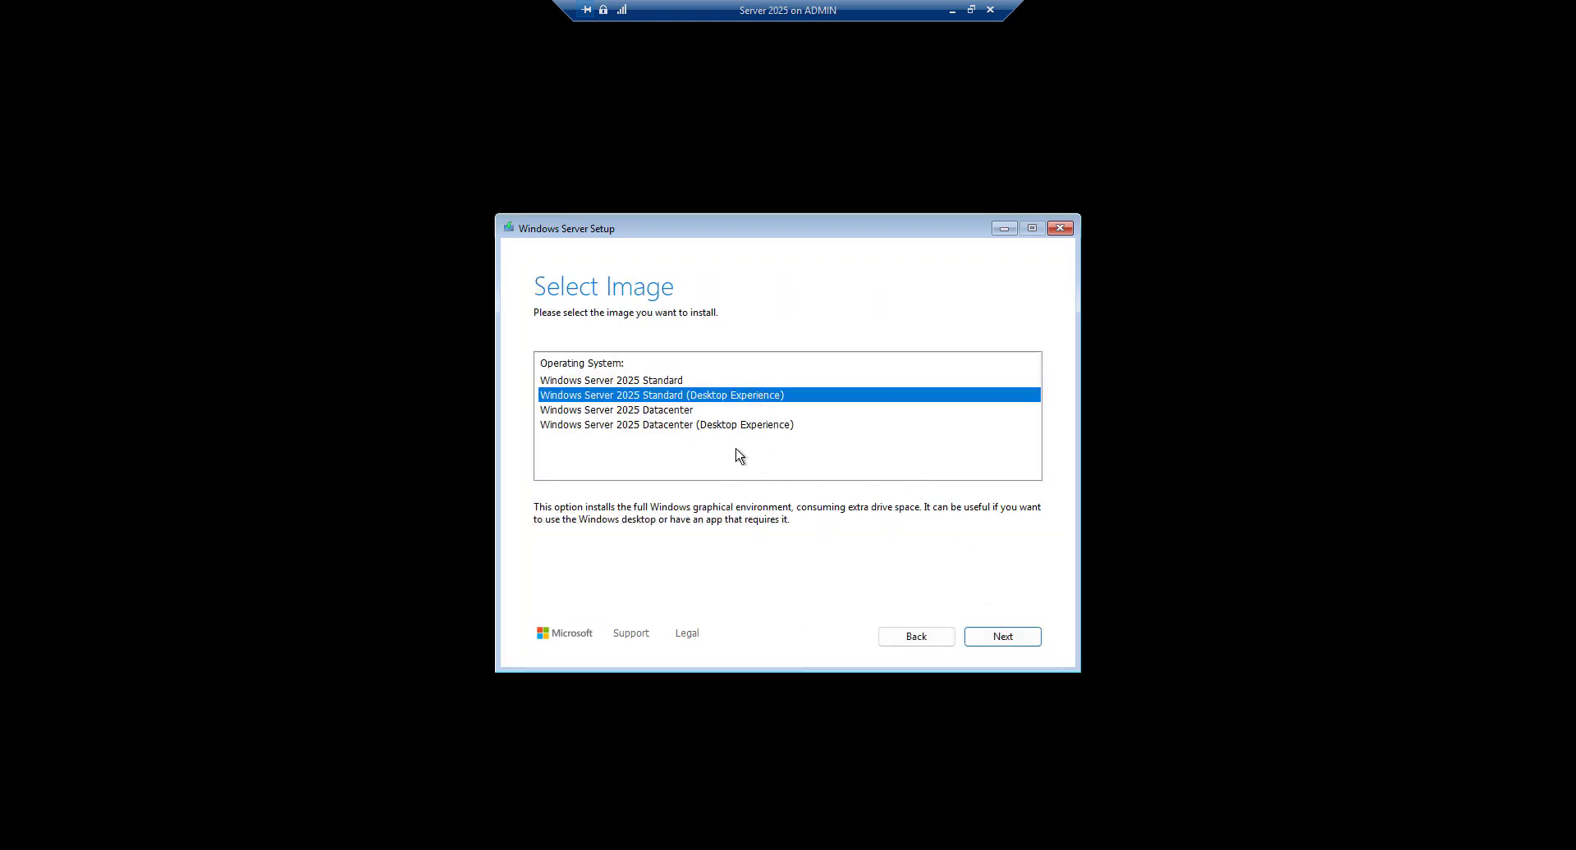
{"action": "mouse_move", "coordinate": [683, 441]}
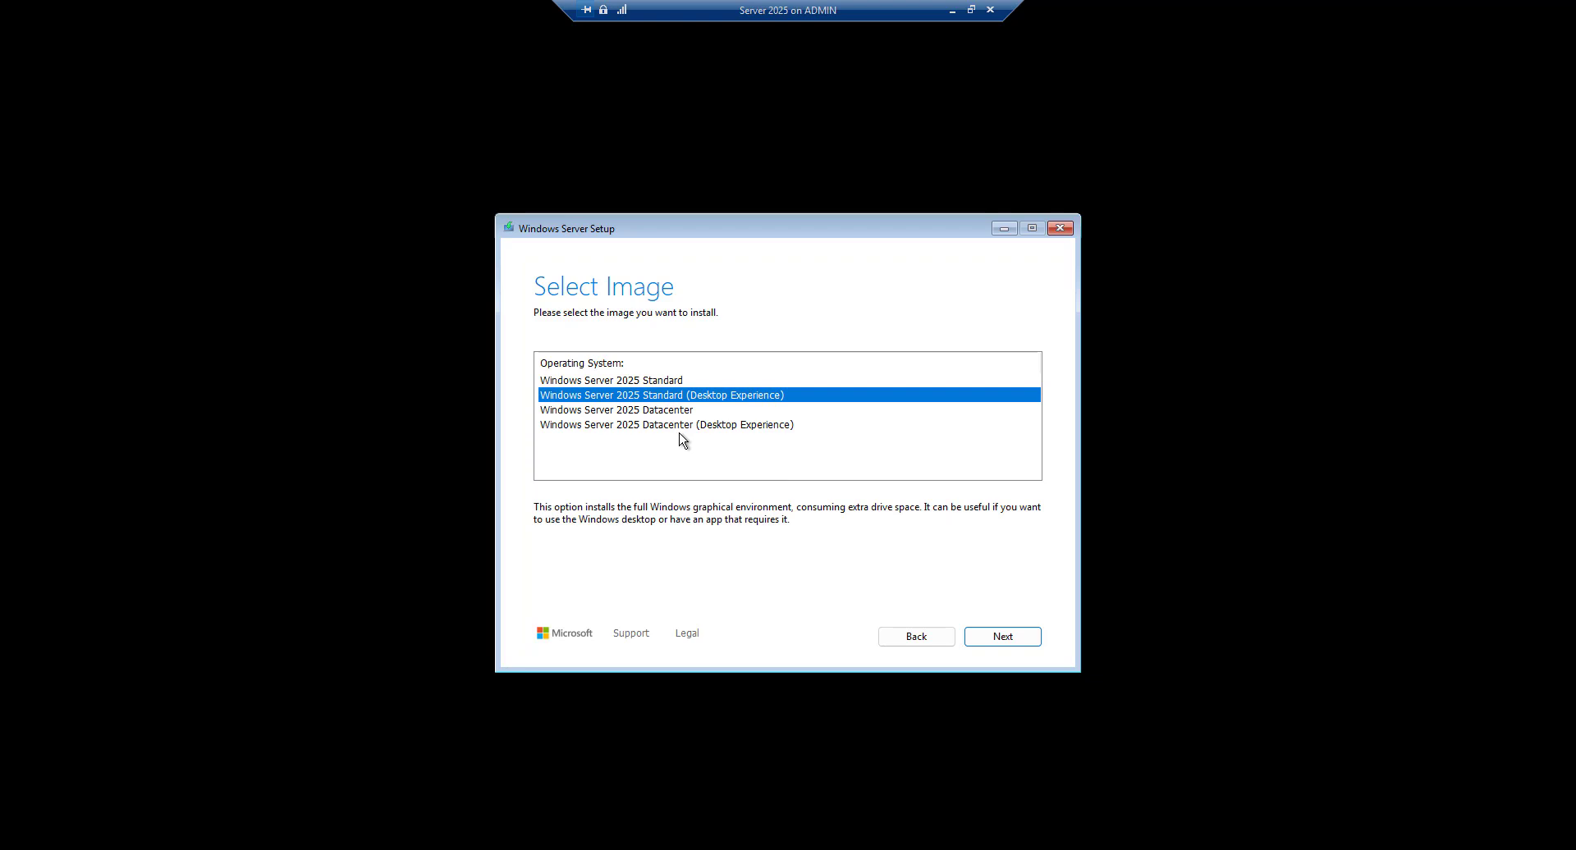
{"action": "mouse_move", "coordinate": [625, 409]}
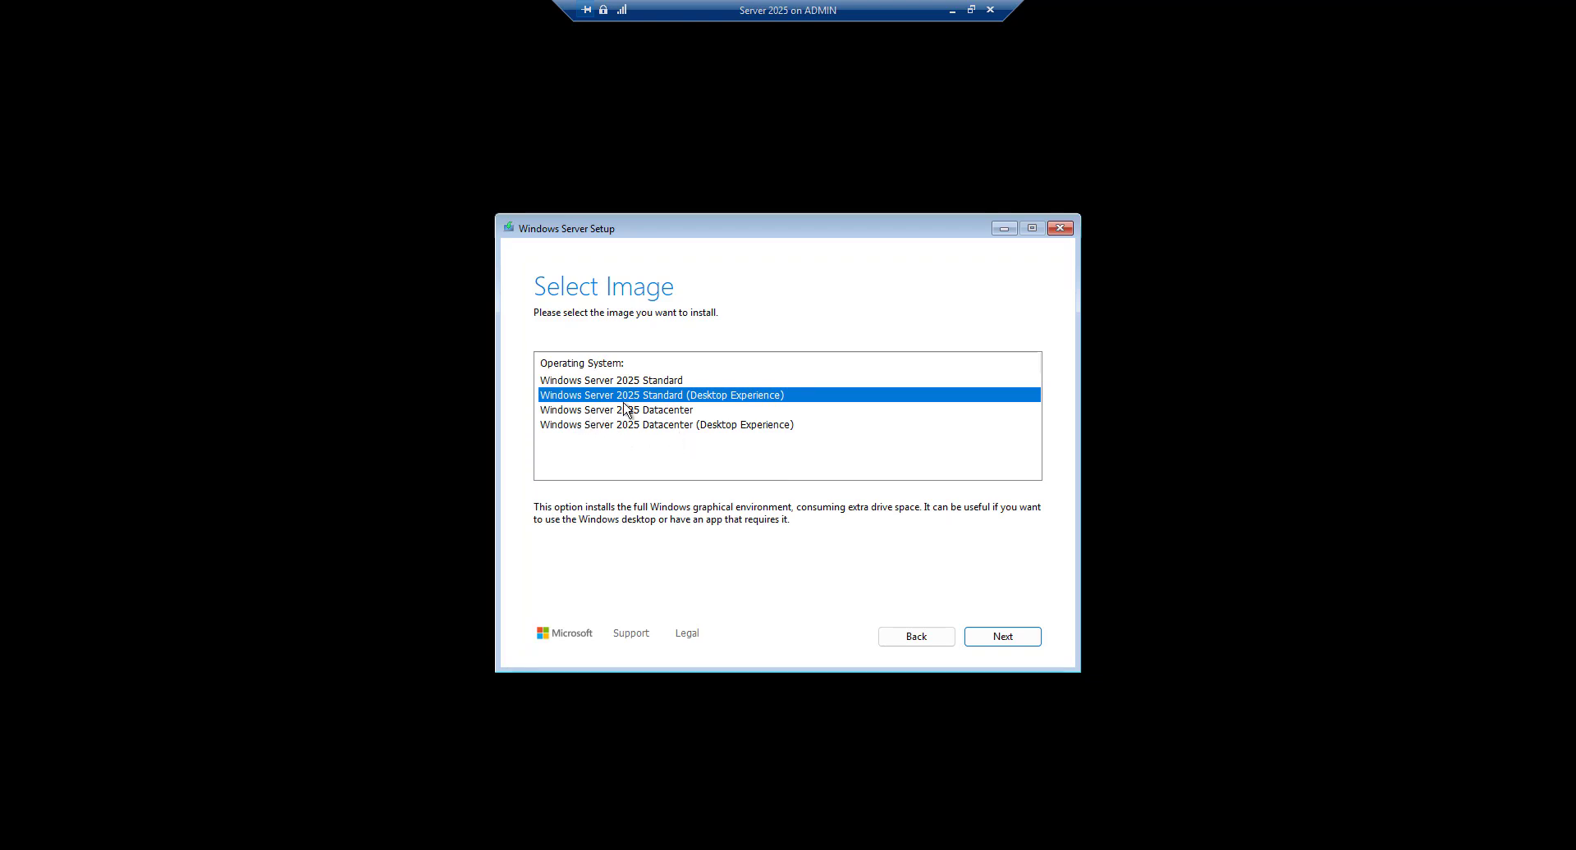
{"action": "mouse_move", "coordinate": [711, 401]}
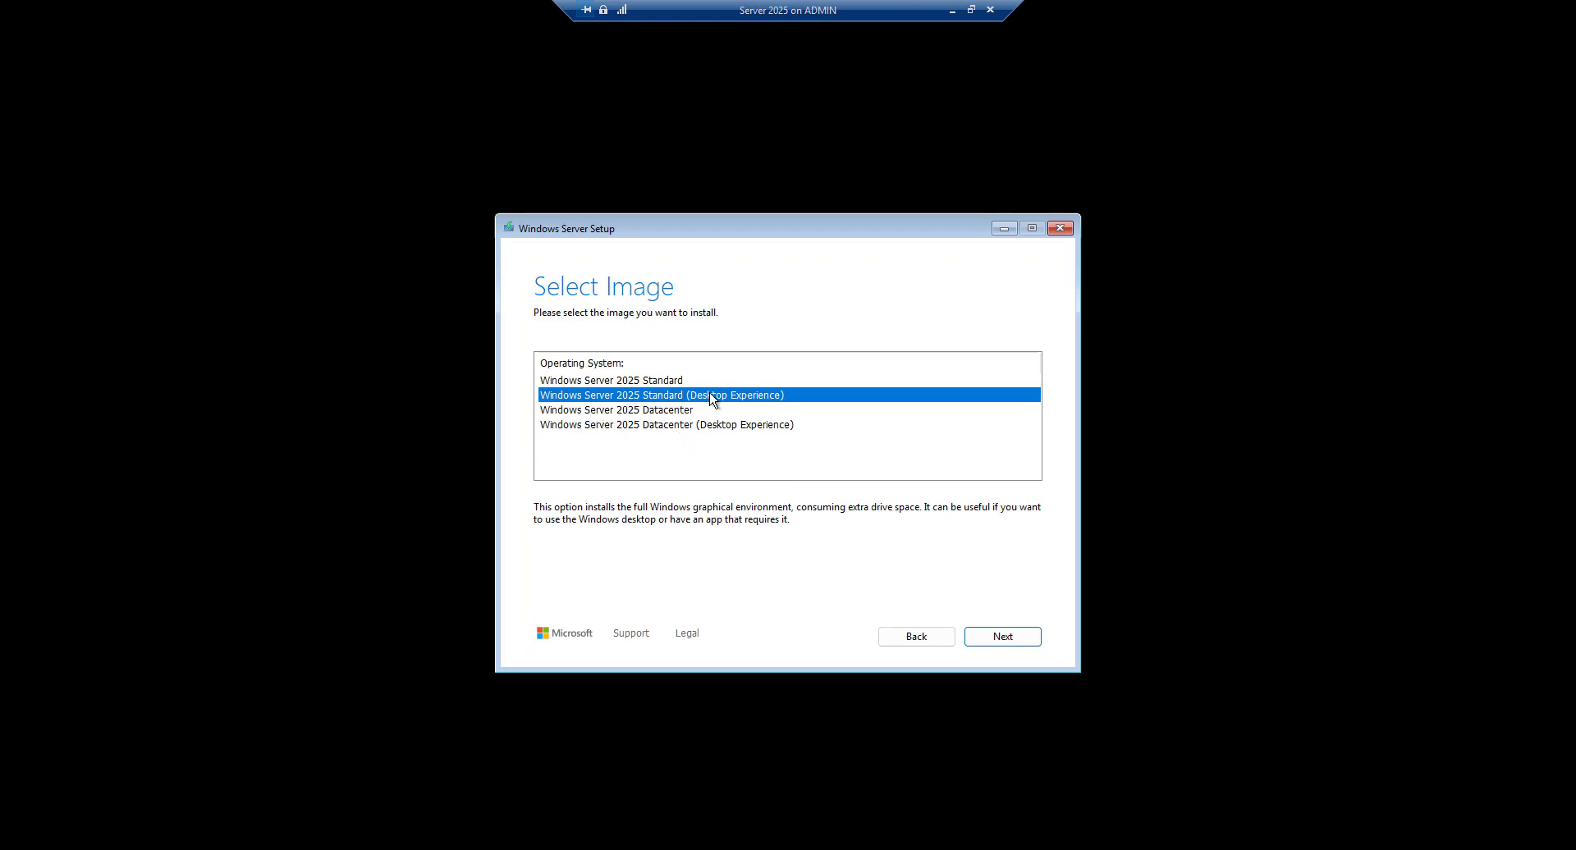
{"action": "mouse_move", "coordinate": [691, 384]}
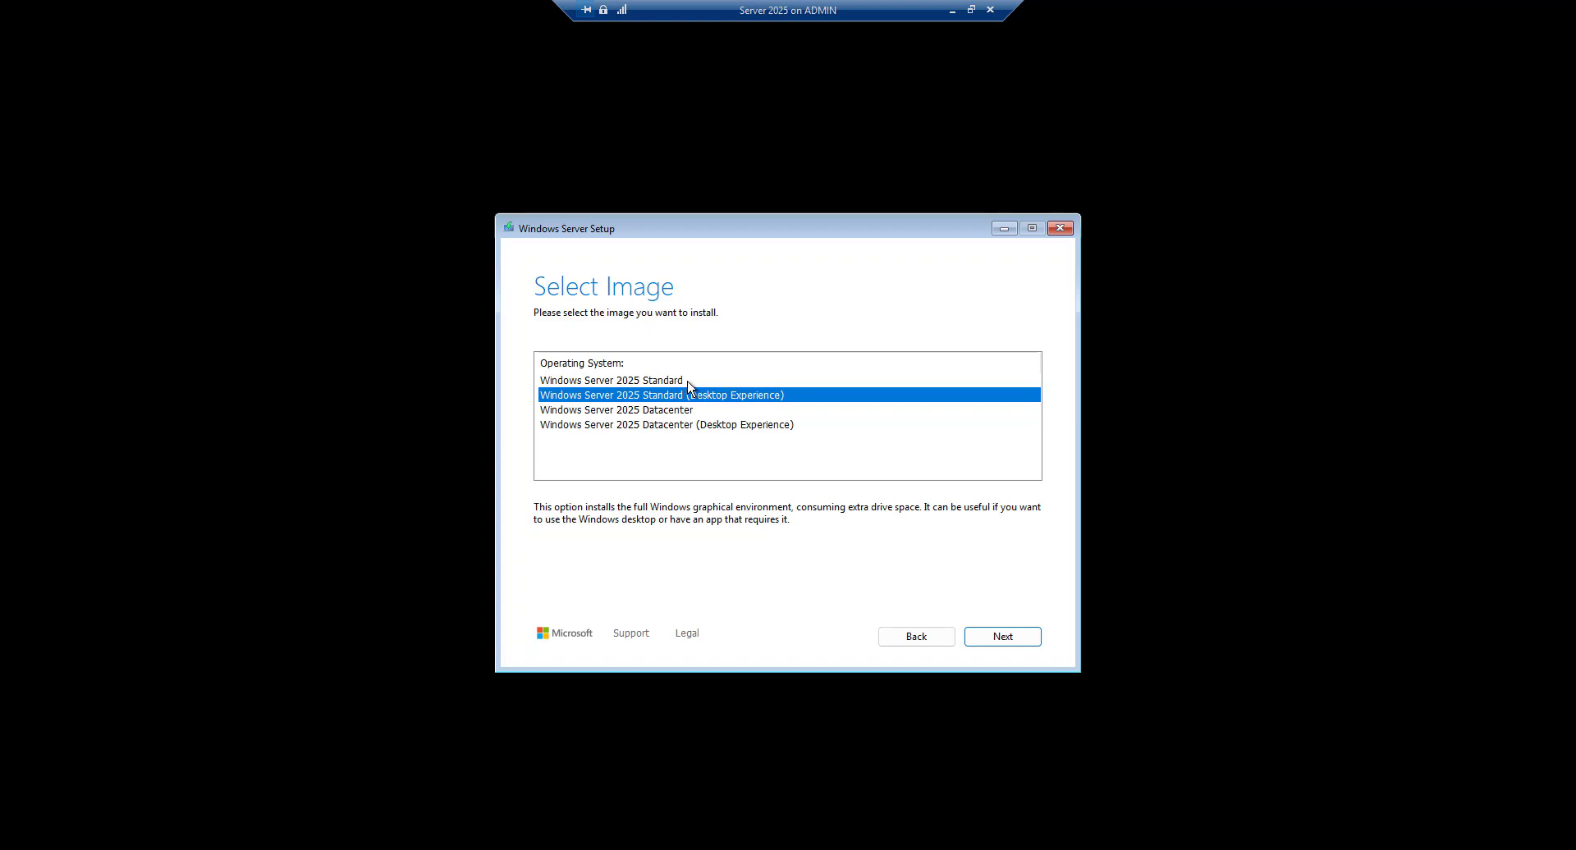
{"action": "mouse_move", "coordinate": [706, 435]}
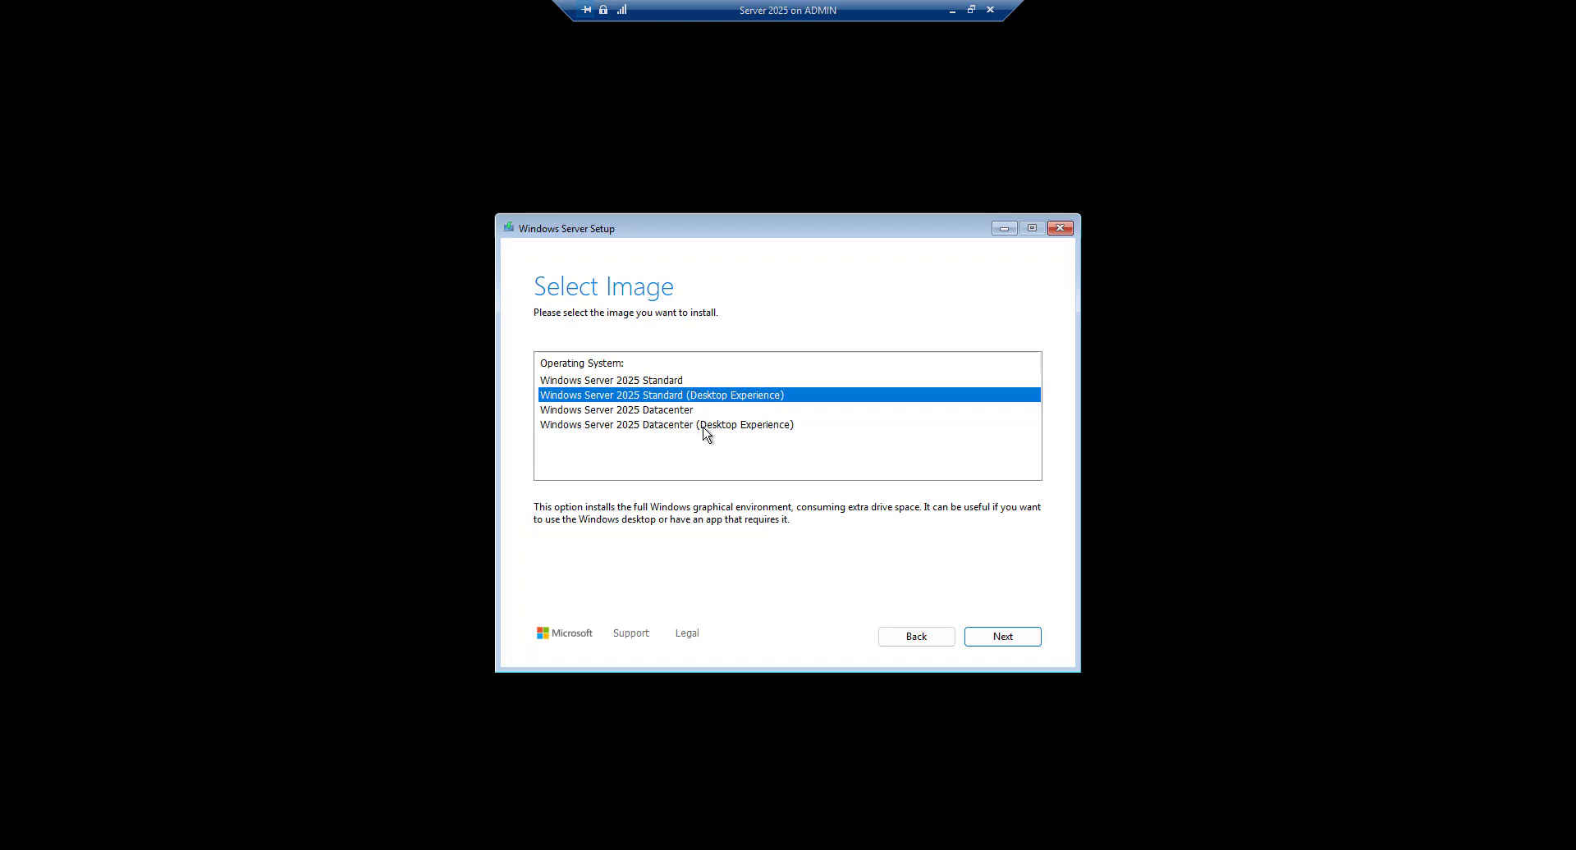
{"action": "mouse_move", "coordinate": [1001, 637]}
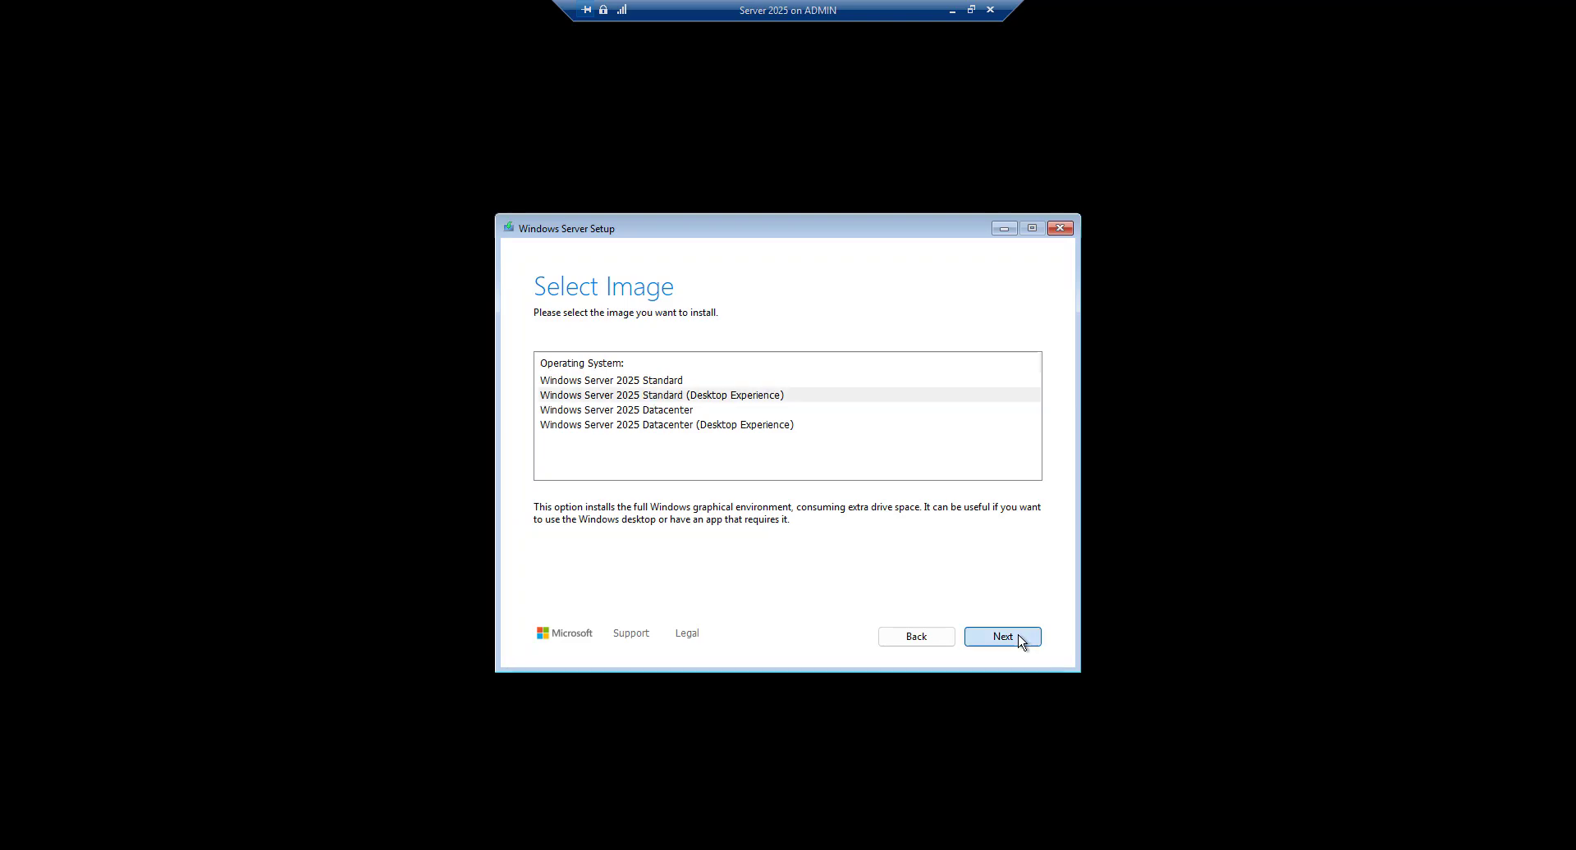
{"action": "left_click", "coordinate": [1002, 637]}
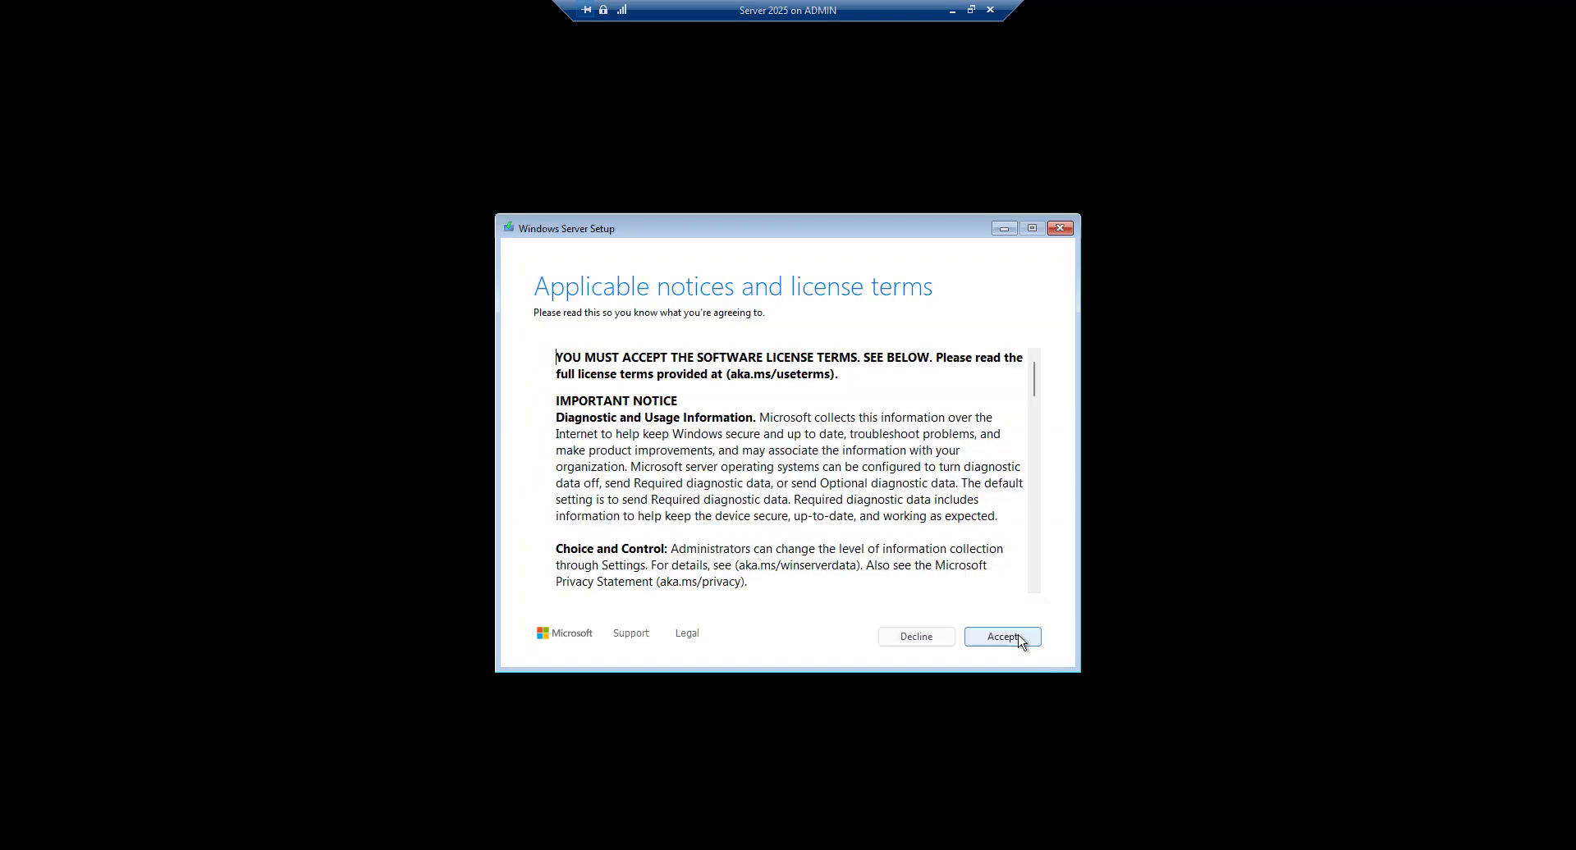
{"action": "scroll", "scroll_direction": "down", "scroll_amount": 3}
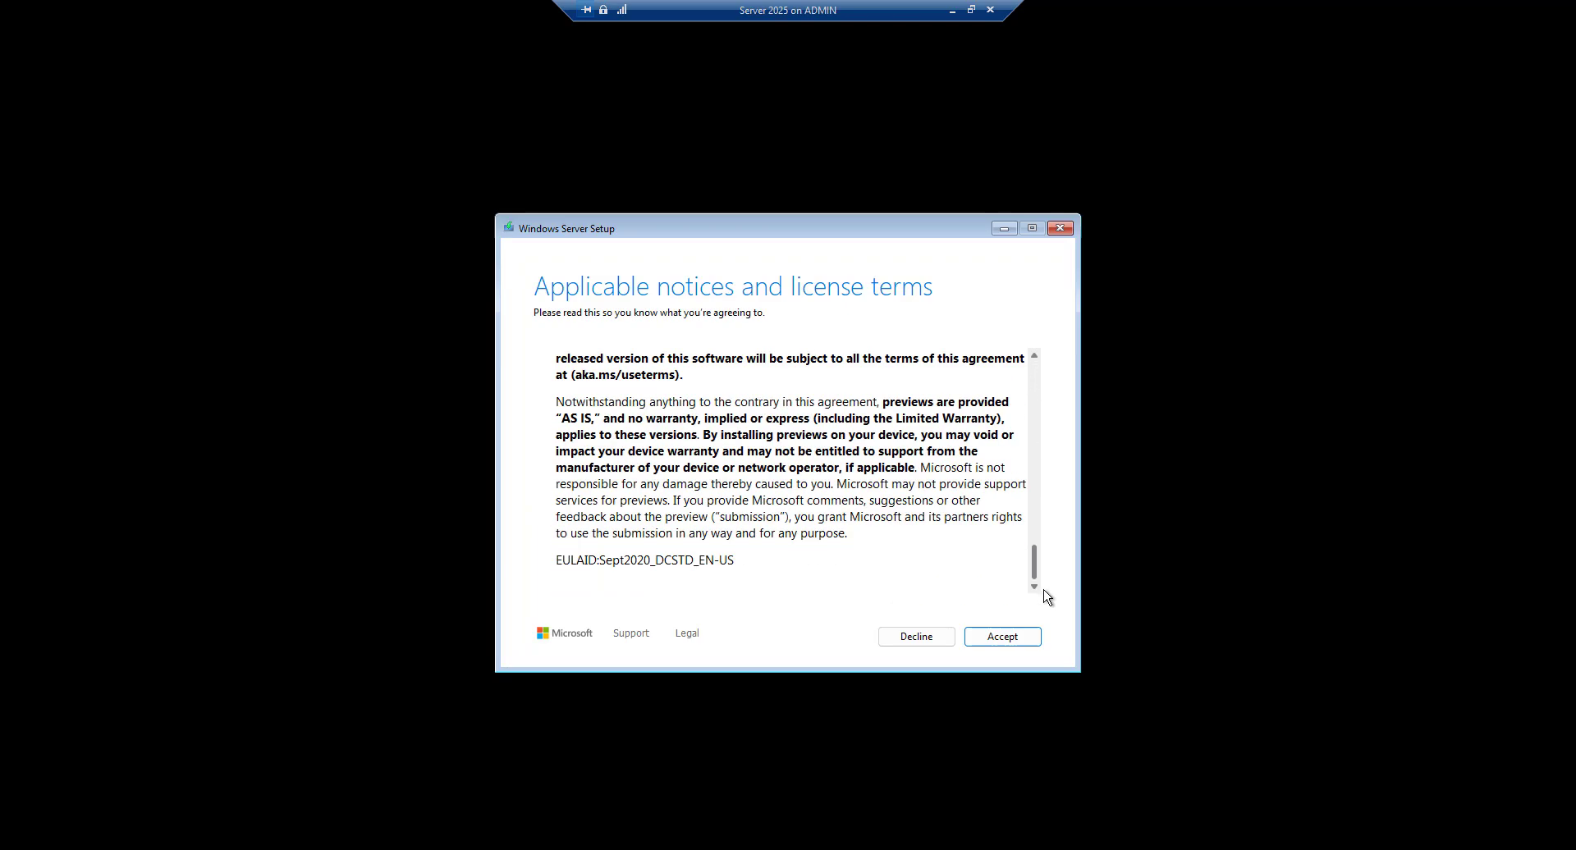
{"action": "left_click", "coordinate": [1001, 637]}
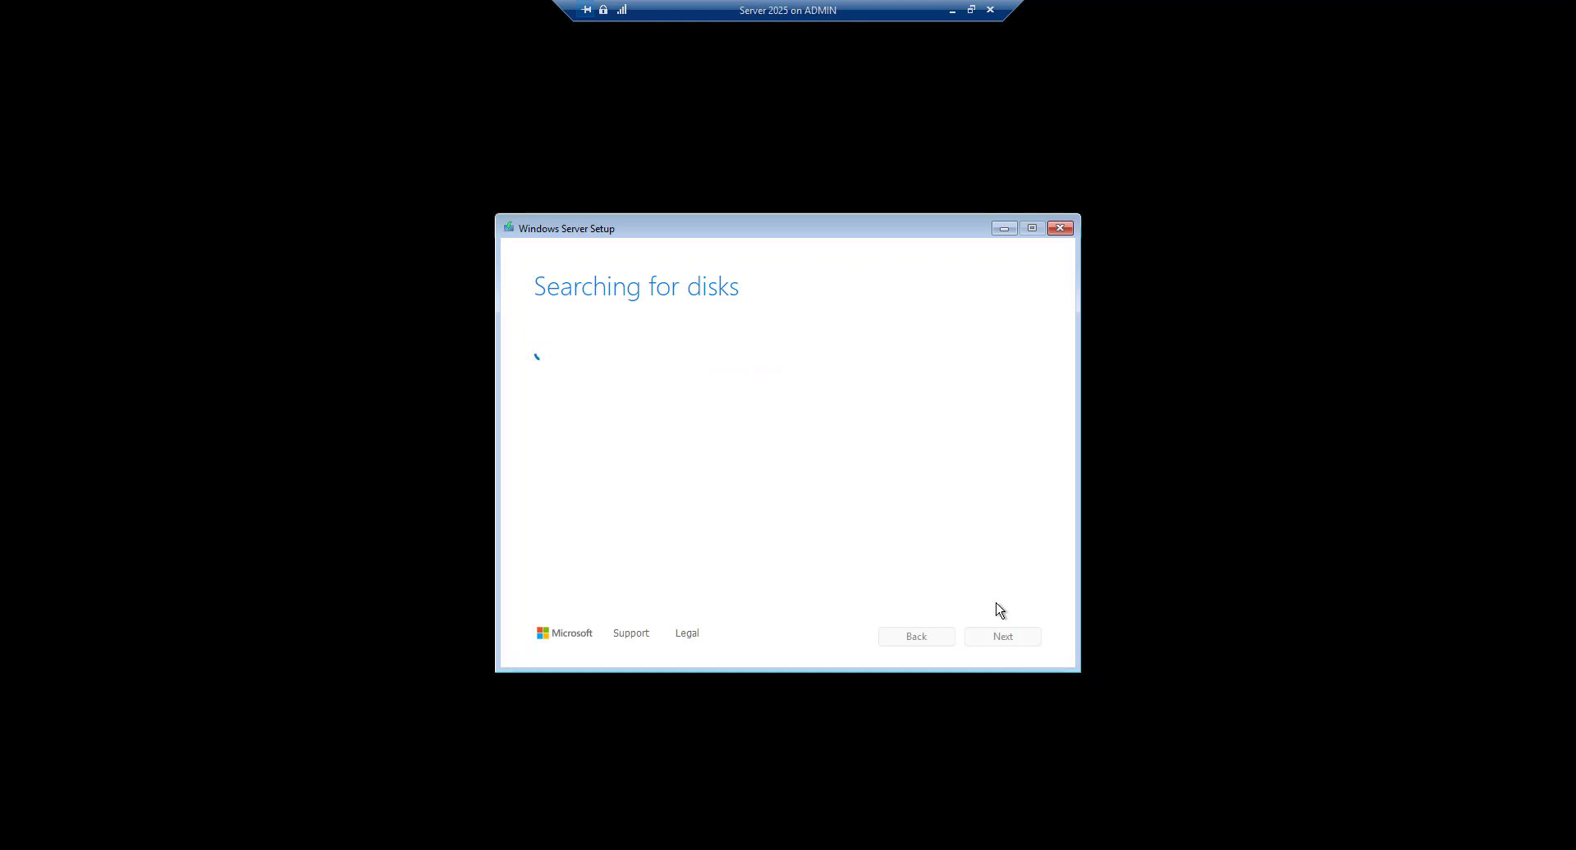
{"action": "mouse_move", "coordinate": [975, 530]}
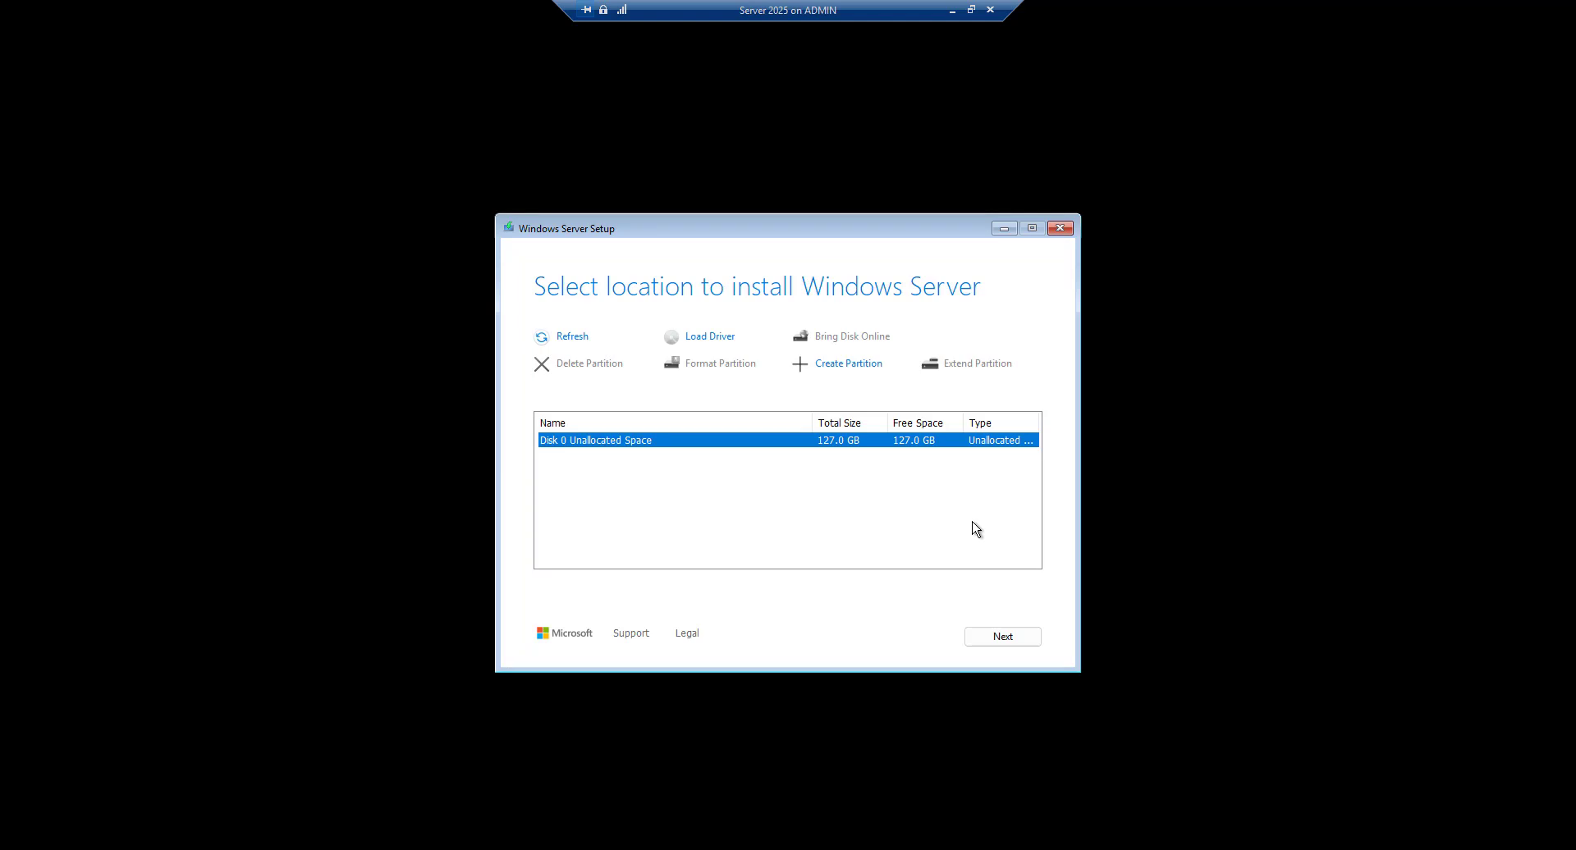
{"action": "mouse_move", "coordinate": [803, 470]}
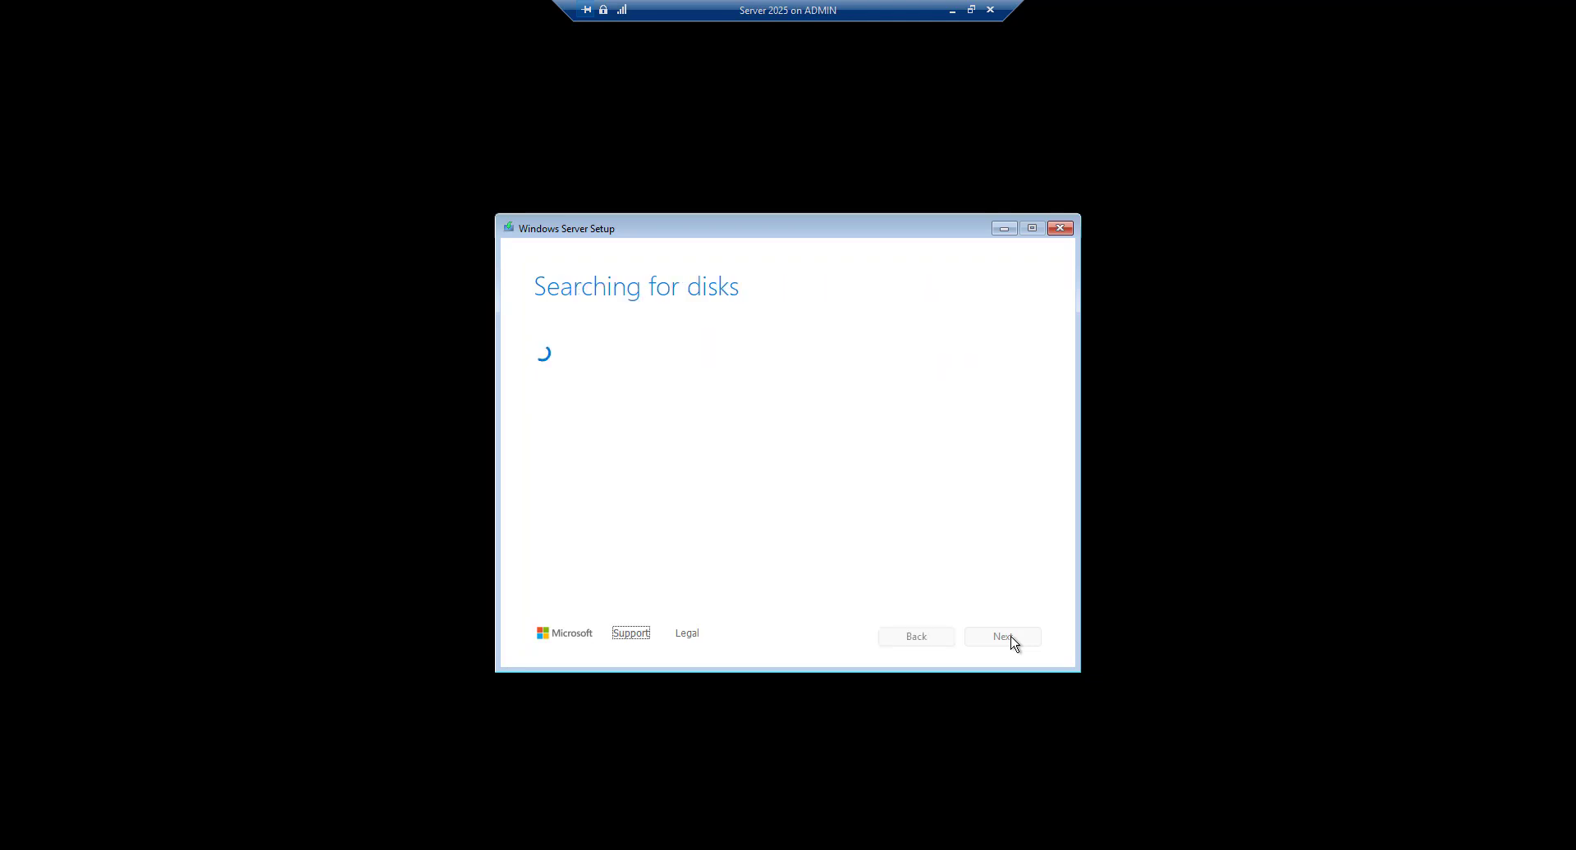
Install onto Disk 0's unallocated space and reach the Ready to install page.
{"action": "left_click", "coordinate": [1001, 637]}
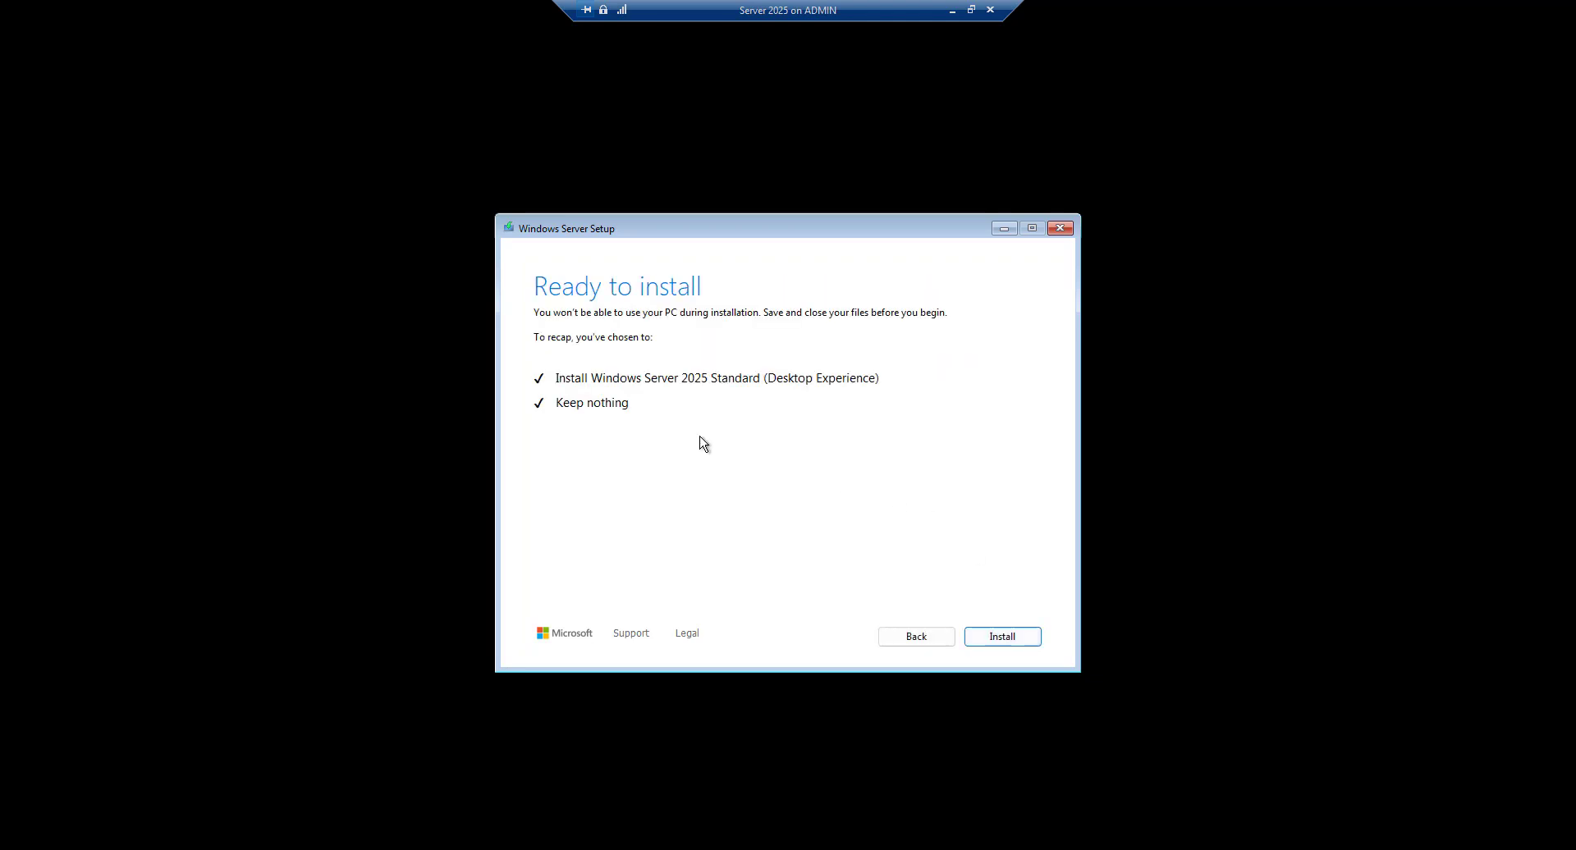
{"action": "mouse_move", "coordinate": [647, 441]}
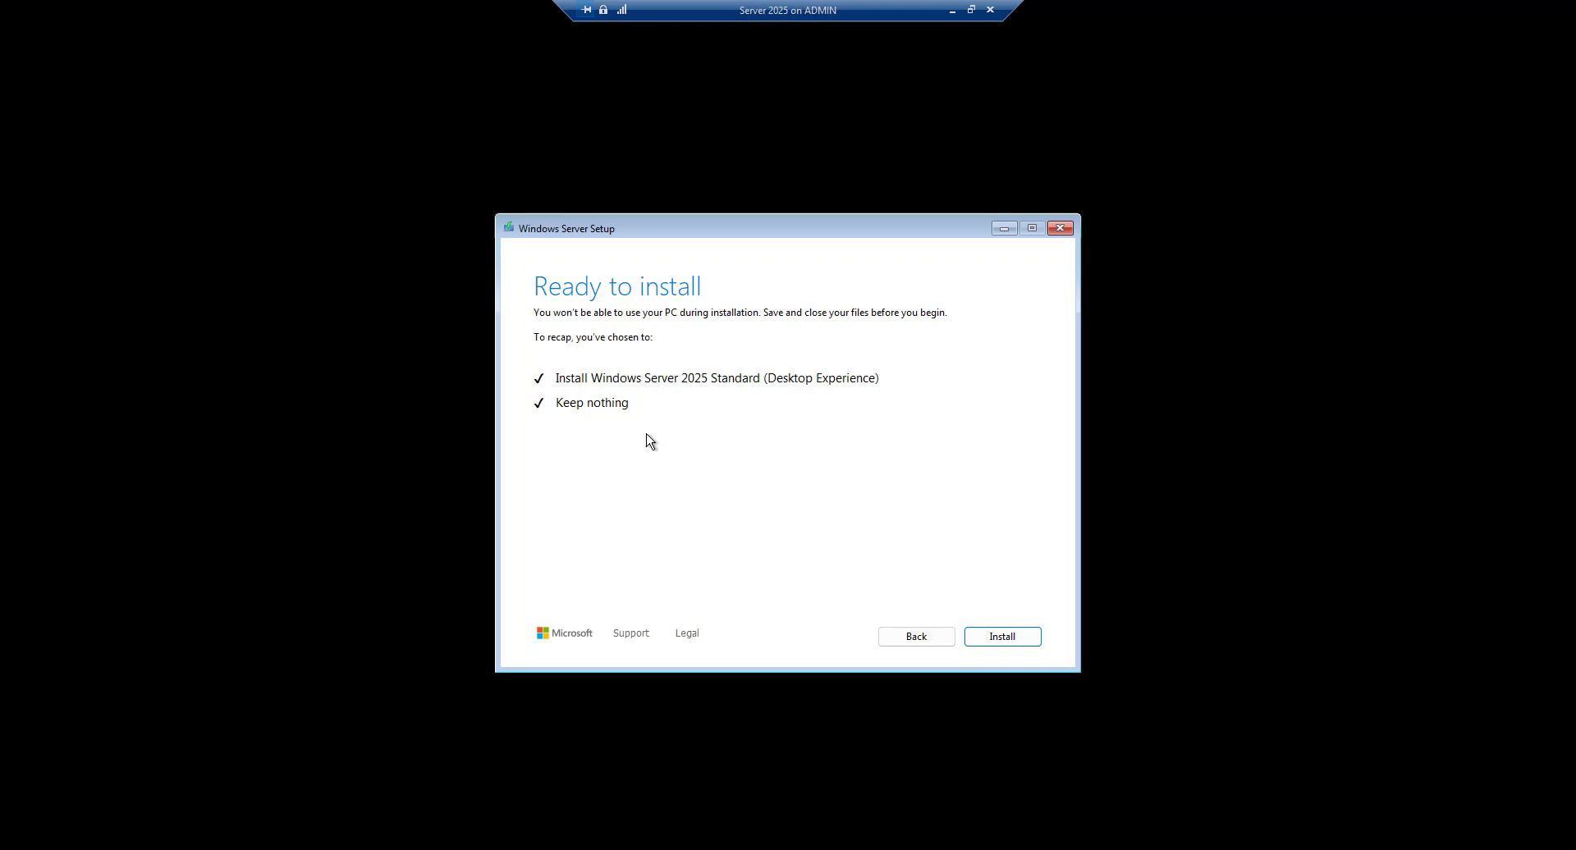
{"action": "mouse_move", "coordinate": [655, 407]}
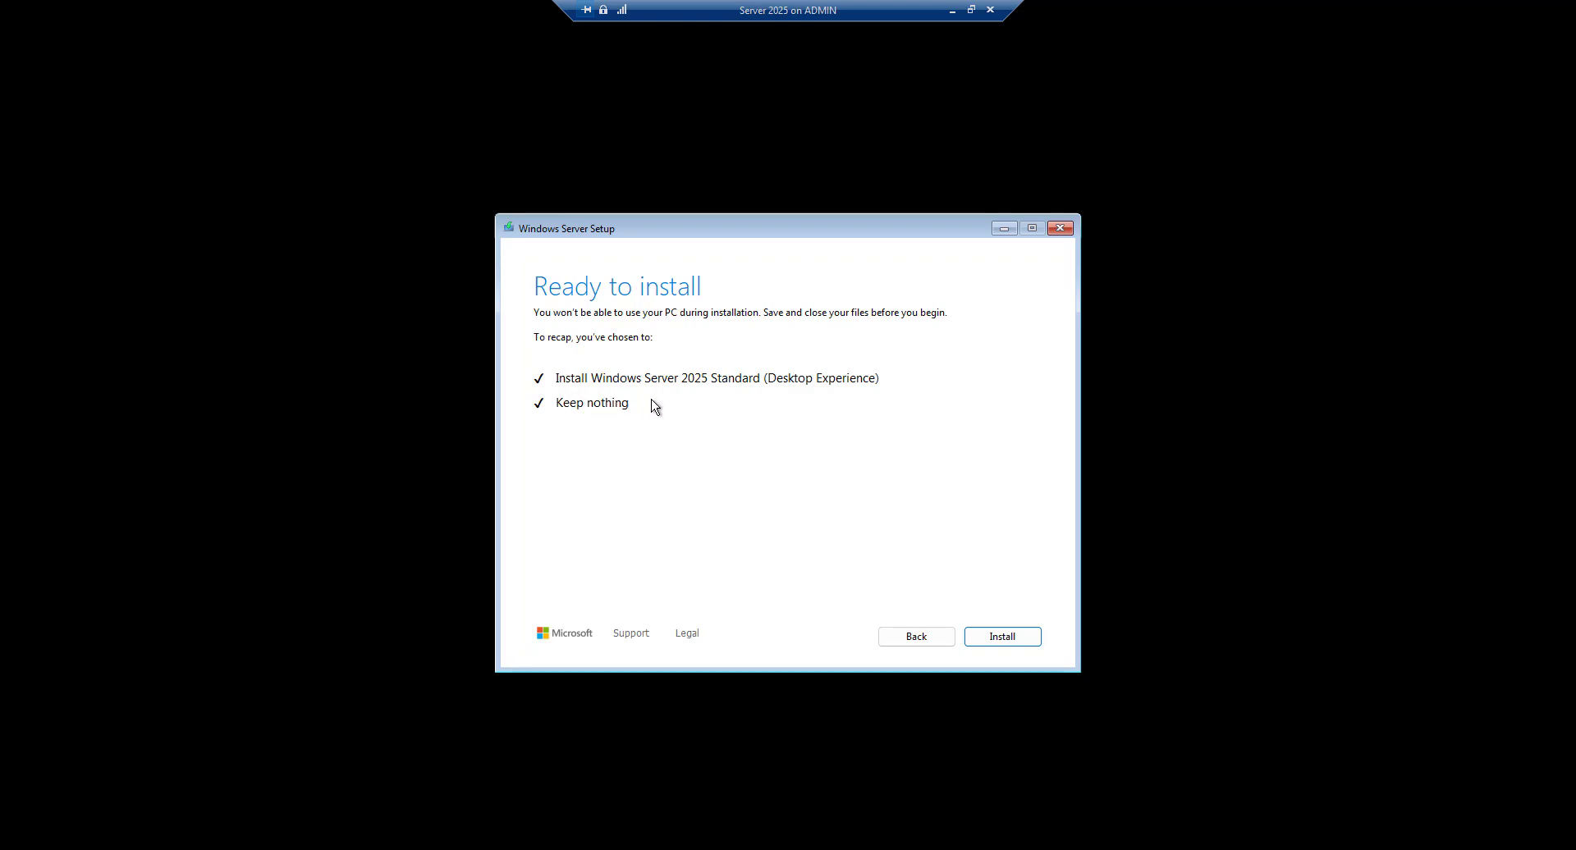
{"action": "mouse_move", "coordinate": [673, 497]}
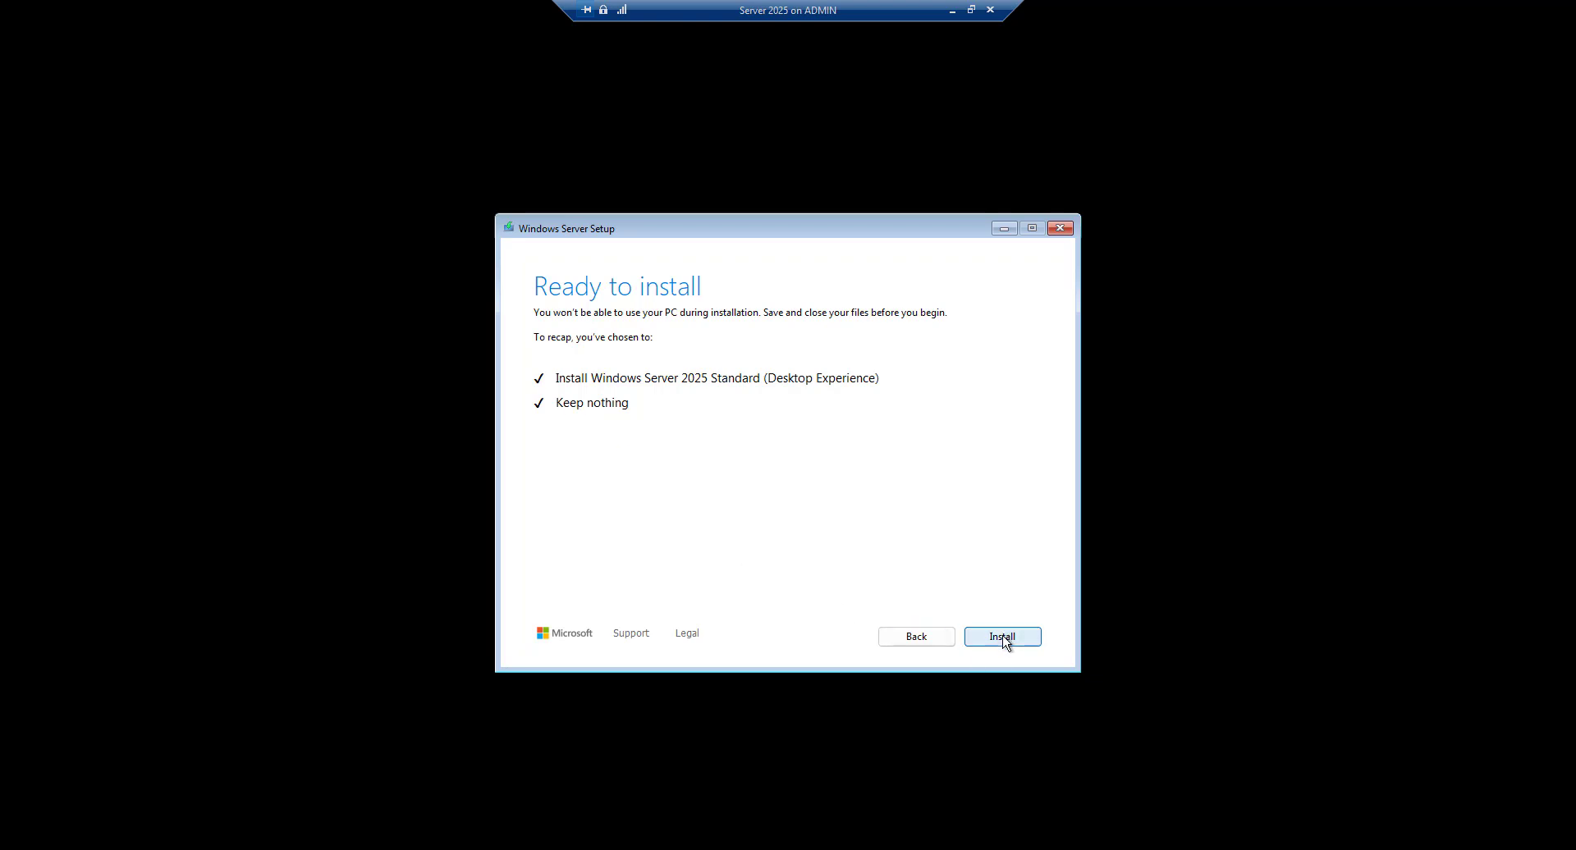
{"action": "left_click", "coordinate": [1002, 636]}
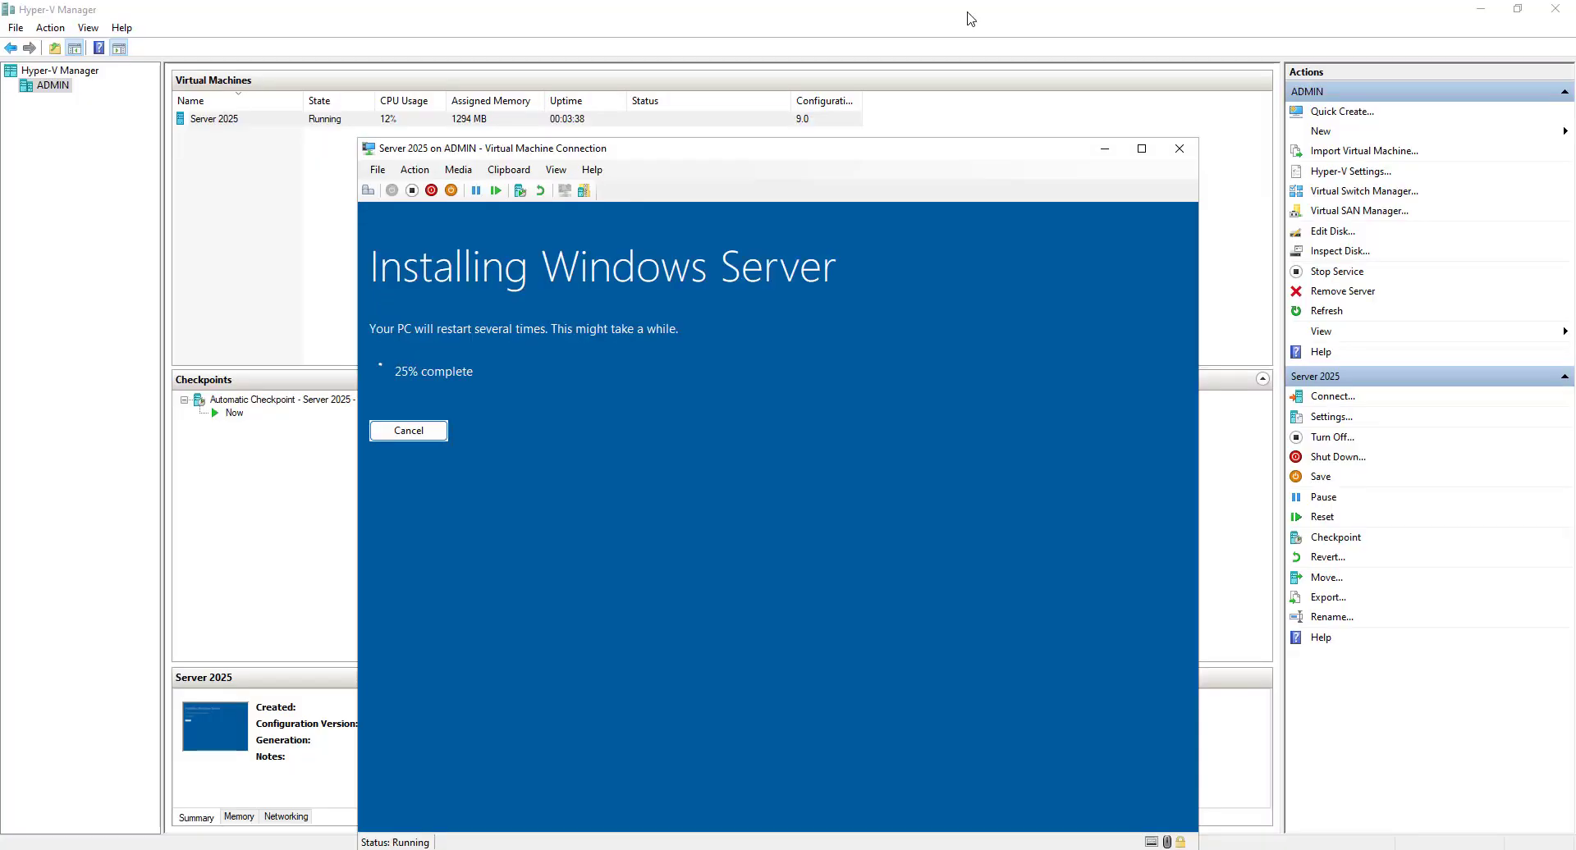
{"action": "left_click", "coordinate": [1141, 147]}
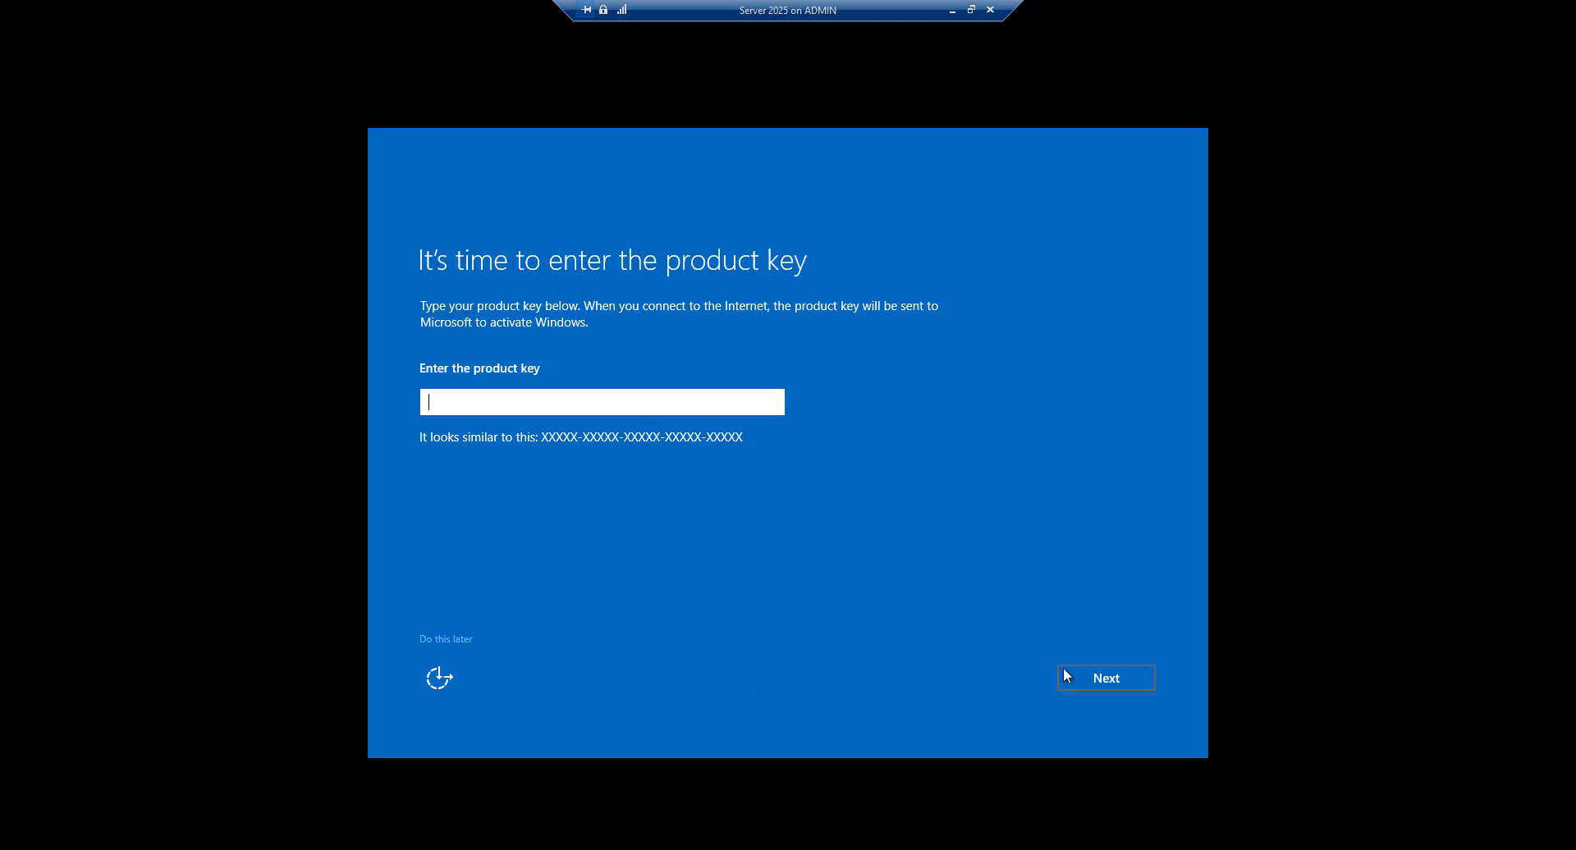
Pass the product key page and accept the license terms to reach the administrator password step.
{"action": "left_click", "coordinate": [1105, 678]}
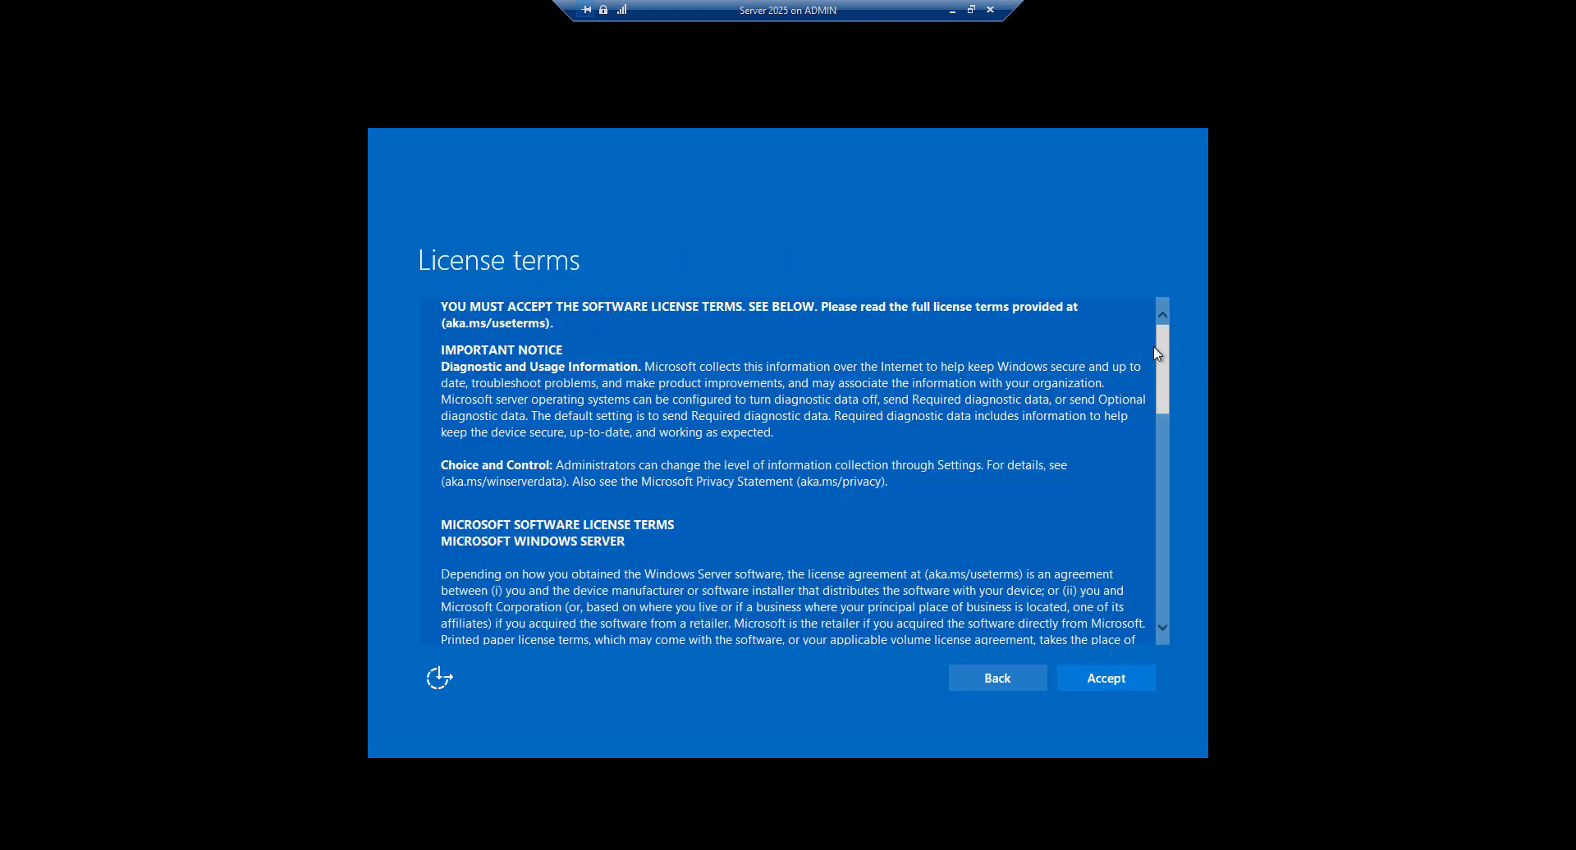
{"action": "scroll", "scroll_direction": "down", "scroll_amount": 3}
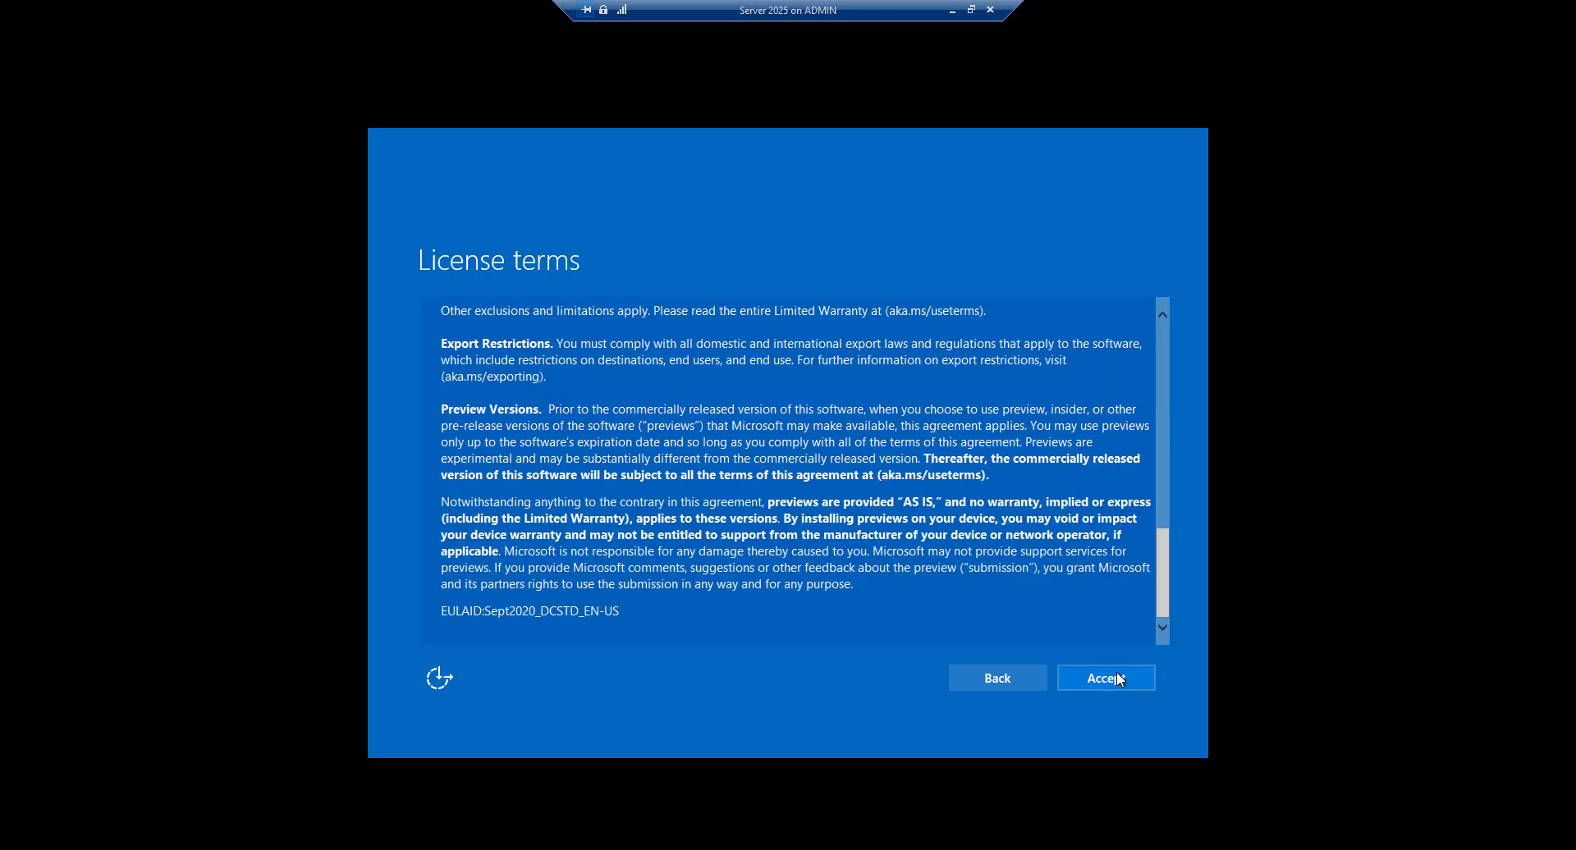
{"action": "left_click", "coordinate": [1104, 678]}
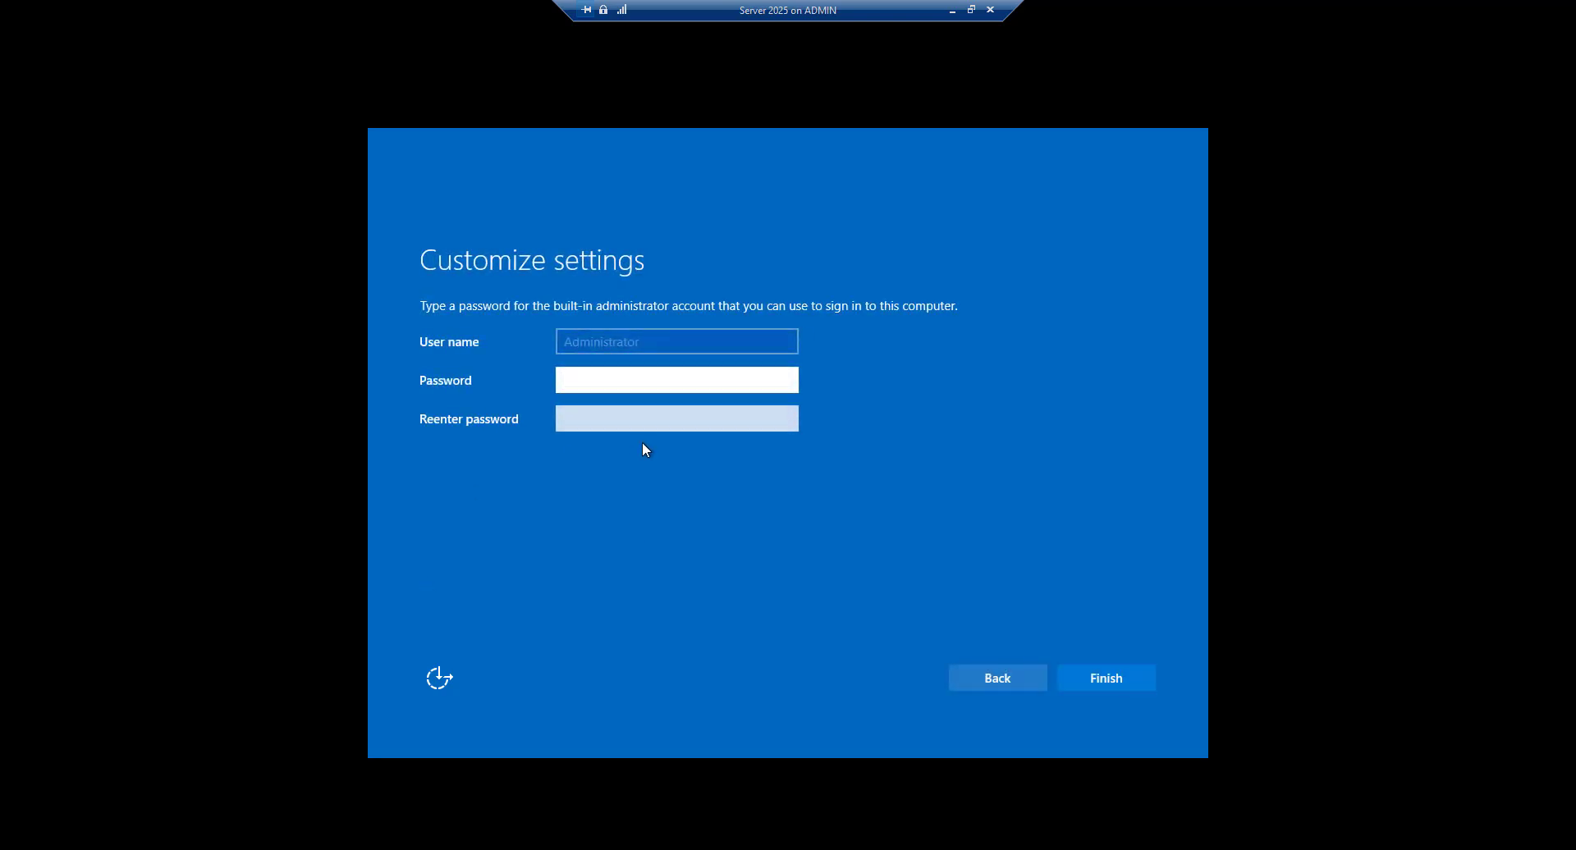
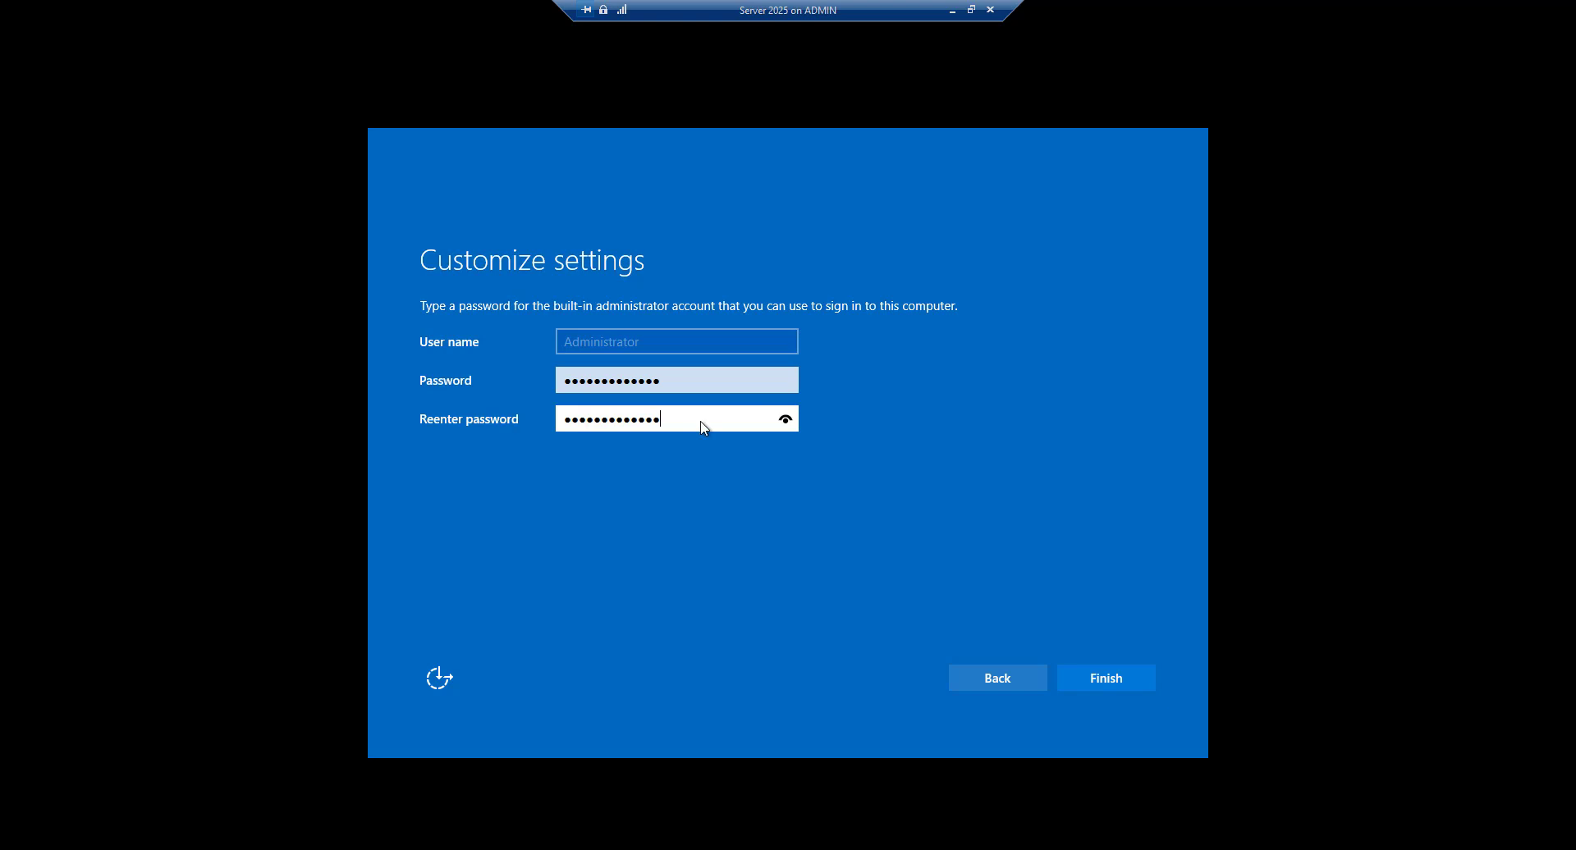
Enter and confirm the Administrator password and finish setup.
{"action": "left_click", "coordinate": [1105, 678]}
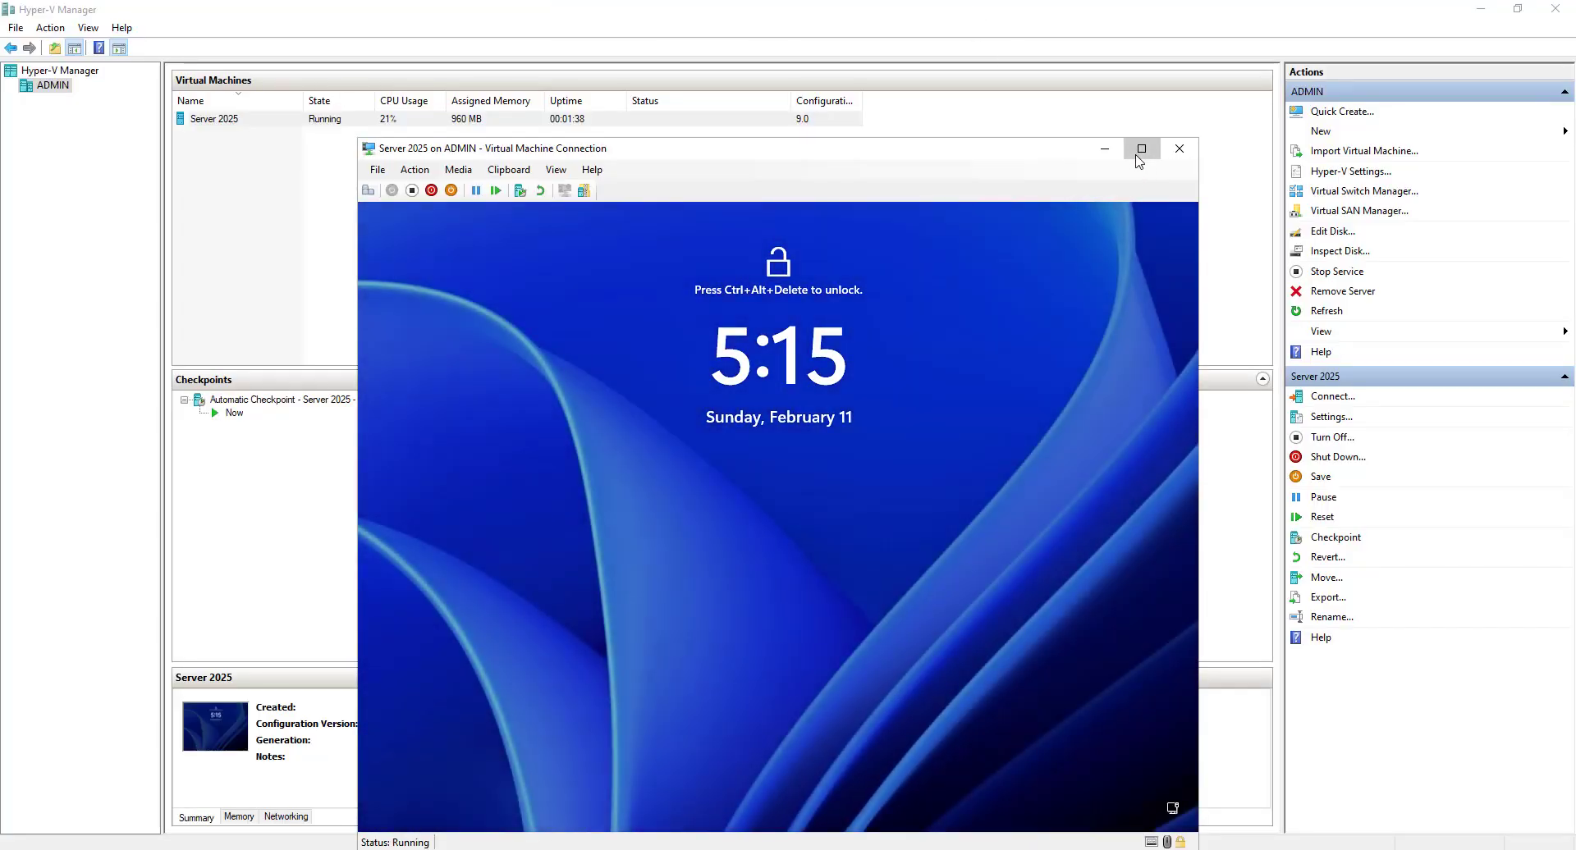
{"action": "mouse_move", "coordinate": [1103, 164]}
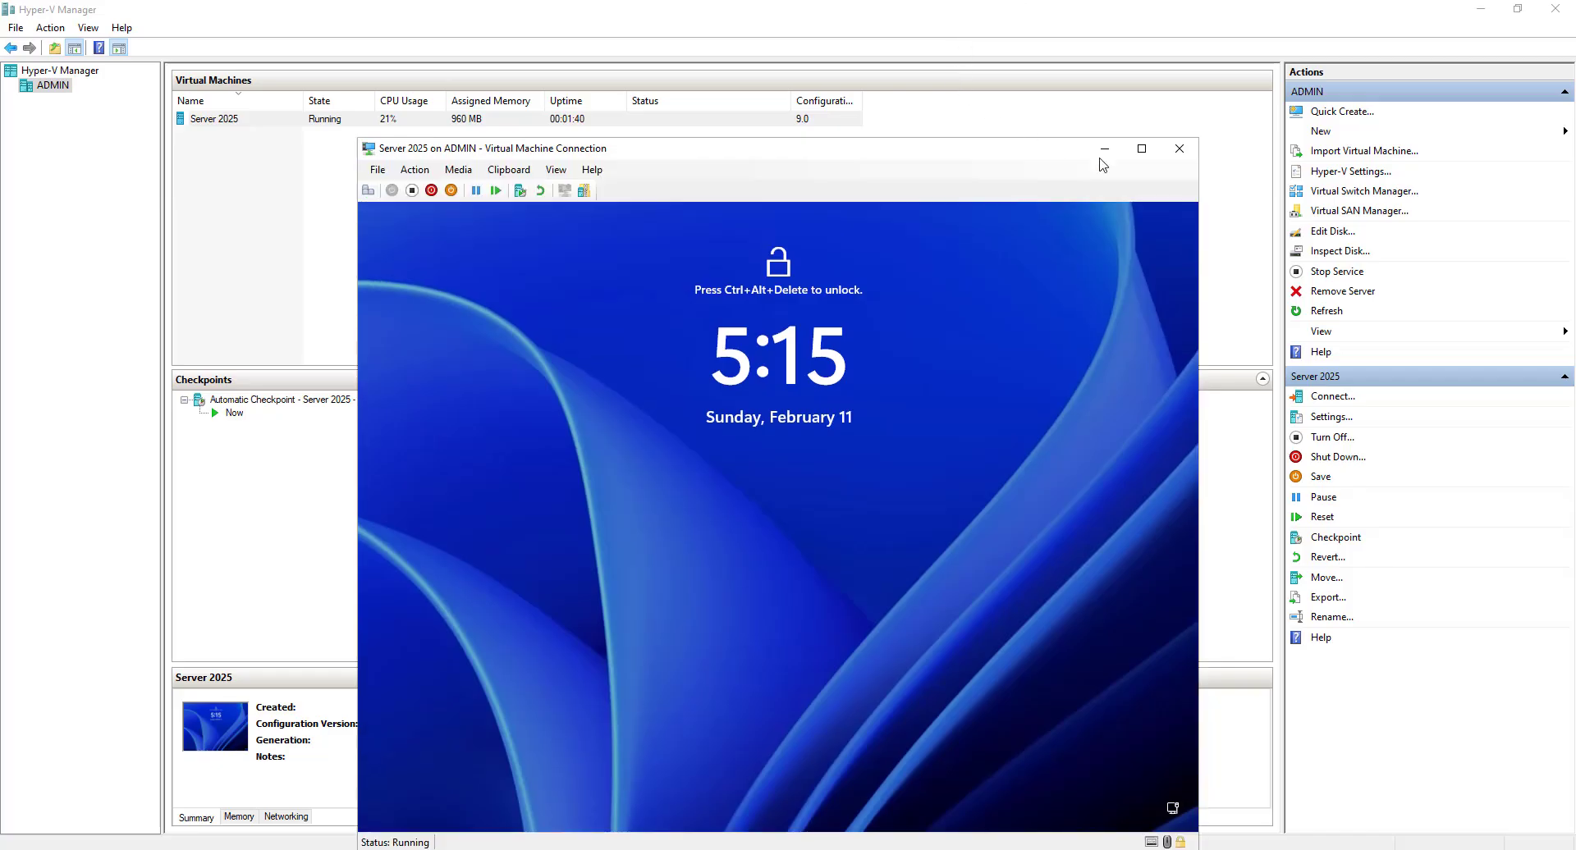
Reconnect to Server 2025 at 1366 by 768 and maximize the connection window.
{"action": "left_click", "coordinate": [1141, 148]}
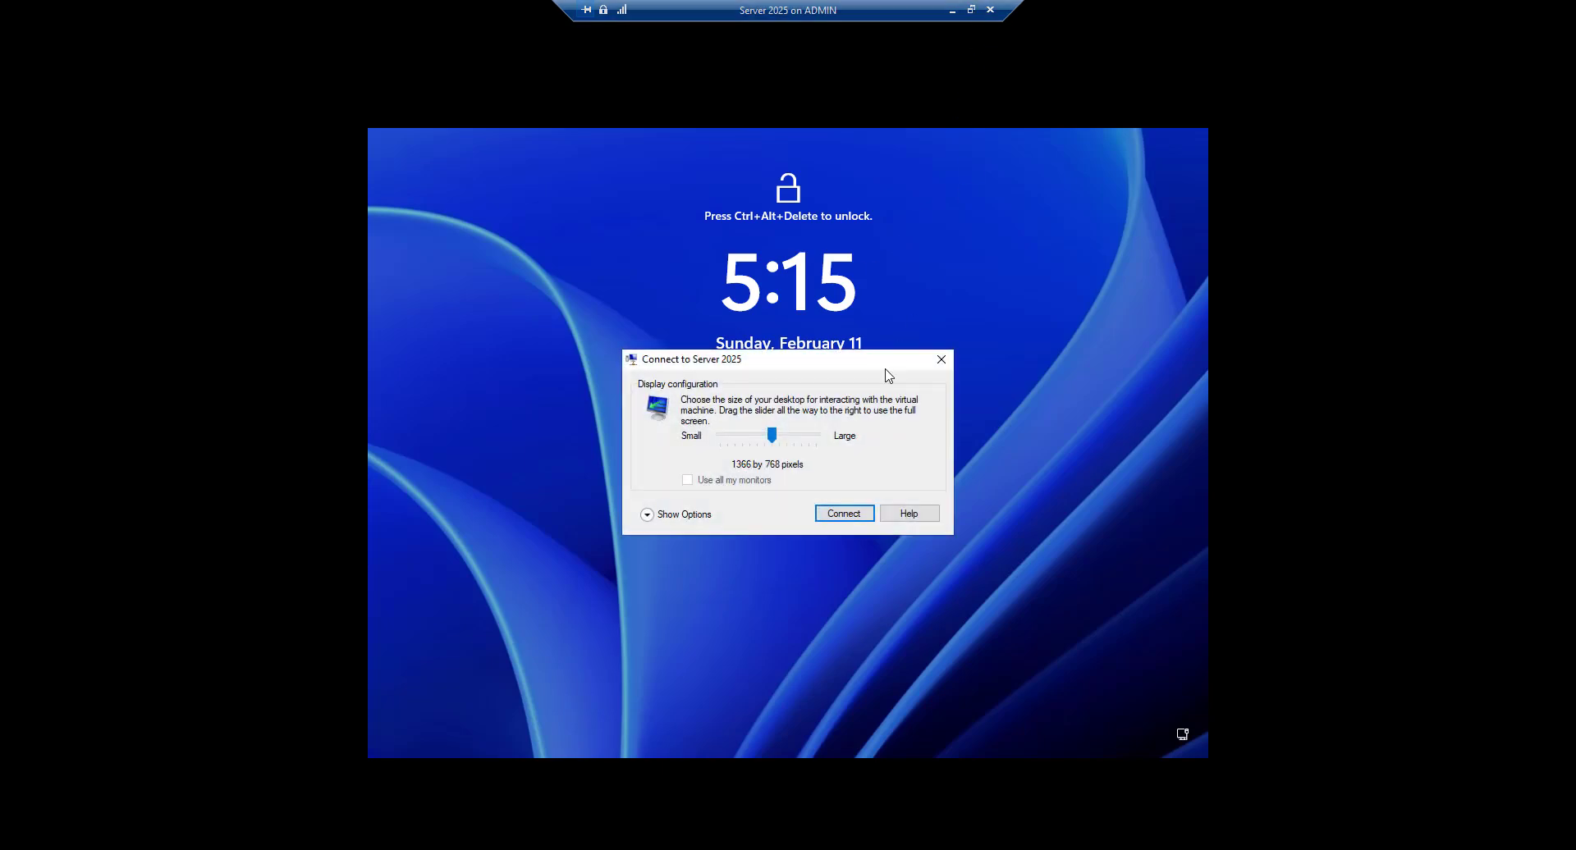
{"action": "left_click", "coordinate": [842, 514]}
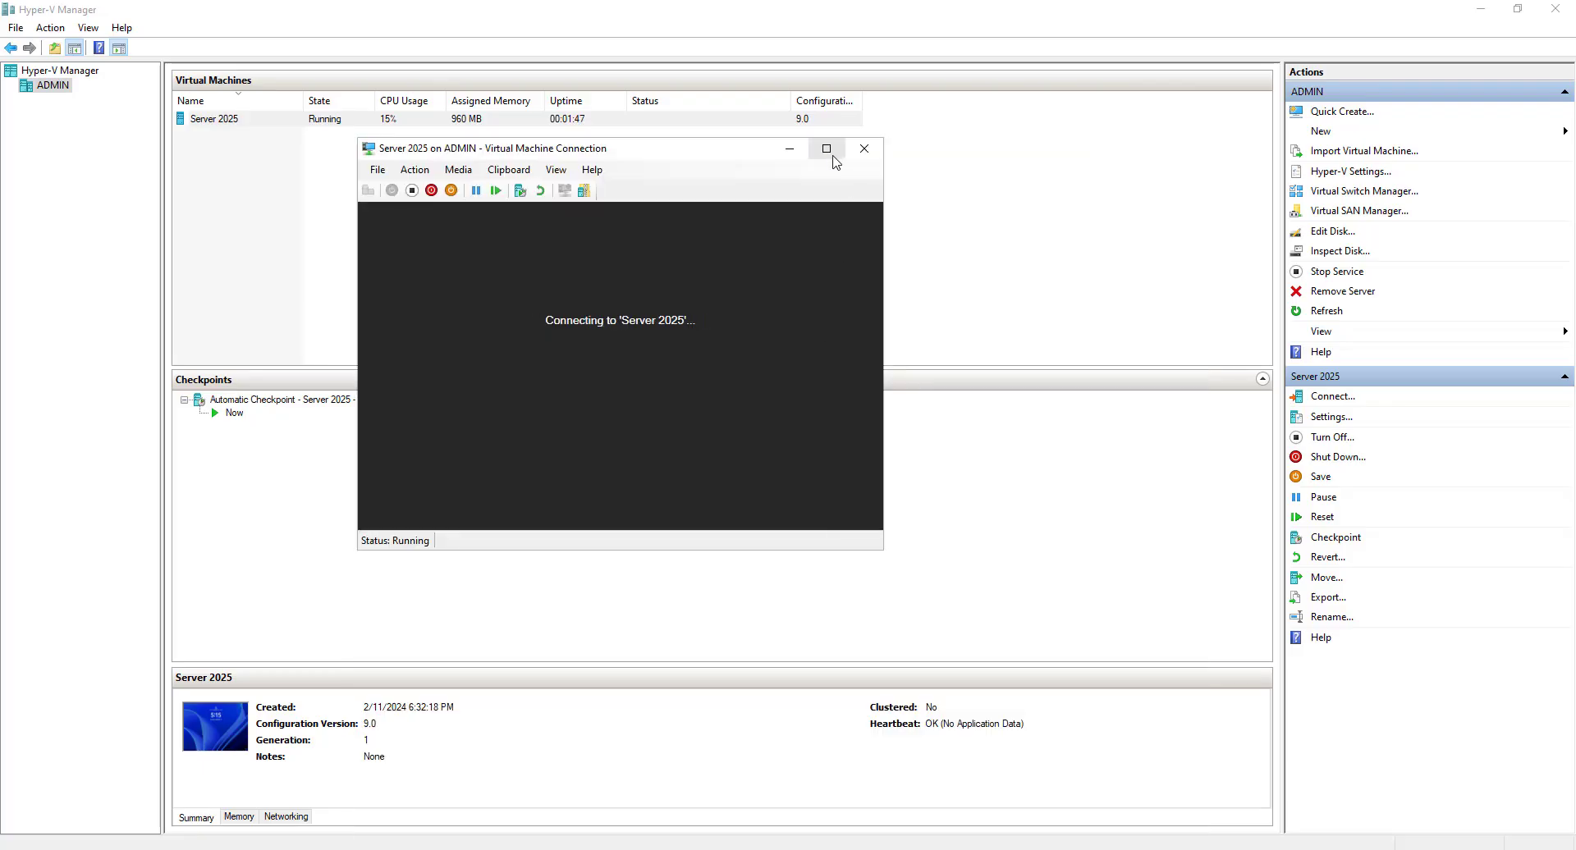
{"action": "mouse_move", "coordinate": [826, 148]}
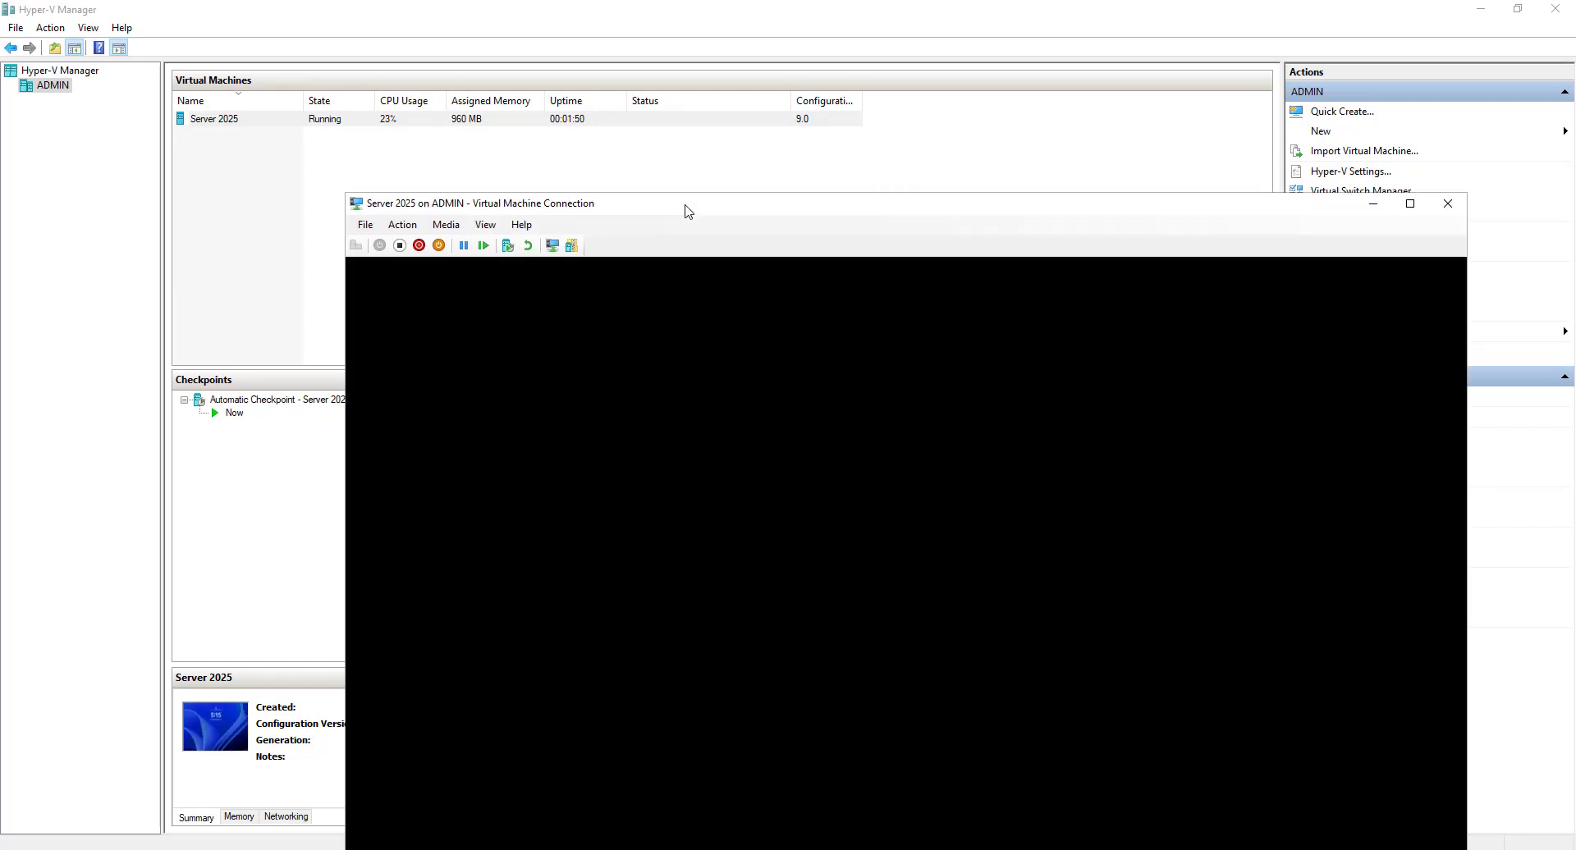
{"action": "left_click", "coordinate": [1408, 204]}
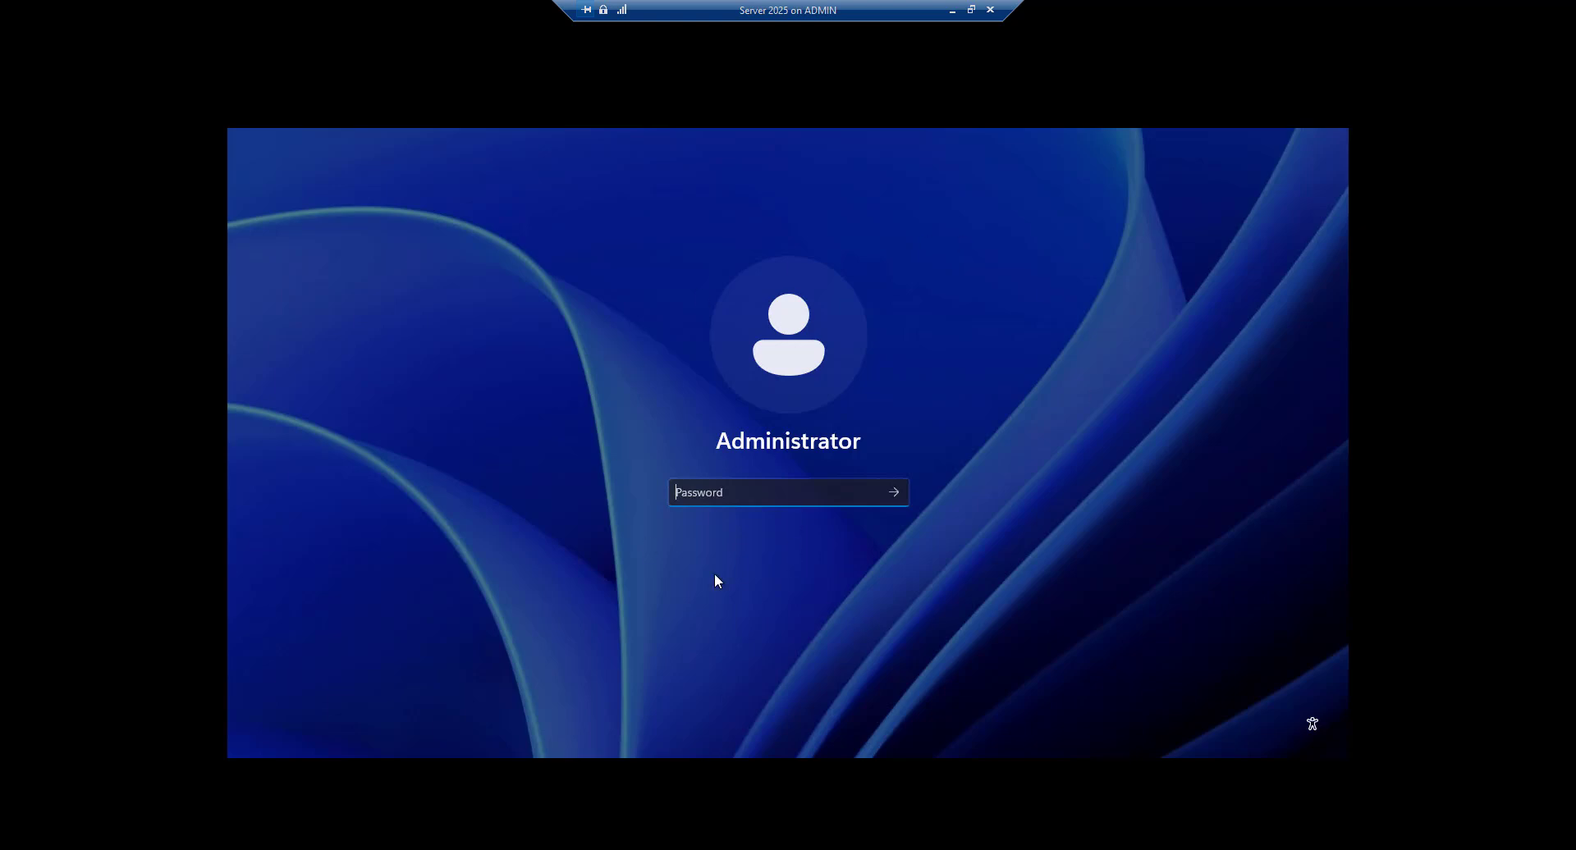
{"action": "mouse_move", "coordinate": [886, 543]}
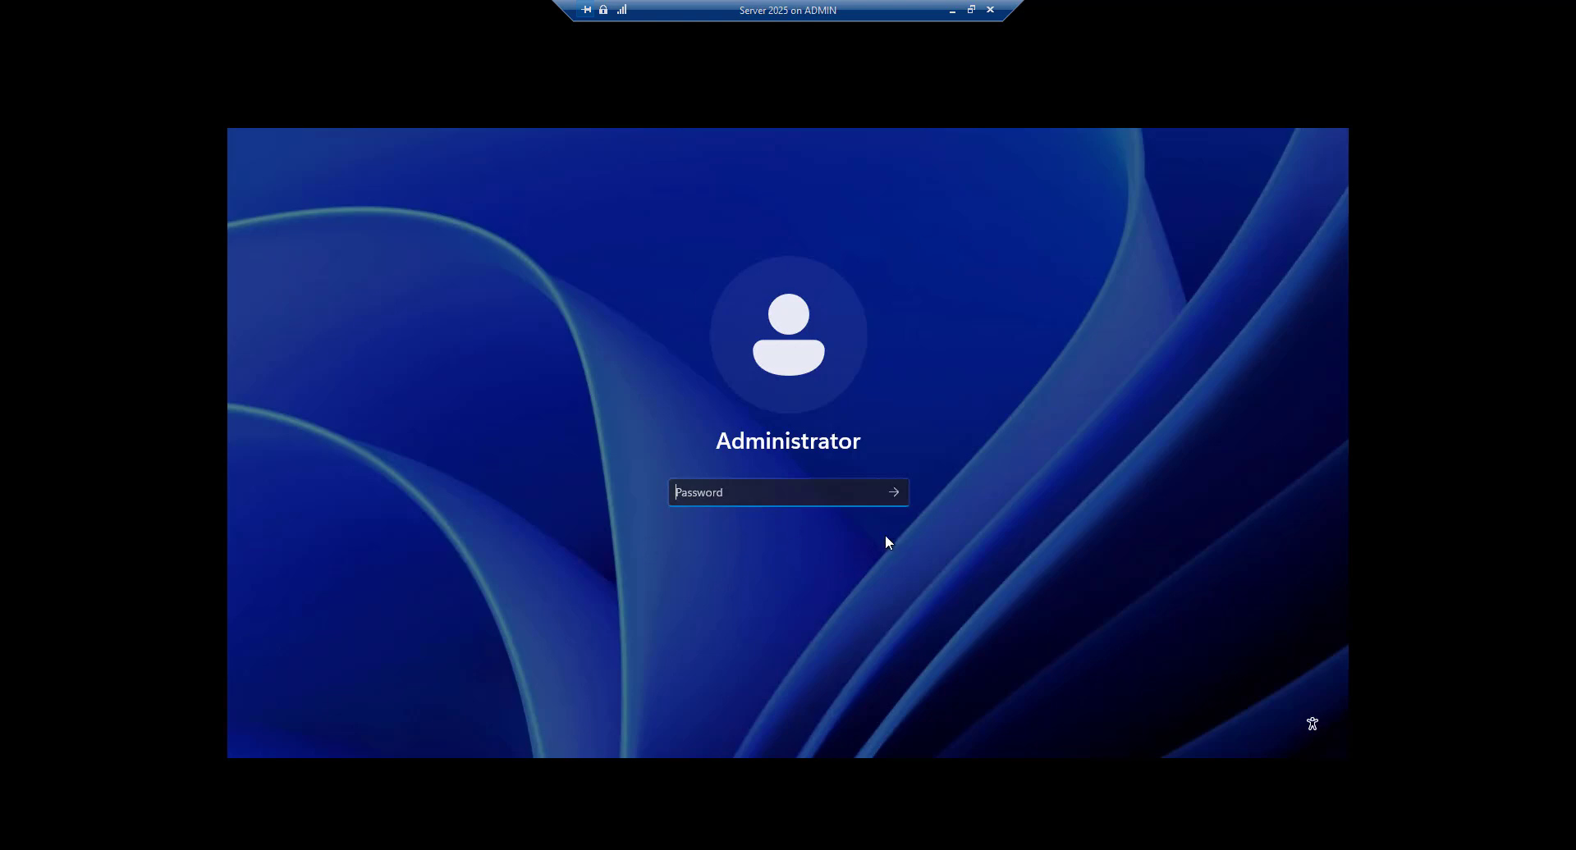
{"action": "mouse_move", "coordinate": [614, 583]}
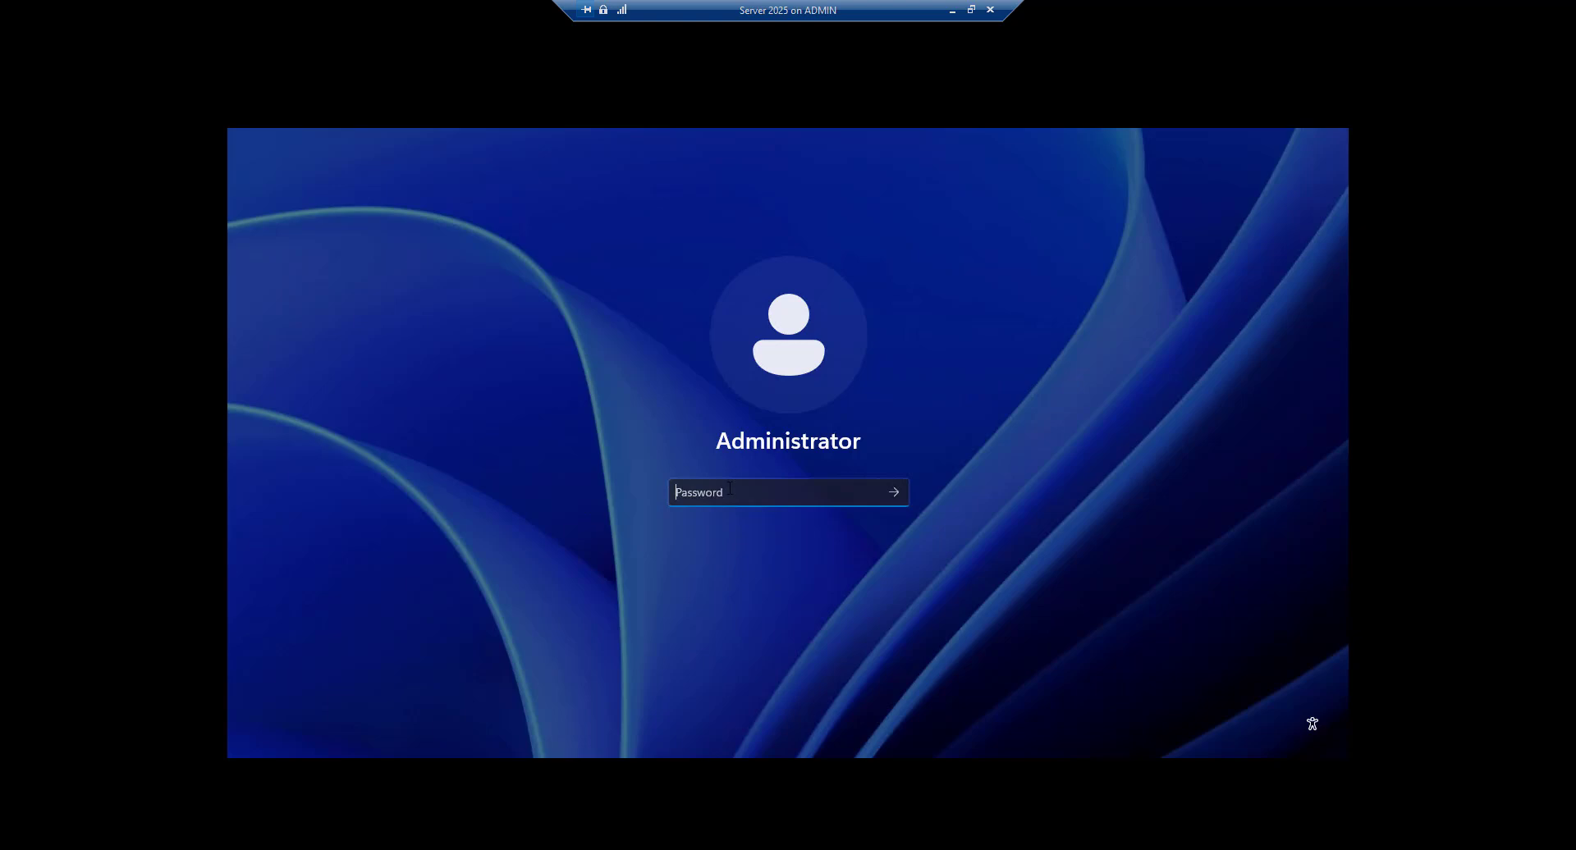
Submit the Administrator password at the lock screen to begin signing in to Server 2025.
{"action": "type", "text": "password"}
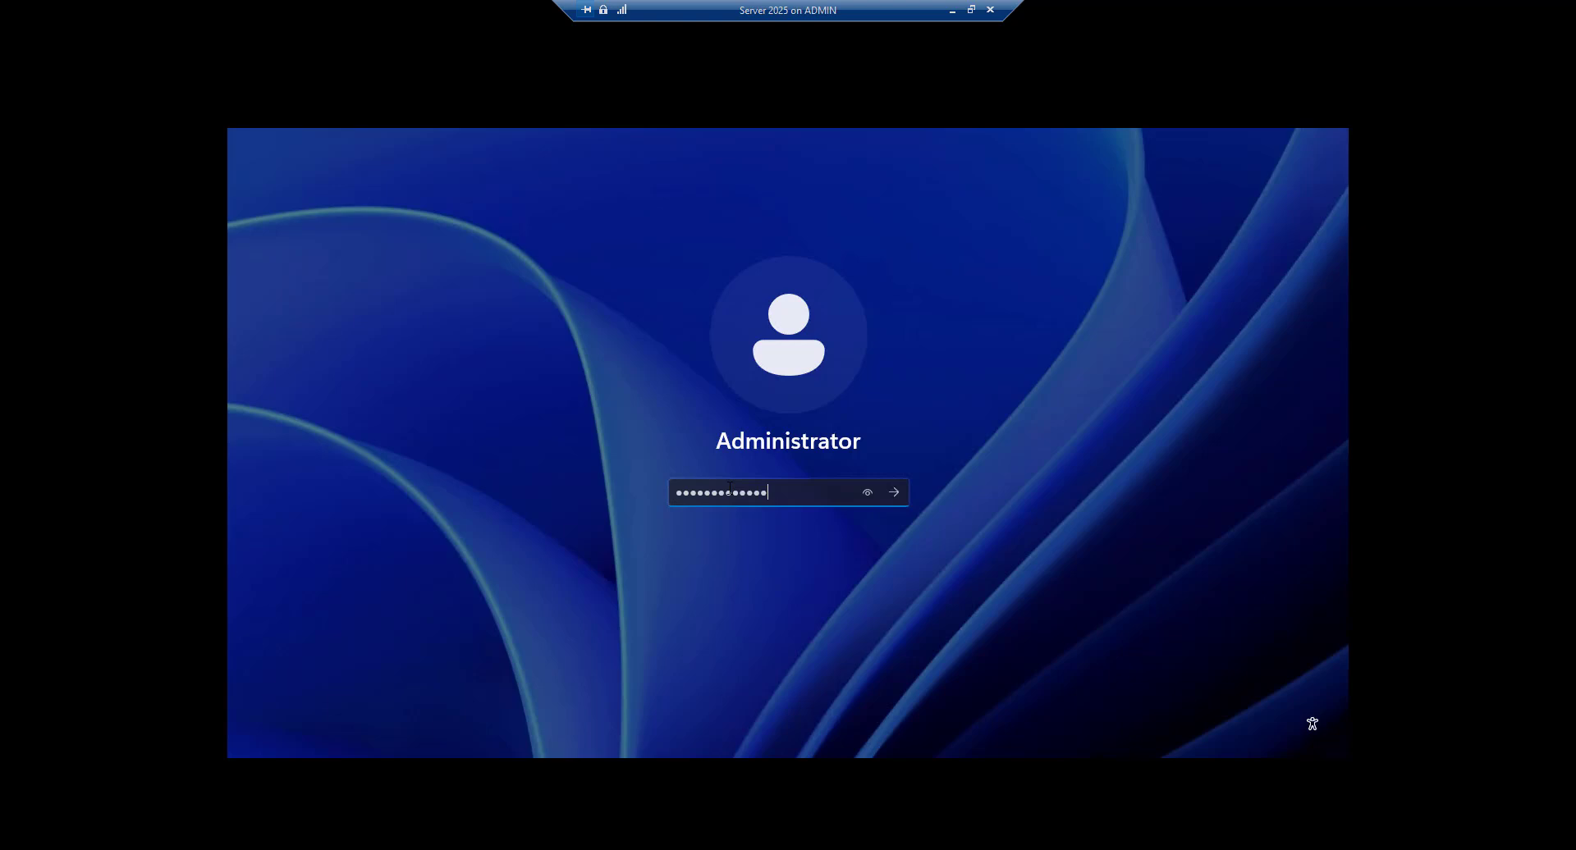
{"action": "left_click", "coordinate": [893, 492]}
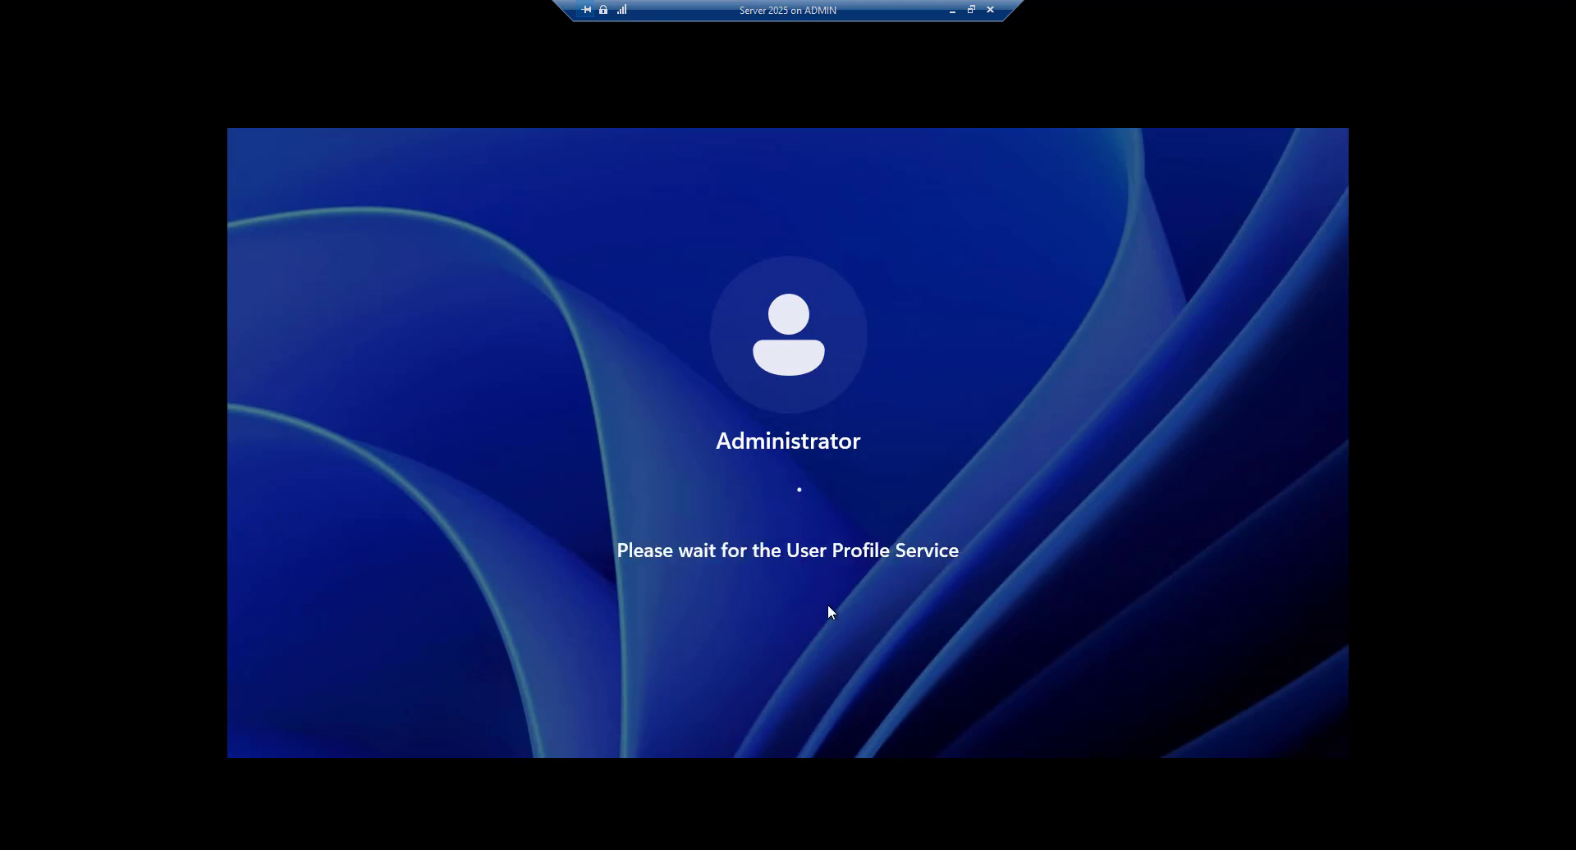
{"action": "mouse_move", "coordinate": [678, 568]}
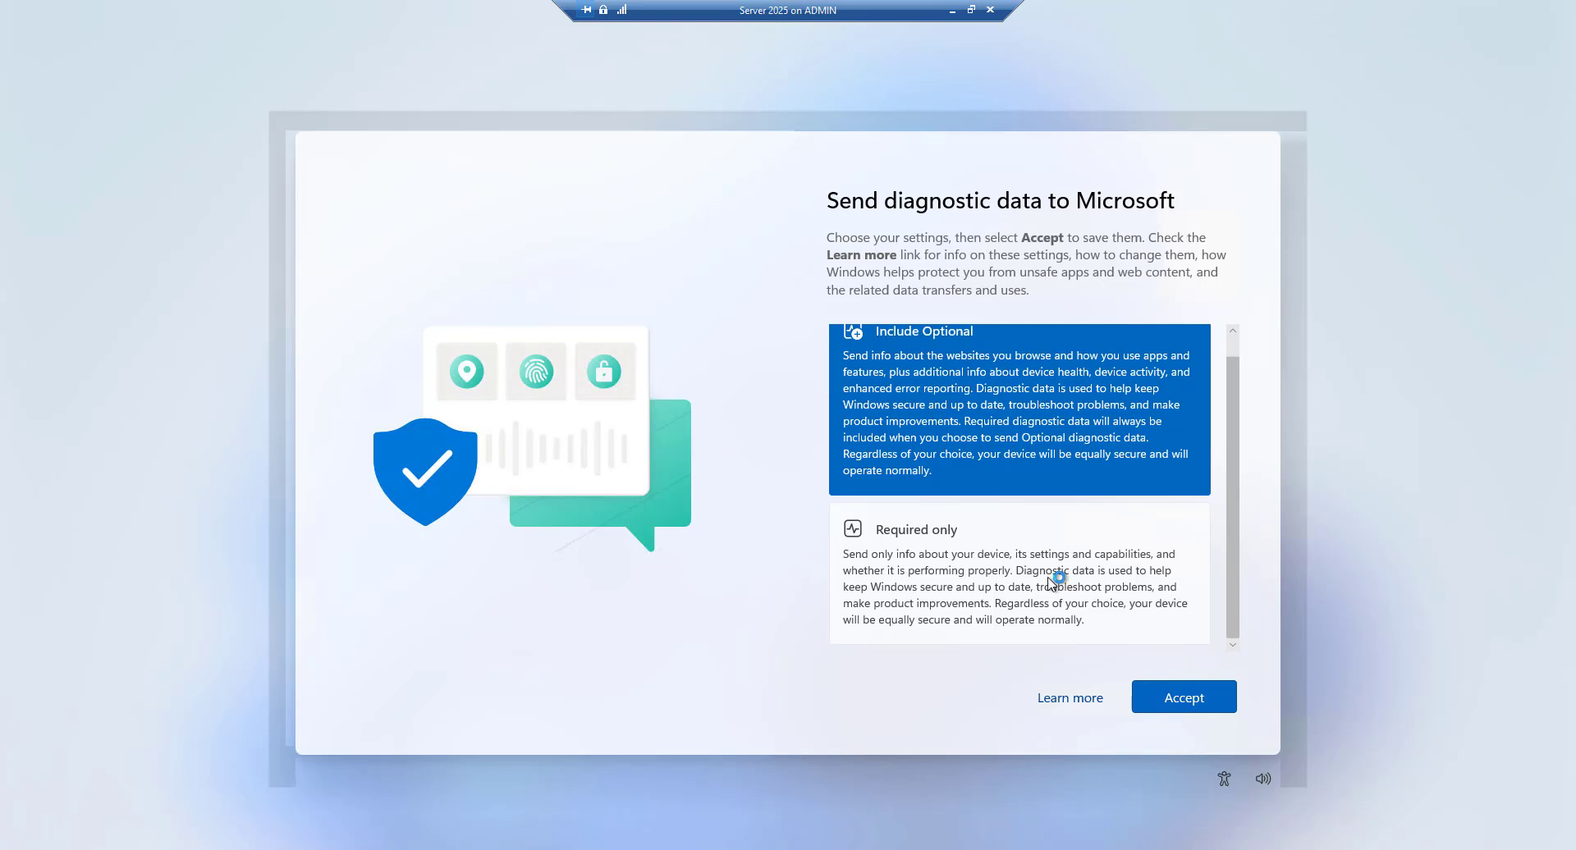
Choose Required only on the Send diagnostic data to Microsoft page.
{"action": "left_click", "coordinate": [1183, 696]}
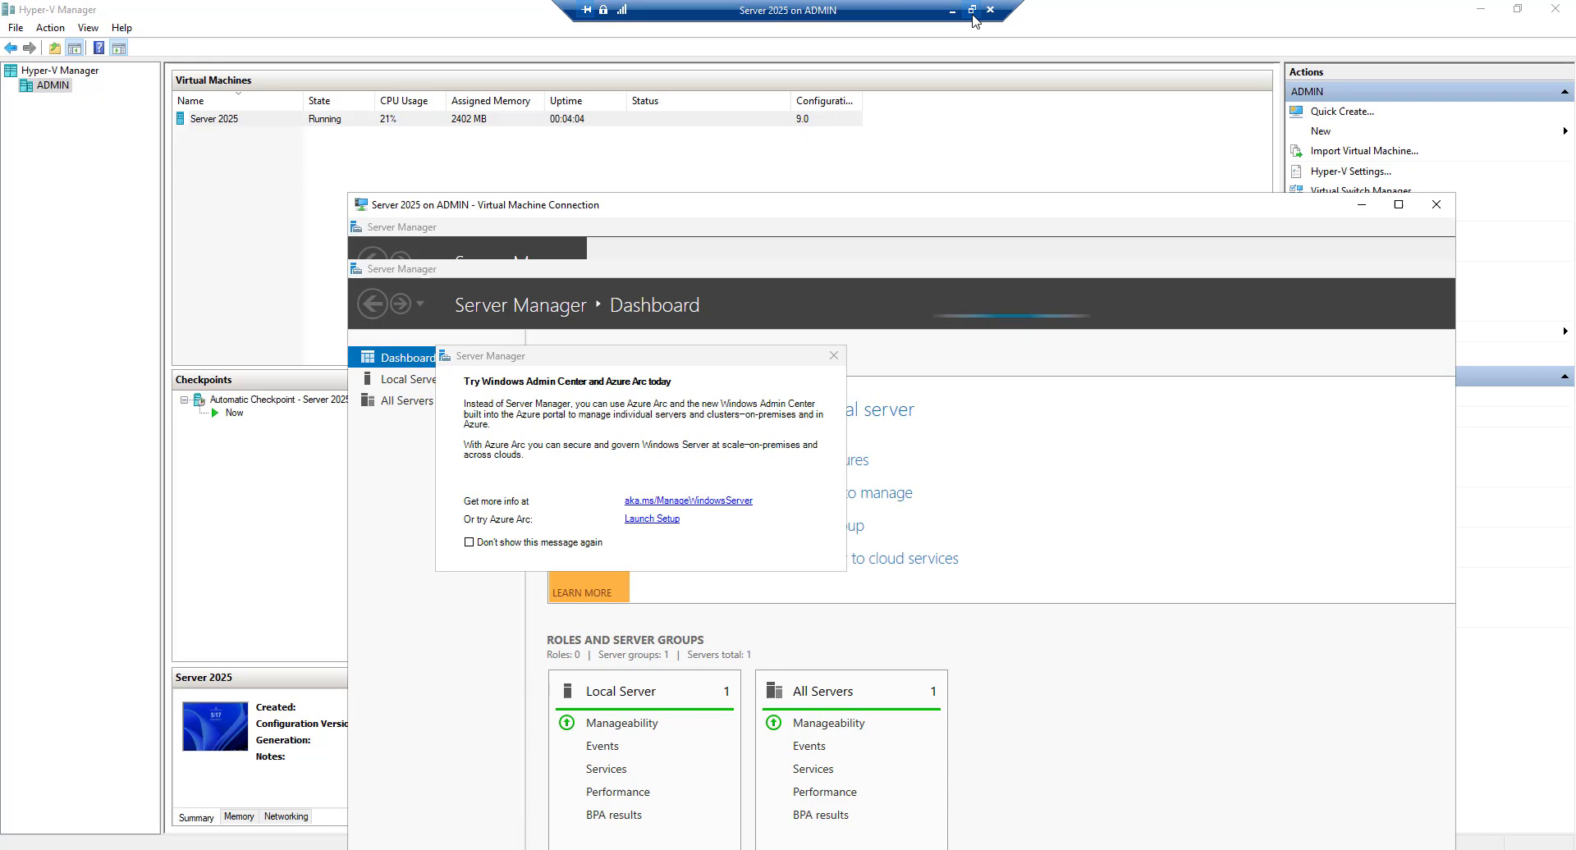
Leave full screen and dismiss the Server Manager Azure Arc notice to reveal the desktop.
{"action": "left_click", "coordinate": [970, 10]}
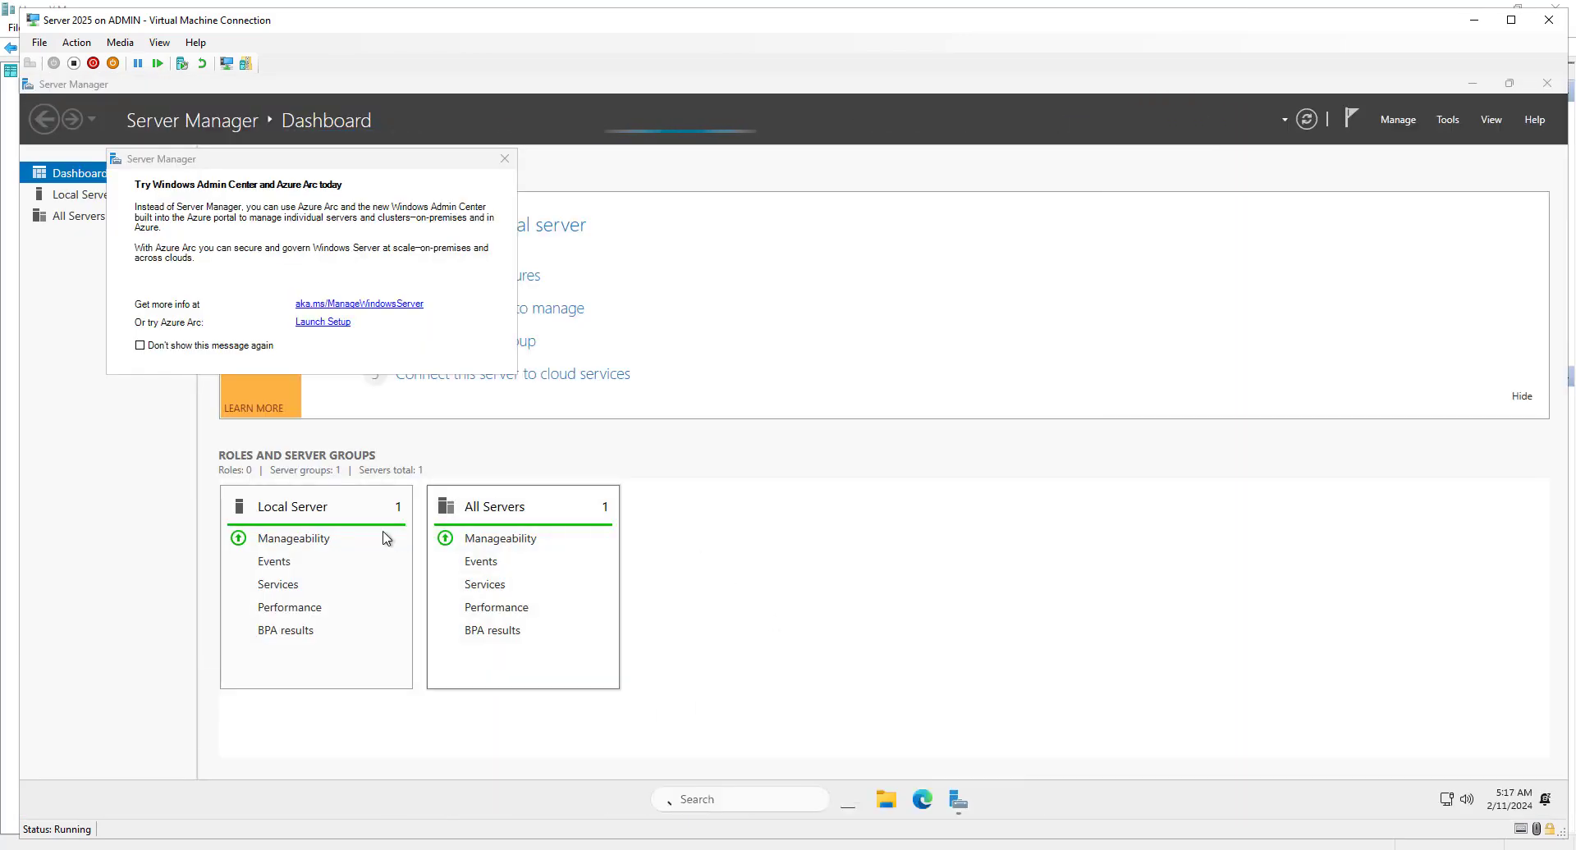
{"action": "mouse_move", "coordinate": [504, 159]}
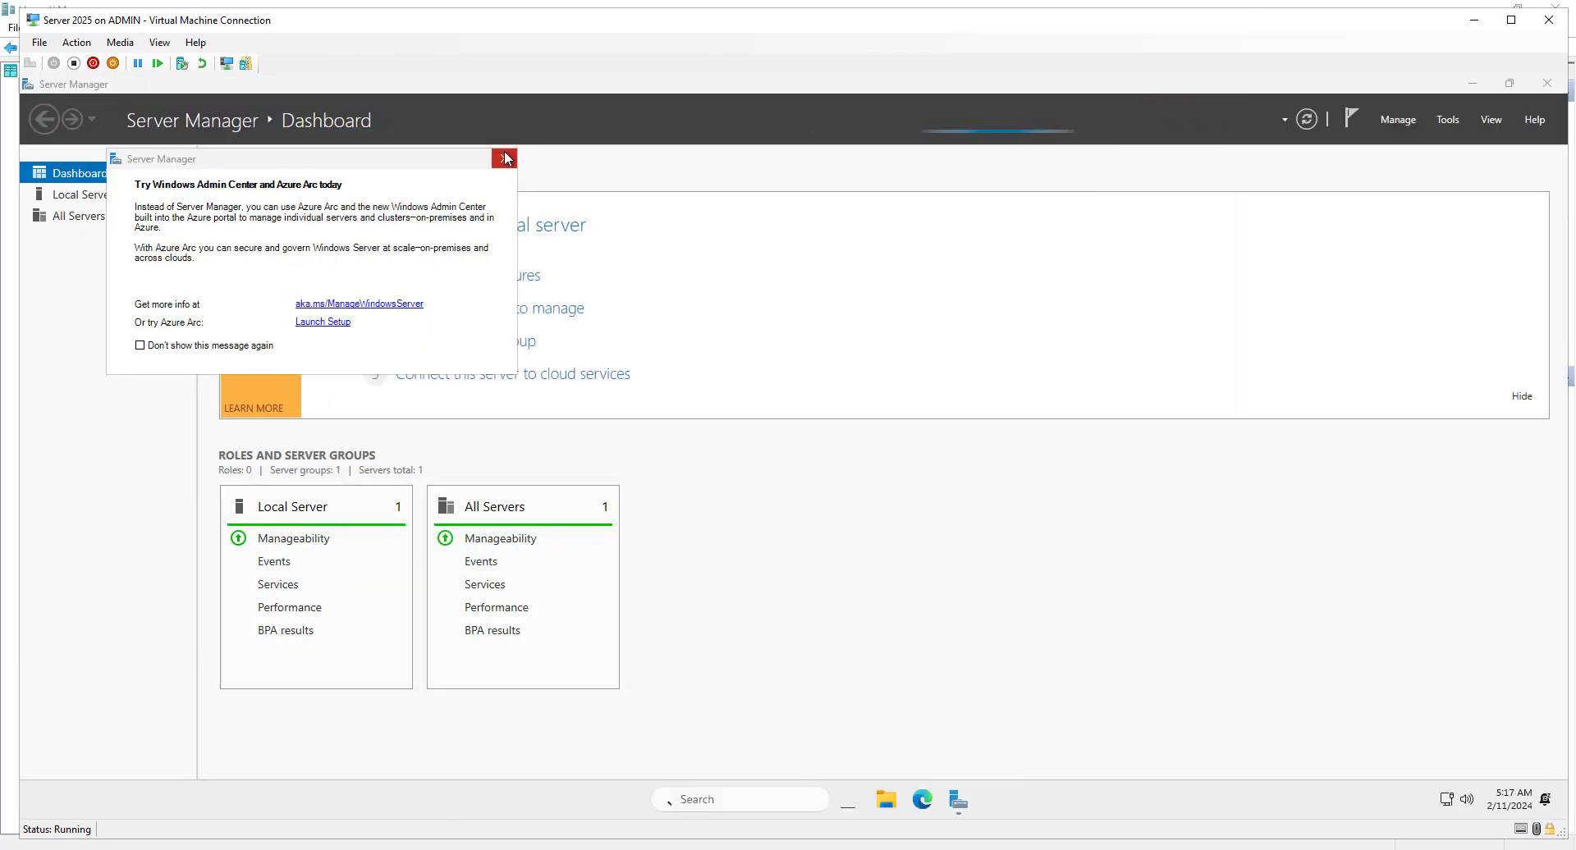
{"action": "left_click", "coordinate": [506, 158]}
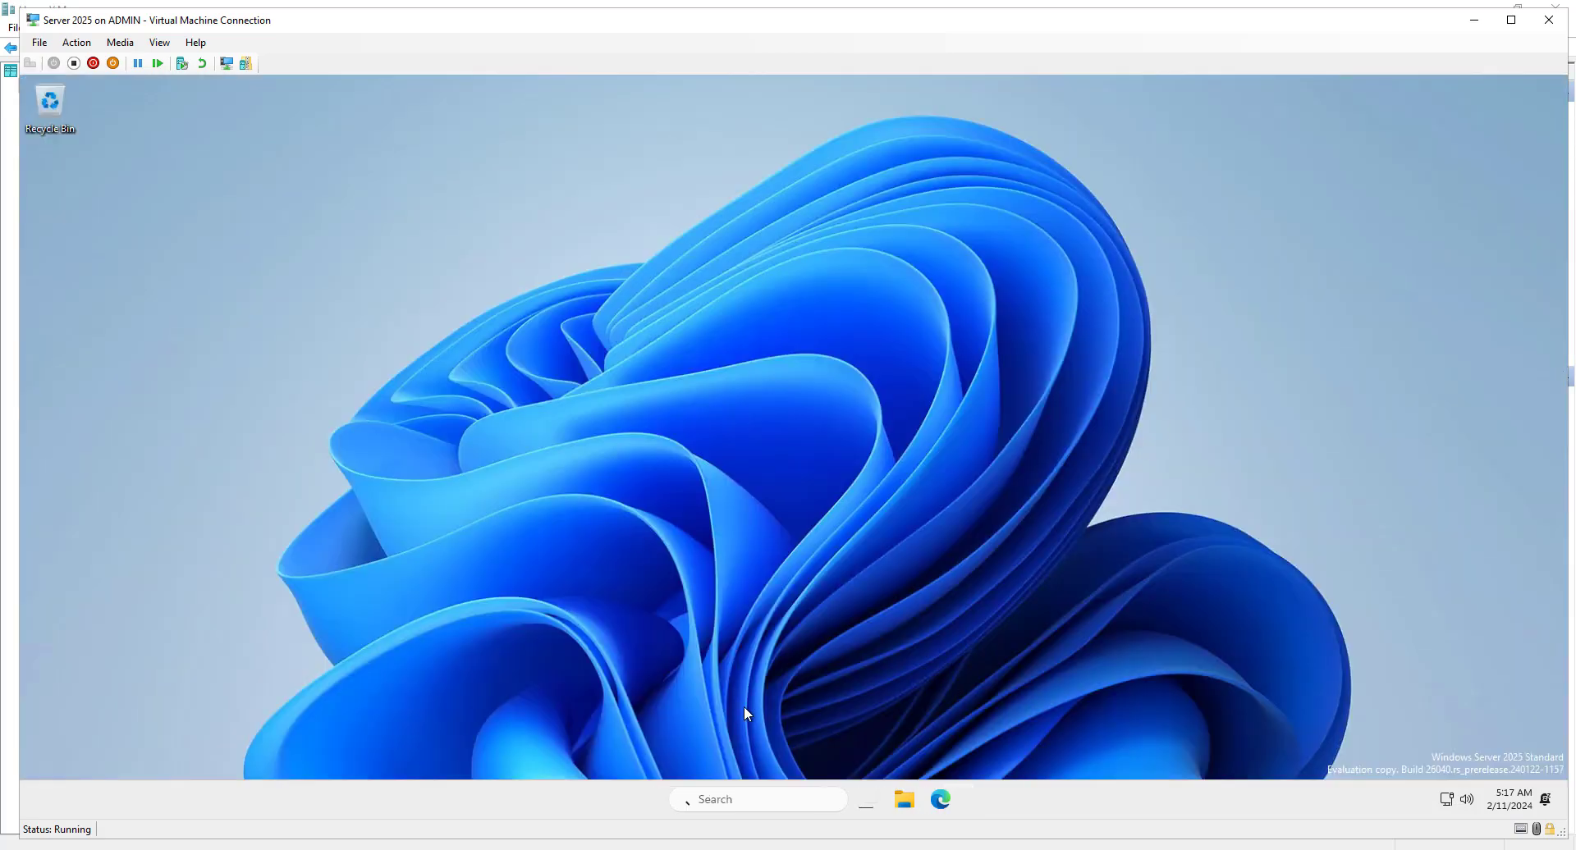
{"action": "mouse_move", "coordinate": [758, 799]}
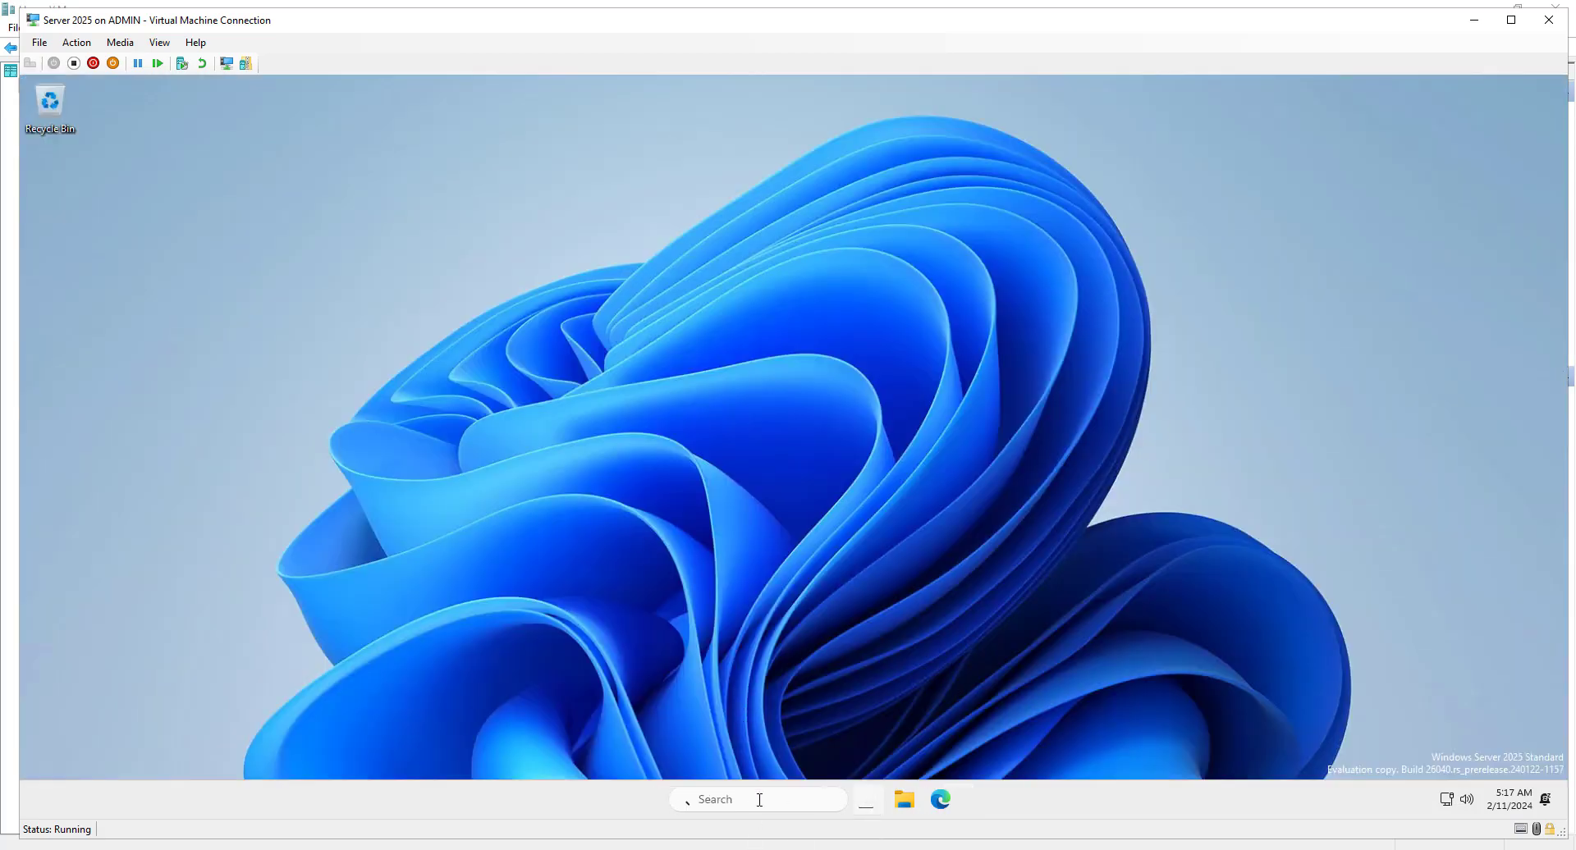
{"action": "mouse_move", "coordinate": [603, 573]}
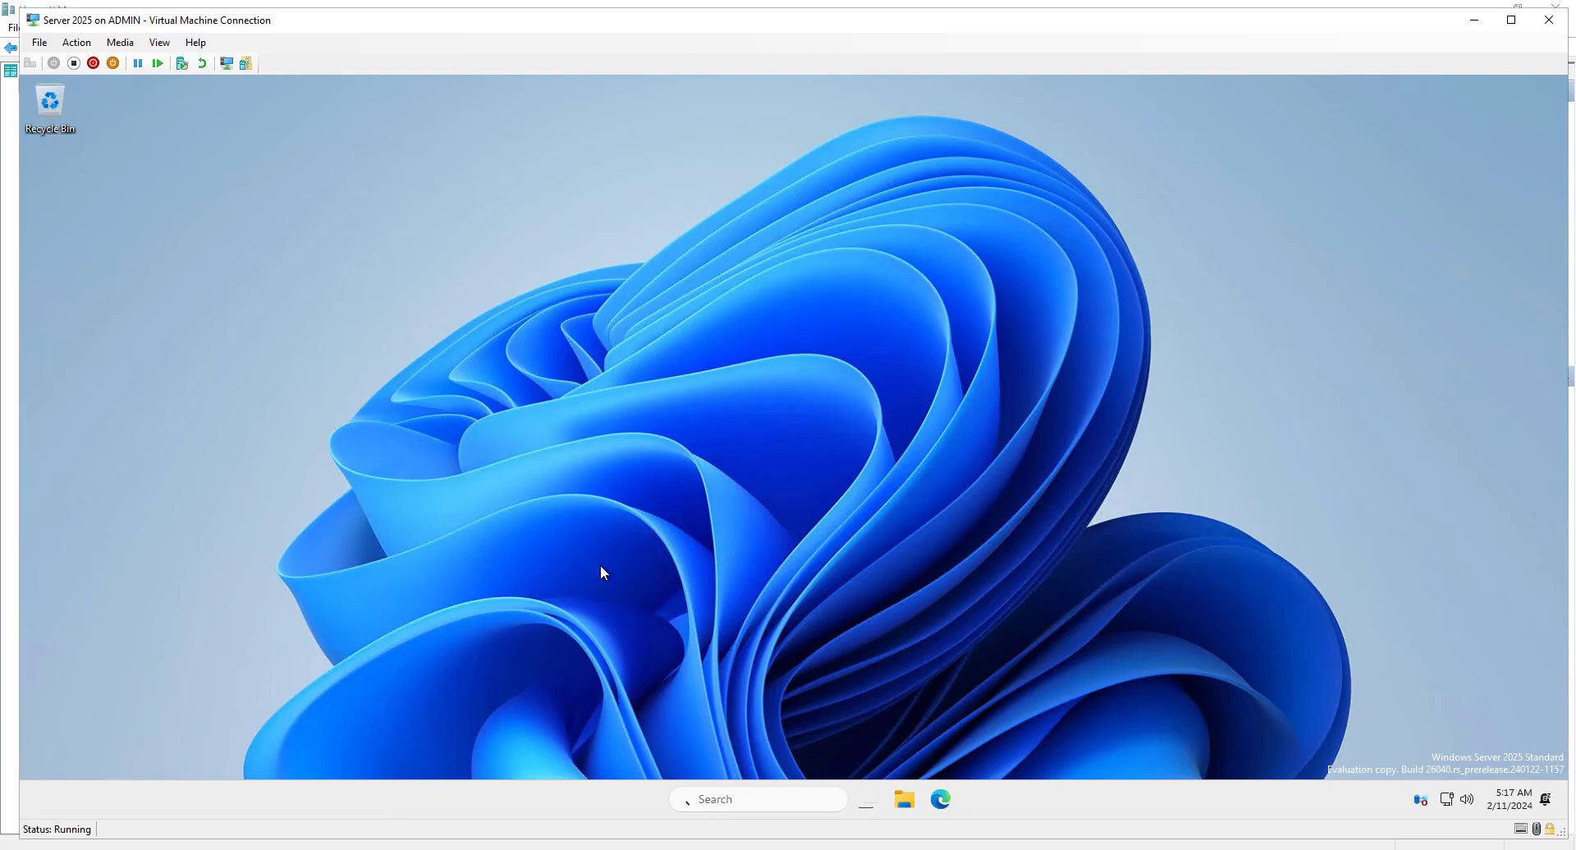
{"action": "mouse_move", "coordinate": [1431, 804]}
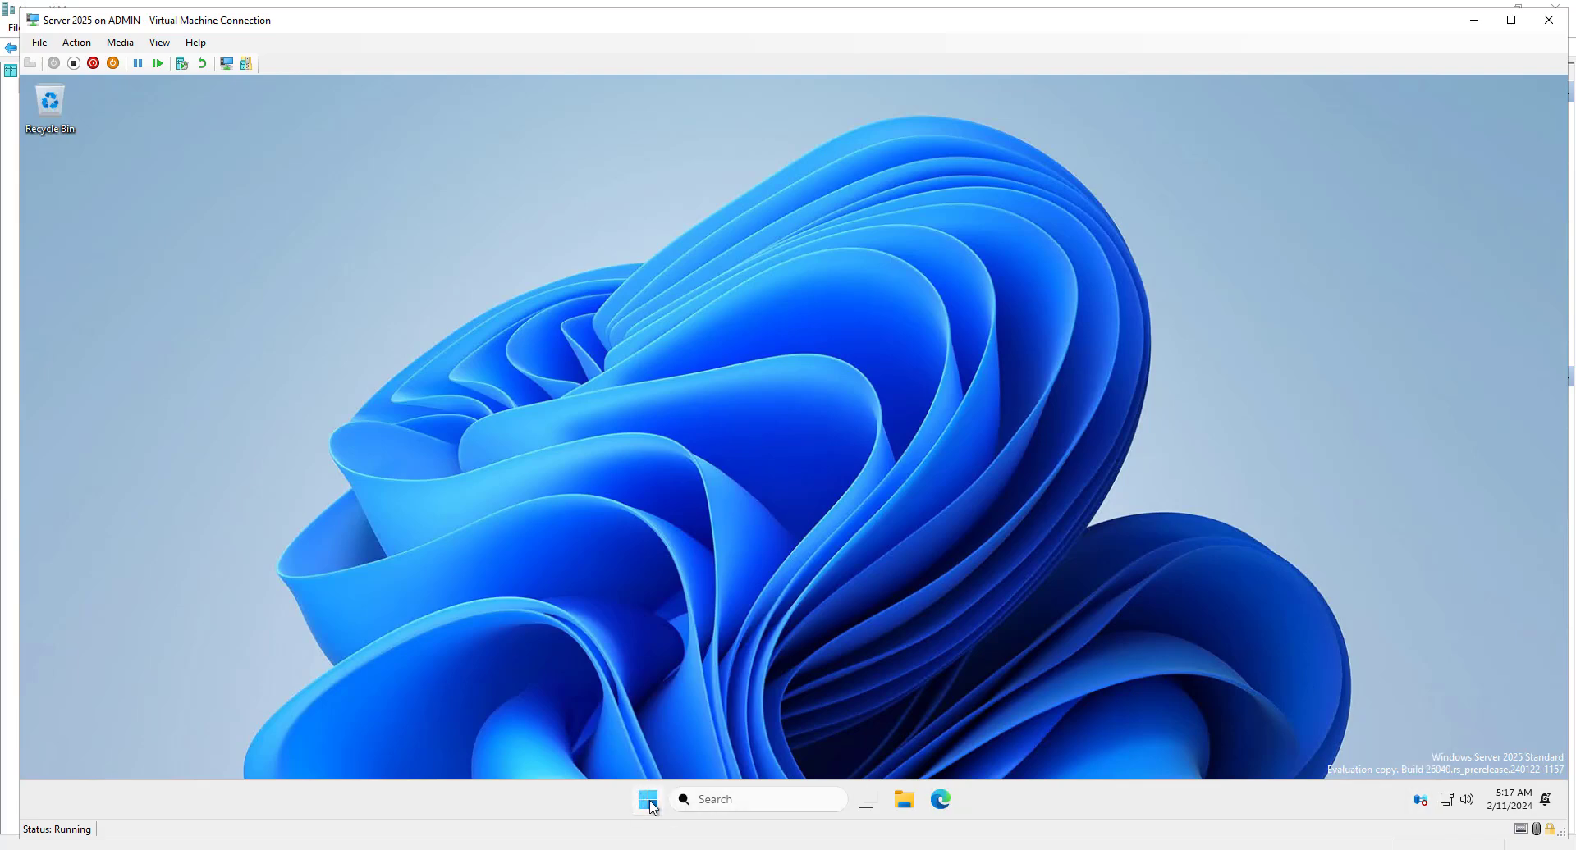
{"action": "left_click", "coordinate": [647, 799]}
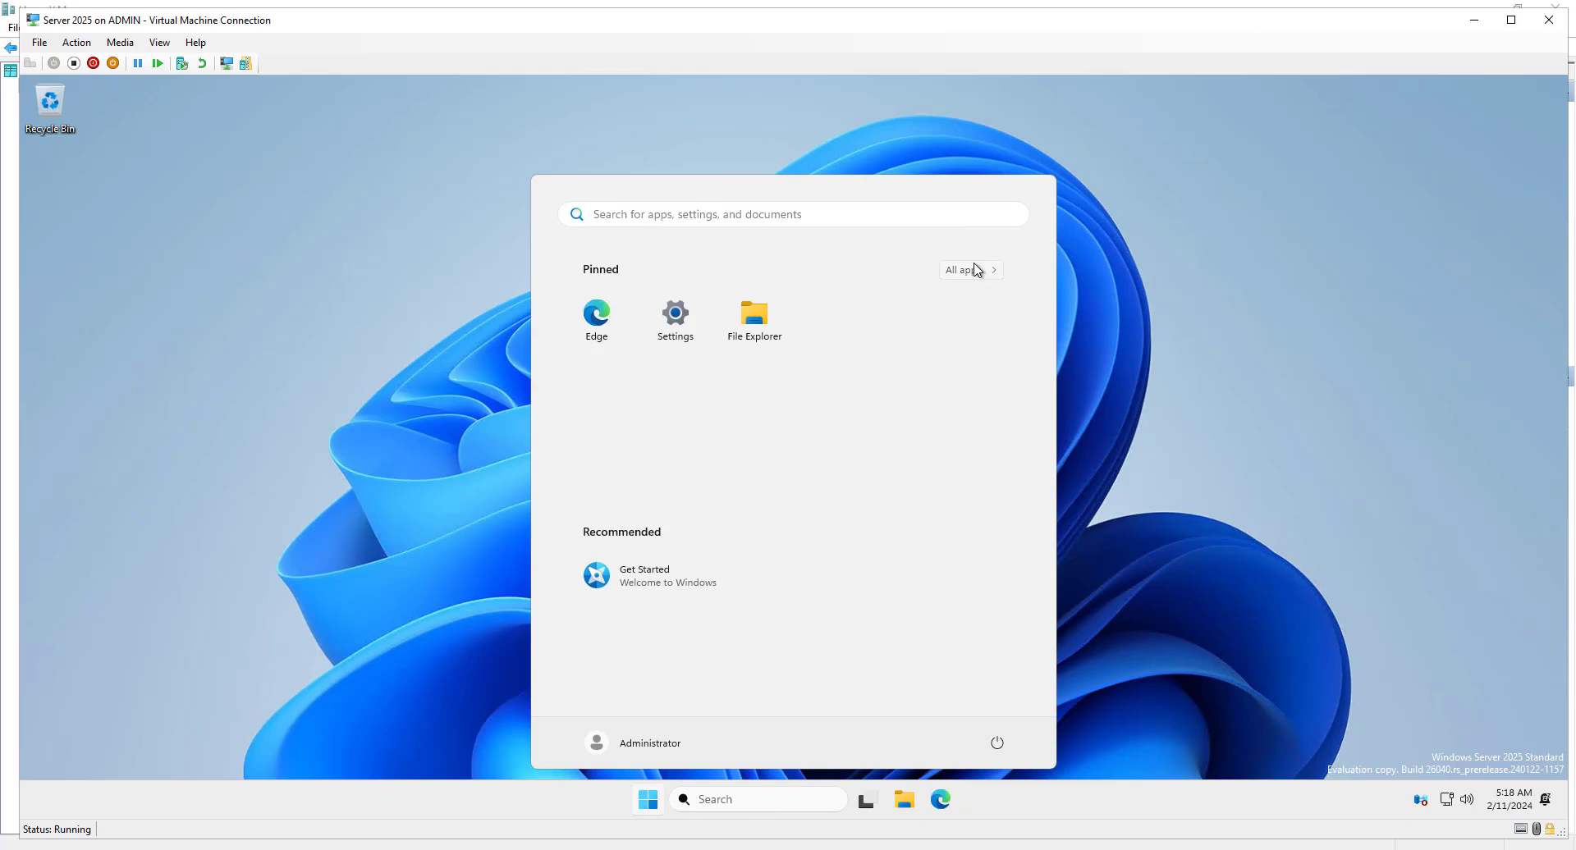
{"action": "left_click", "coordinate": [962, 269]}
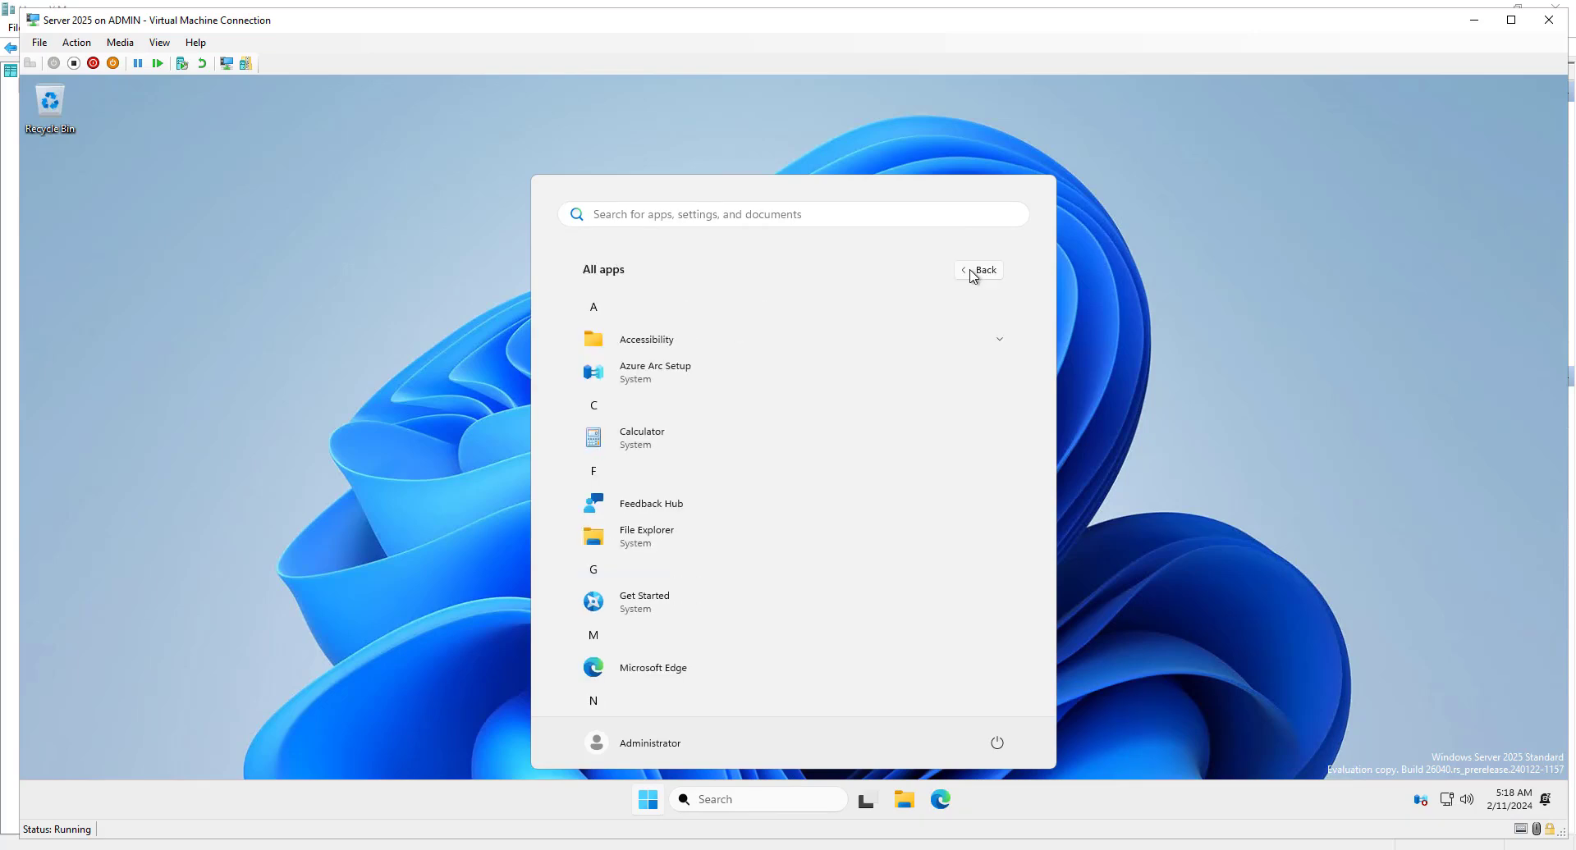
{"action": "scroll", "scroll_direction": "down", "scroll_amount": 3}
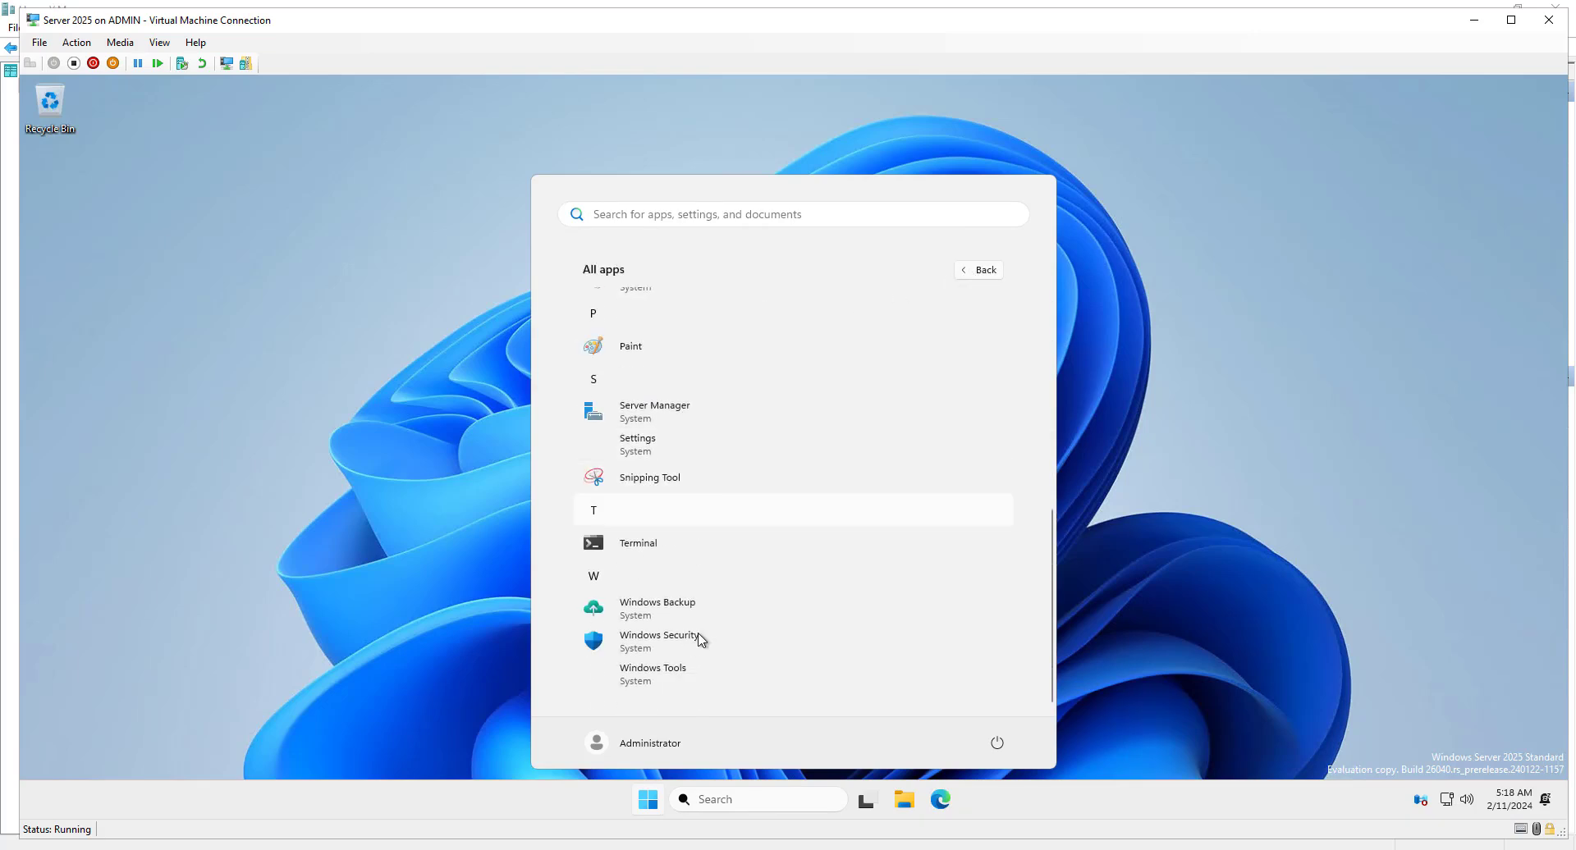
{"action": "scroll", "scroll_direction": "up", "scroll_amount": 3}
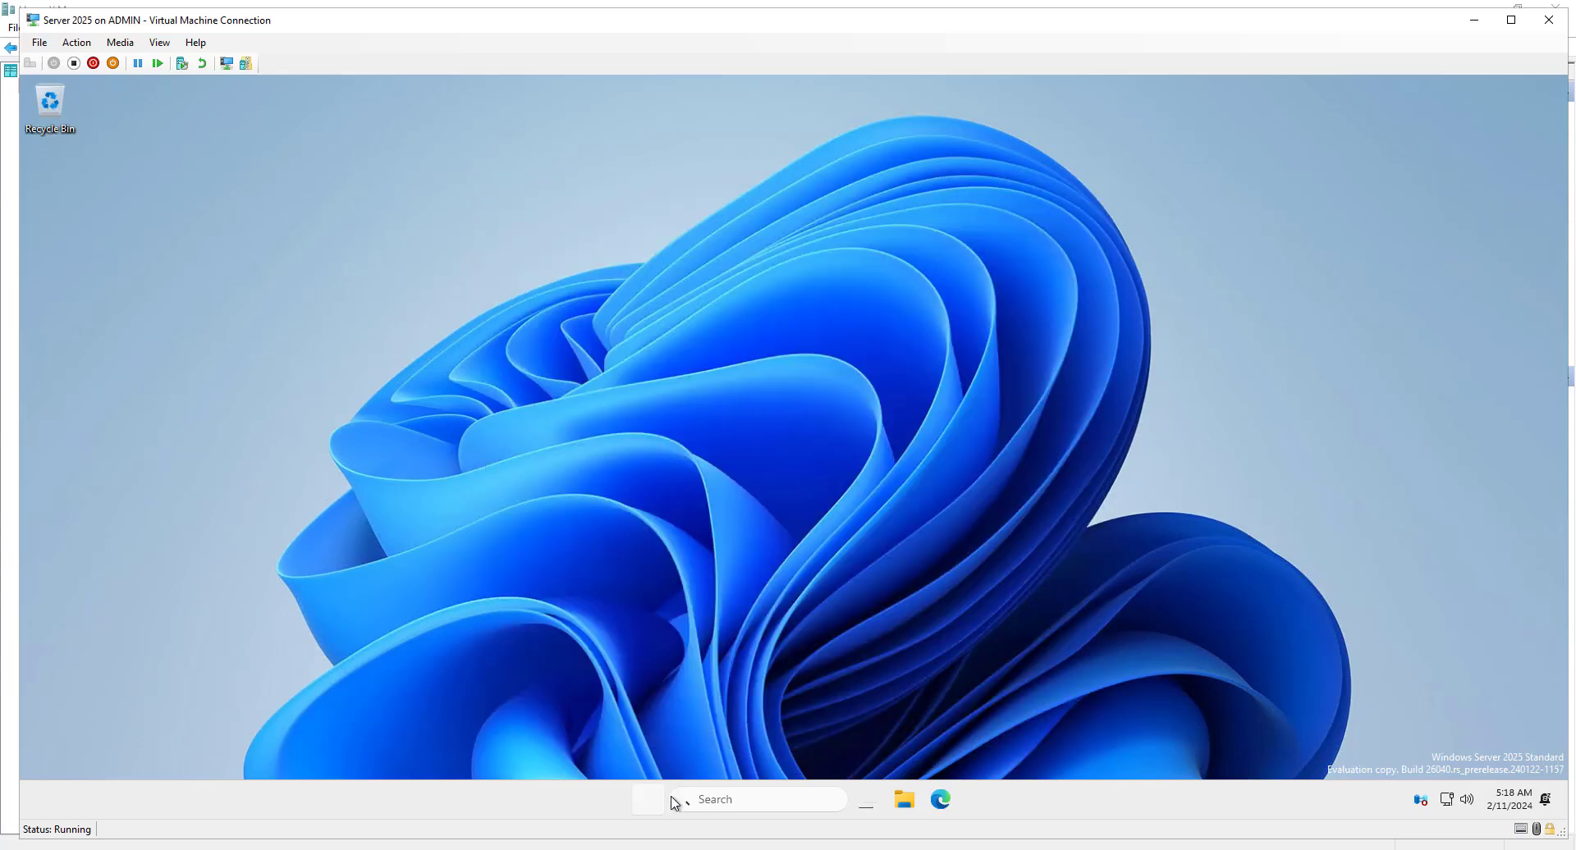
{"action": "right_click", "coordinate": [648, 799]}
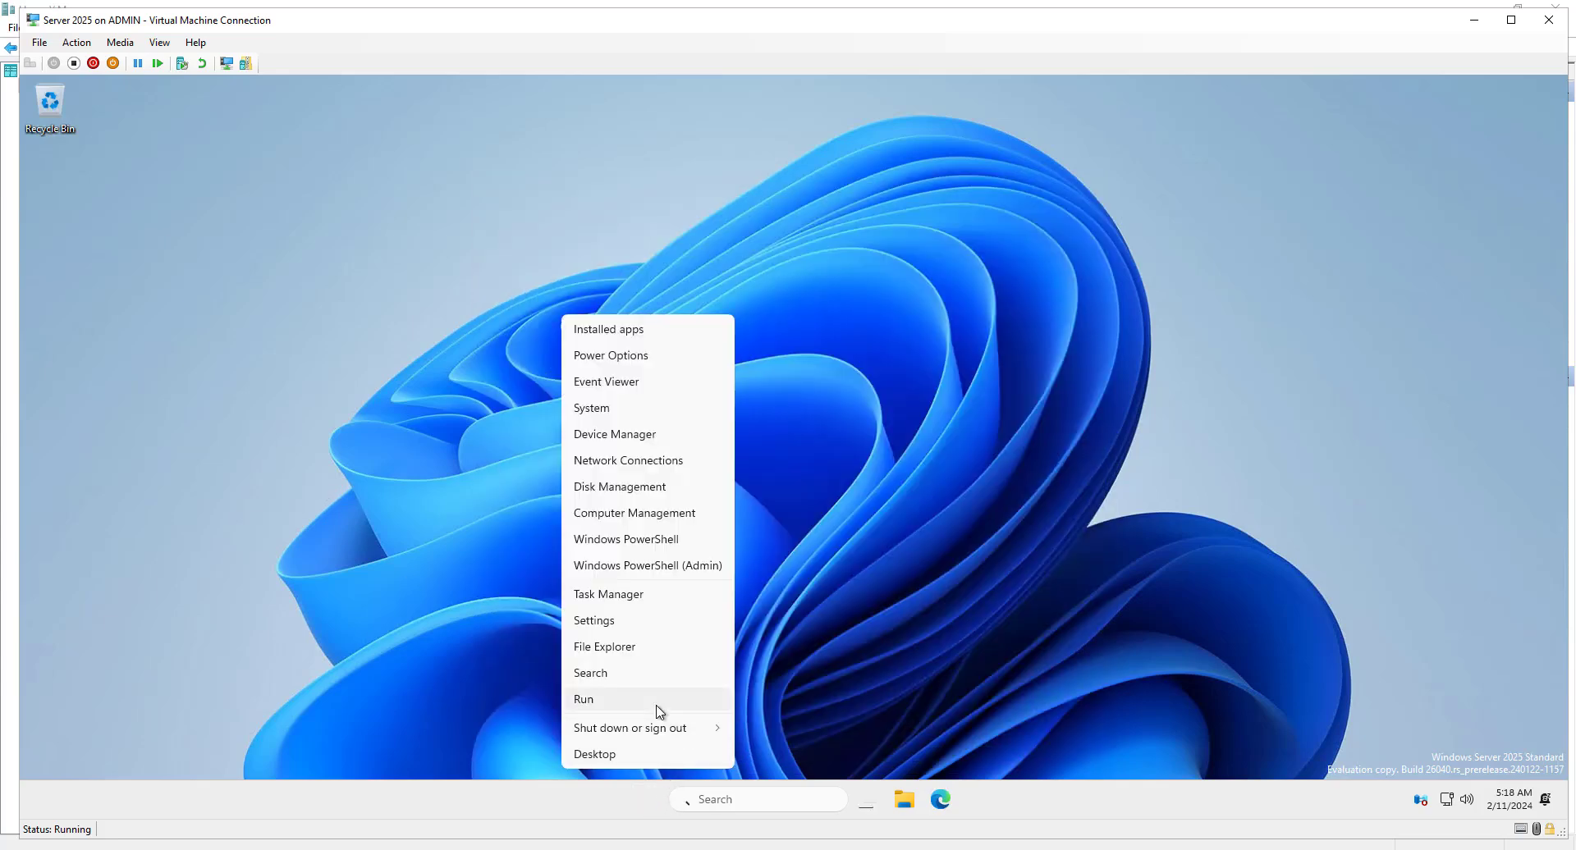
{"action": "mouse_move", "coordinate": [636, 704]}
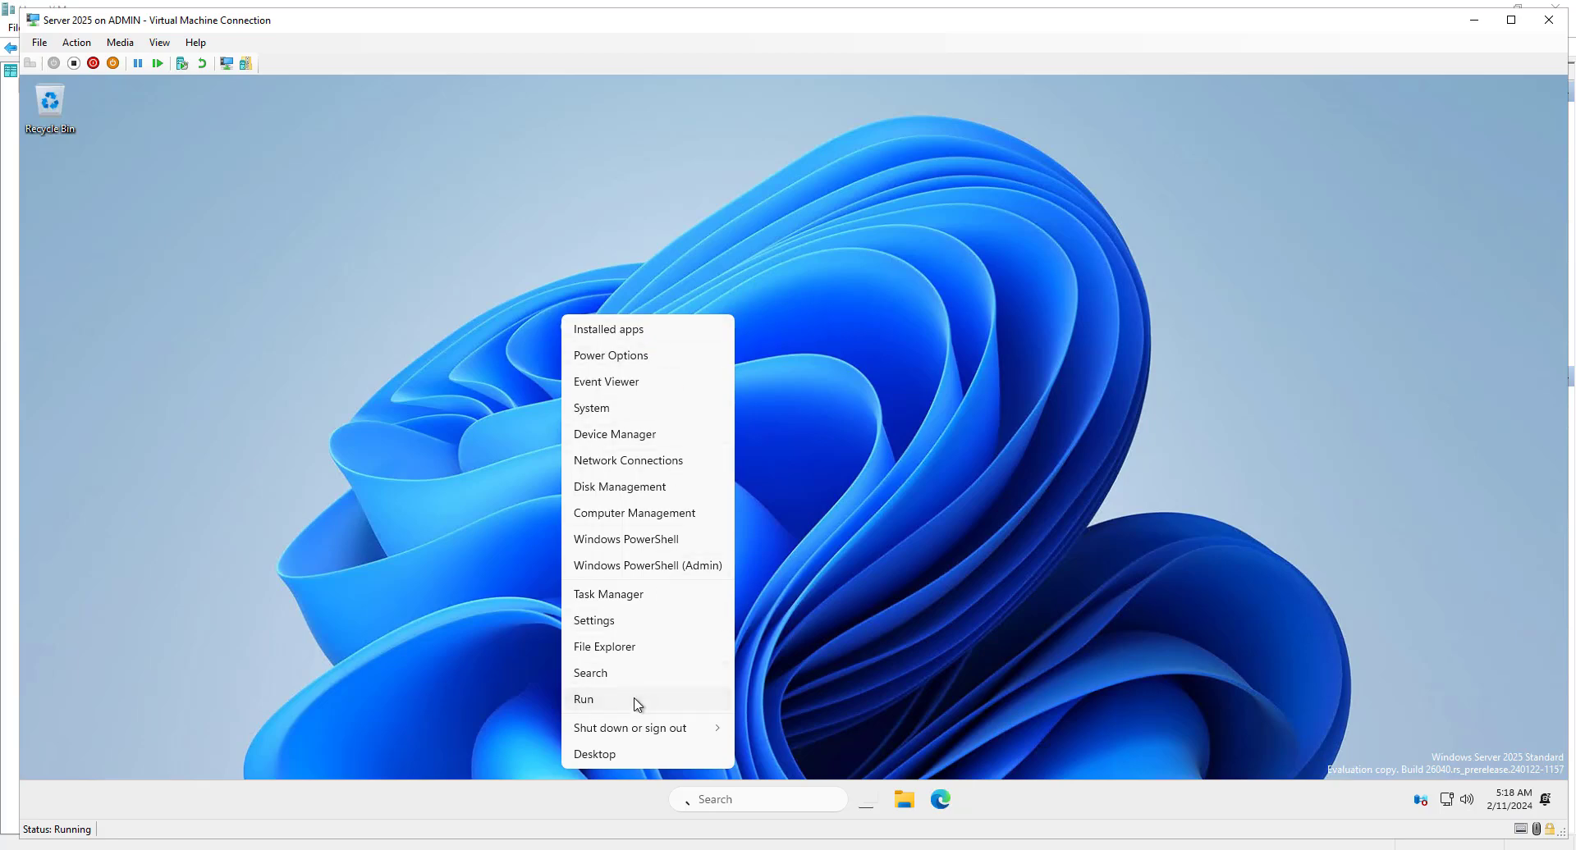
{"action": "left_click", "coordinate": [583, 699]}
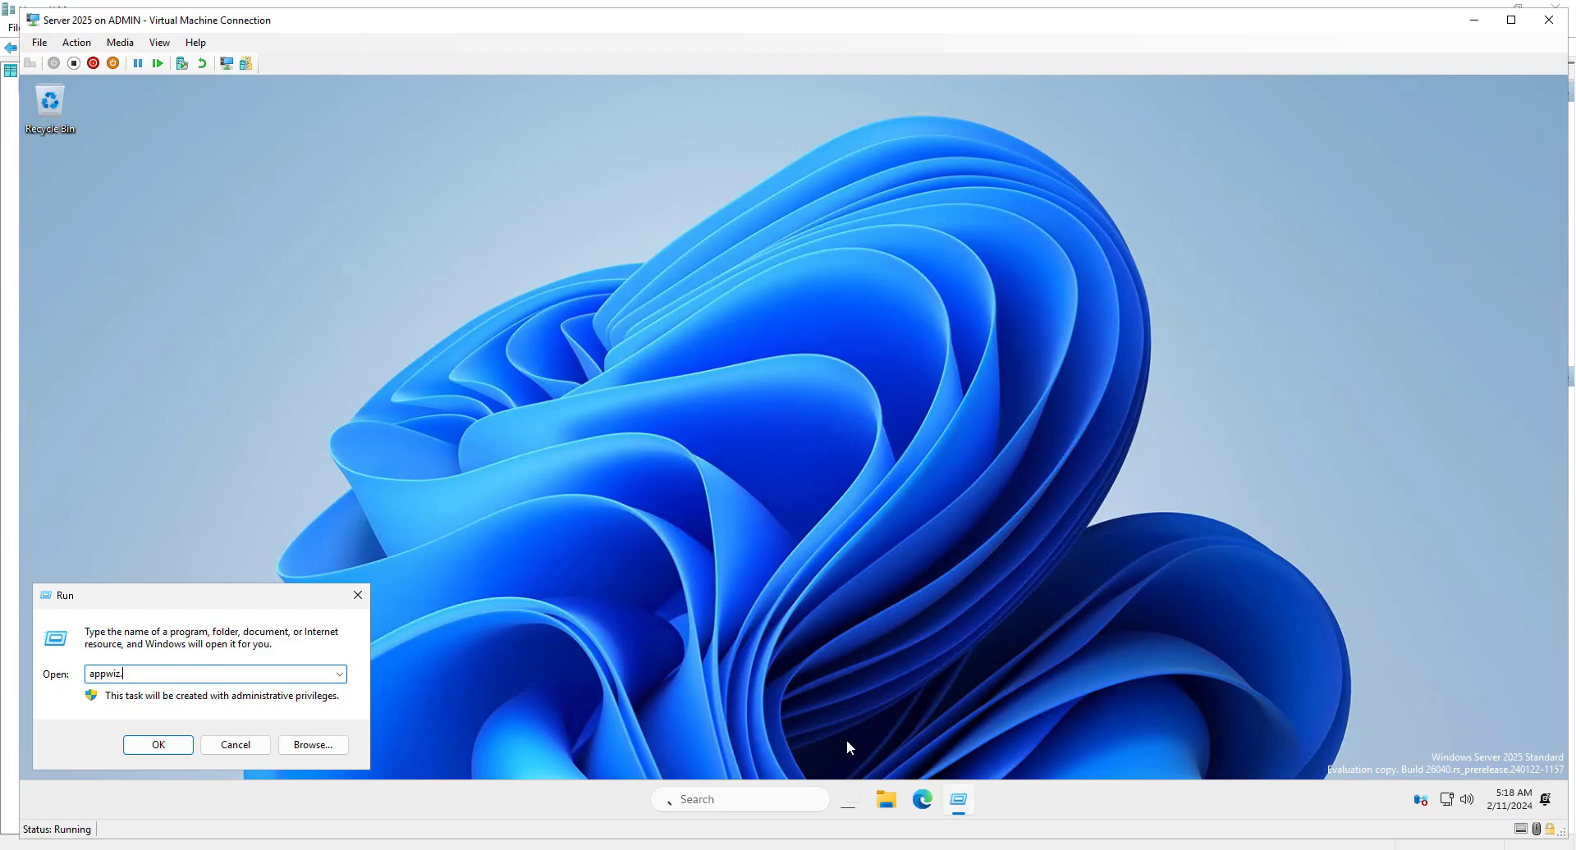
{"action": "left_click", "coordinate": [157, 745]}
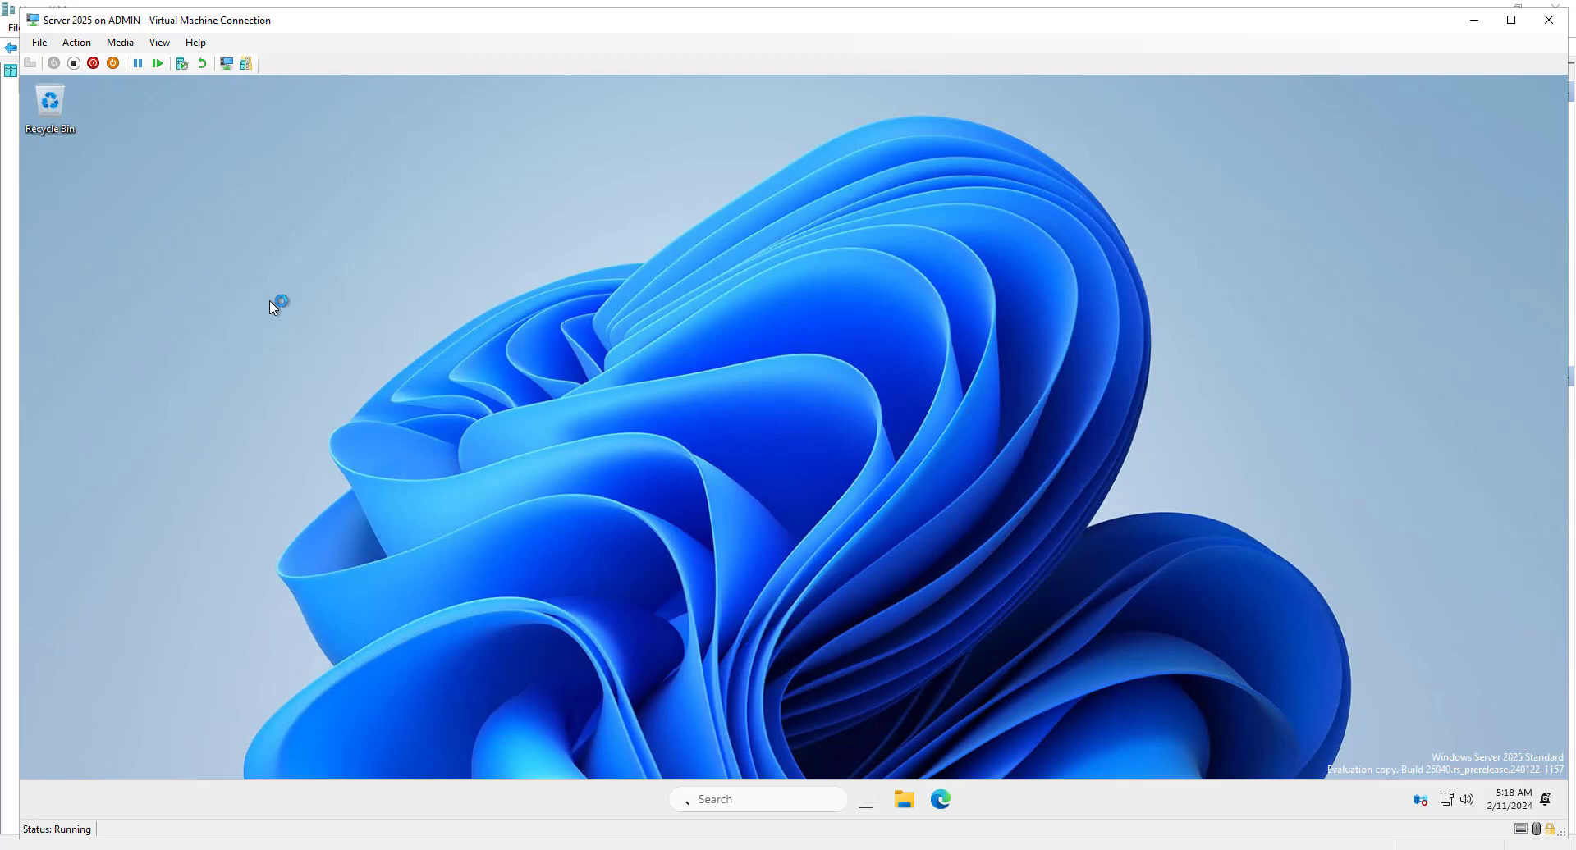
{"action": "left_click", "coordinate": [903, 799]}
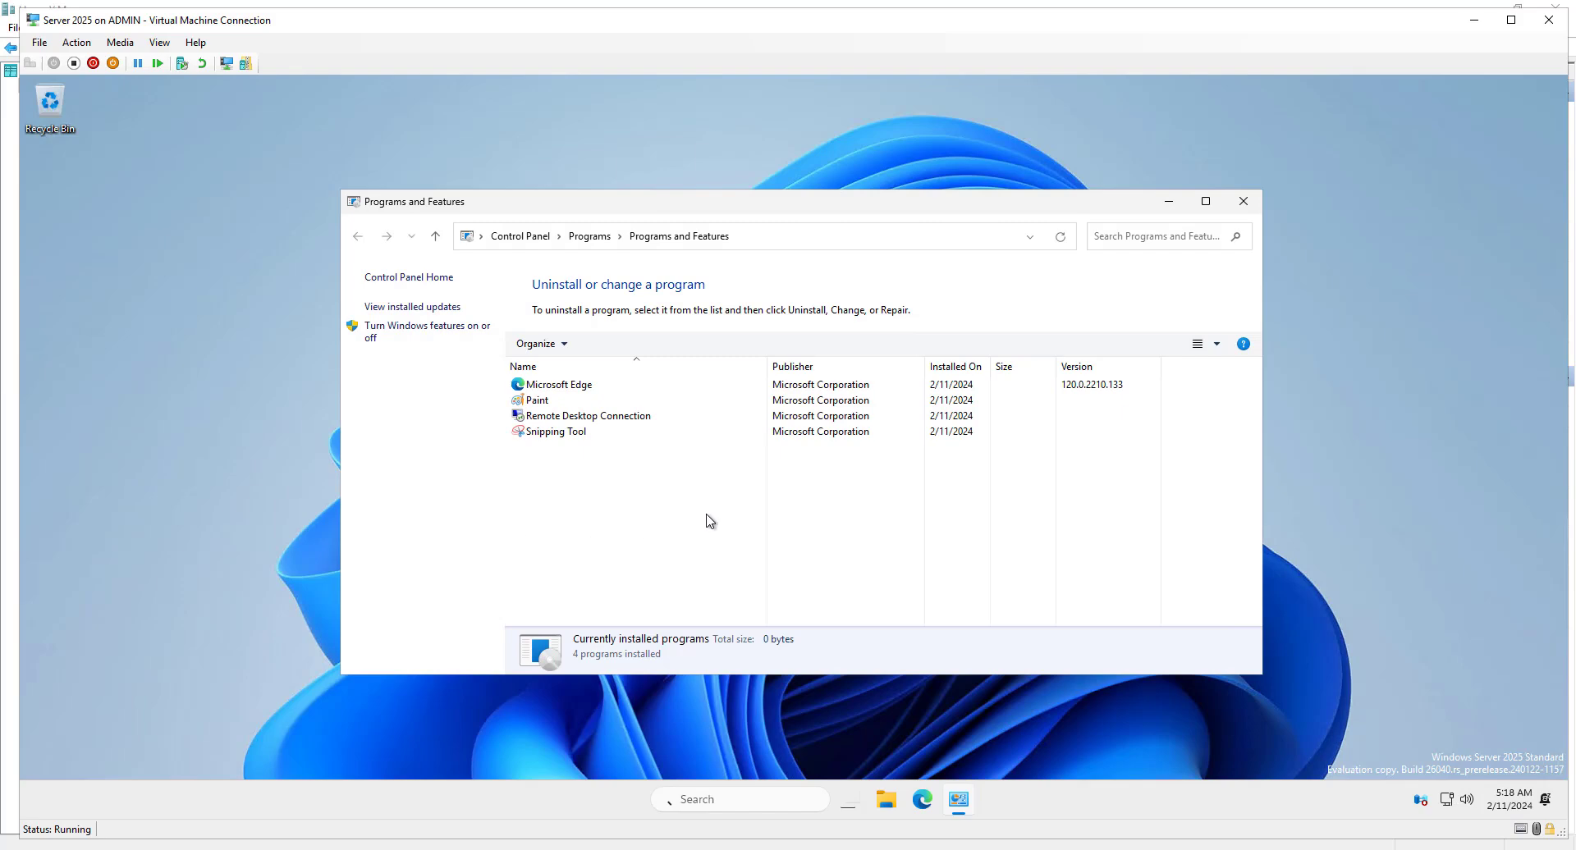
{"action": "mouse_move", "coordinate": [855, 491]}
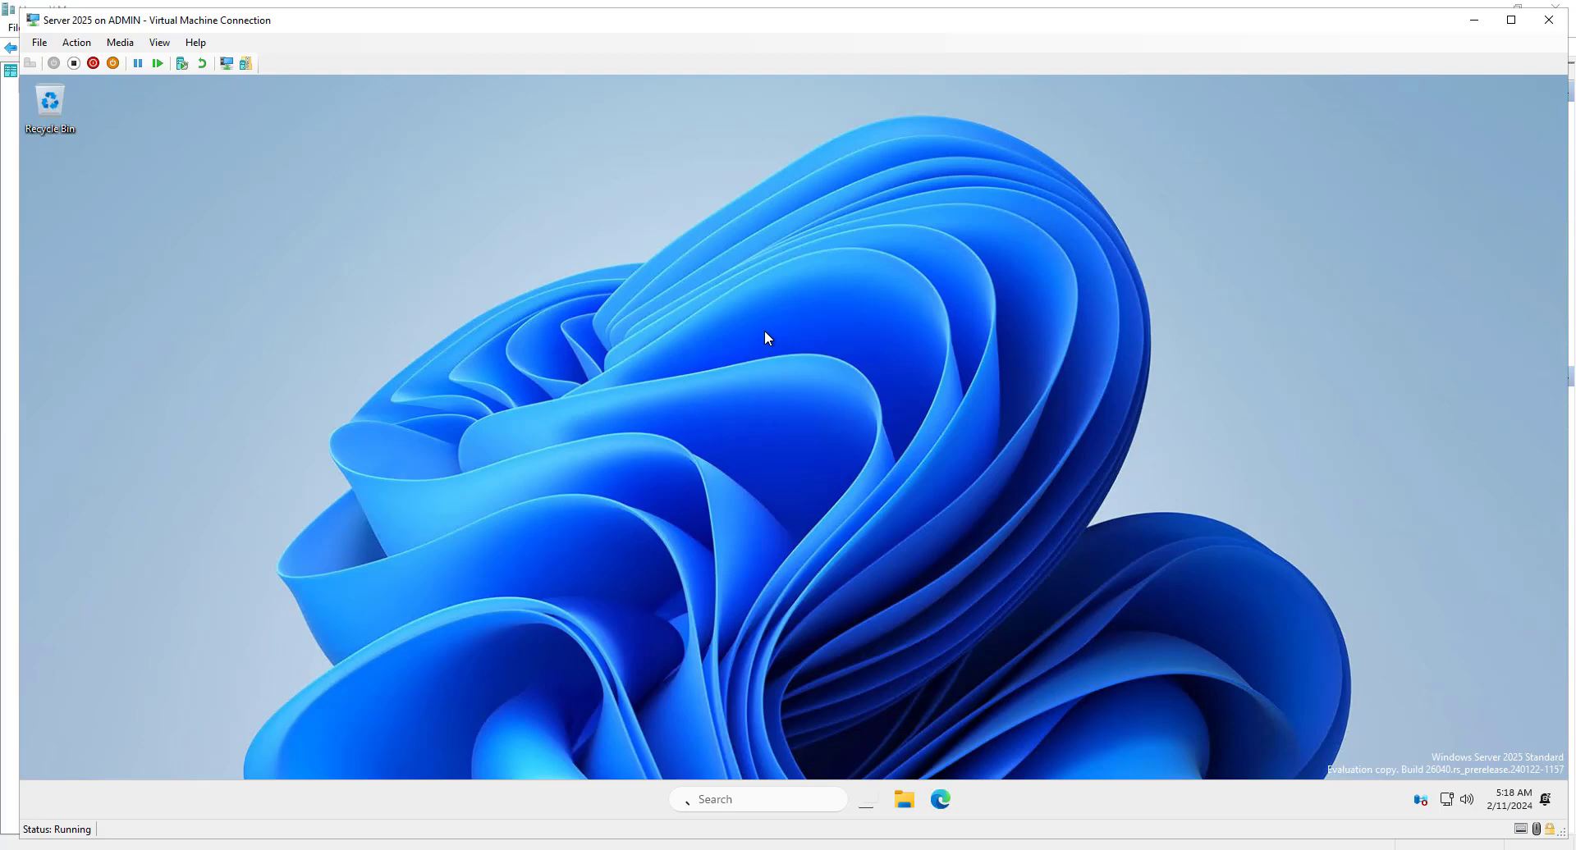
Launch File Explorer from the Server 2025 taskbar.
{"action": "left_click", "coordinate": [903, 799]}
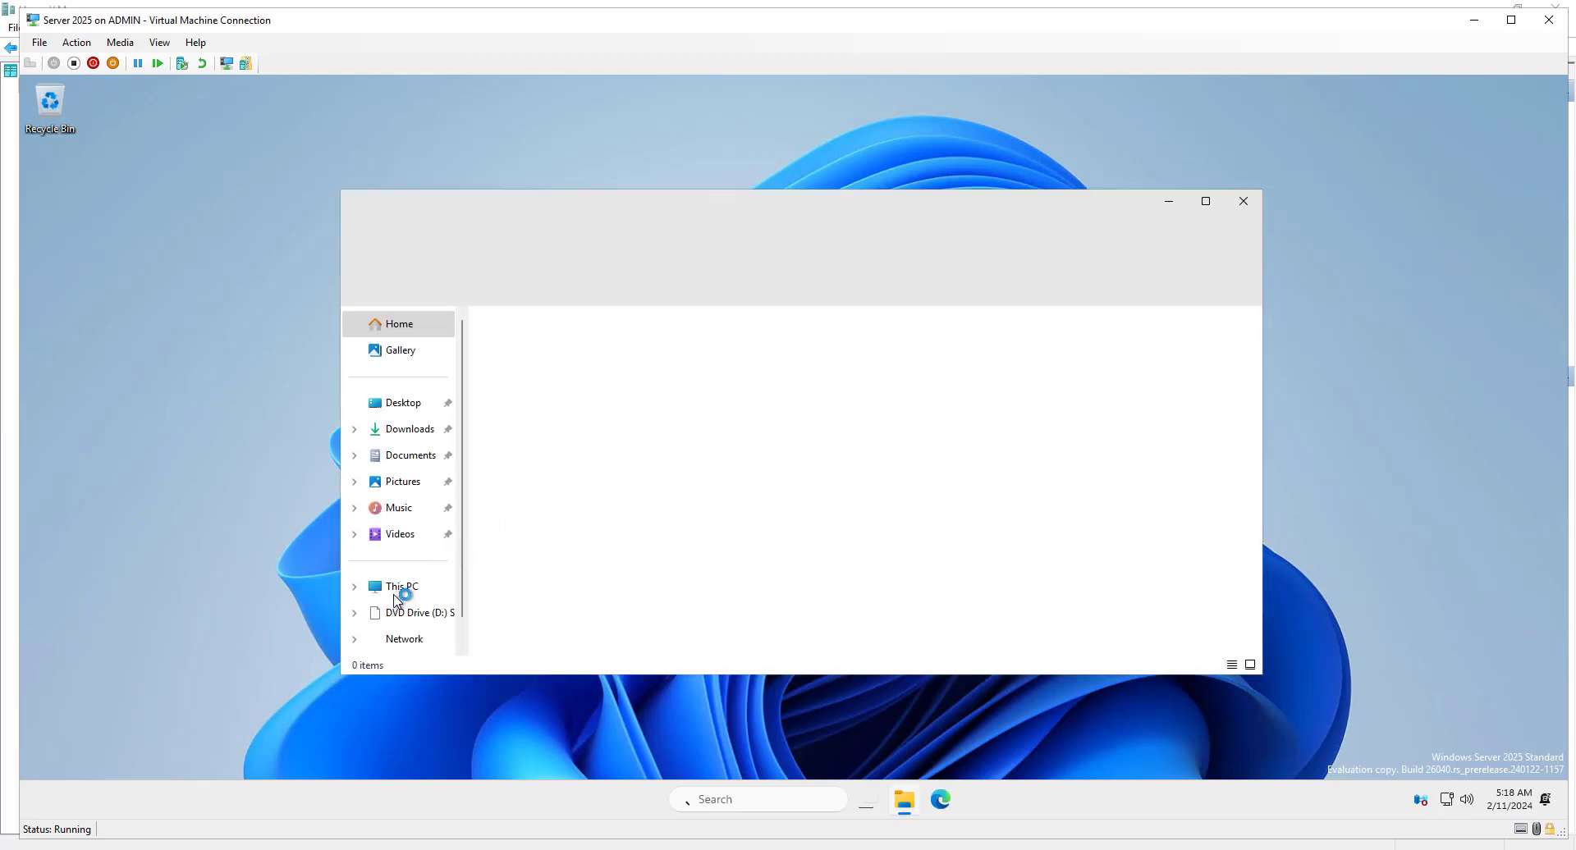
{"action": "mouse_move", "coordinate": [1203, 201]}
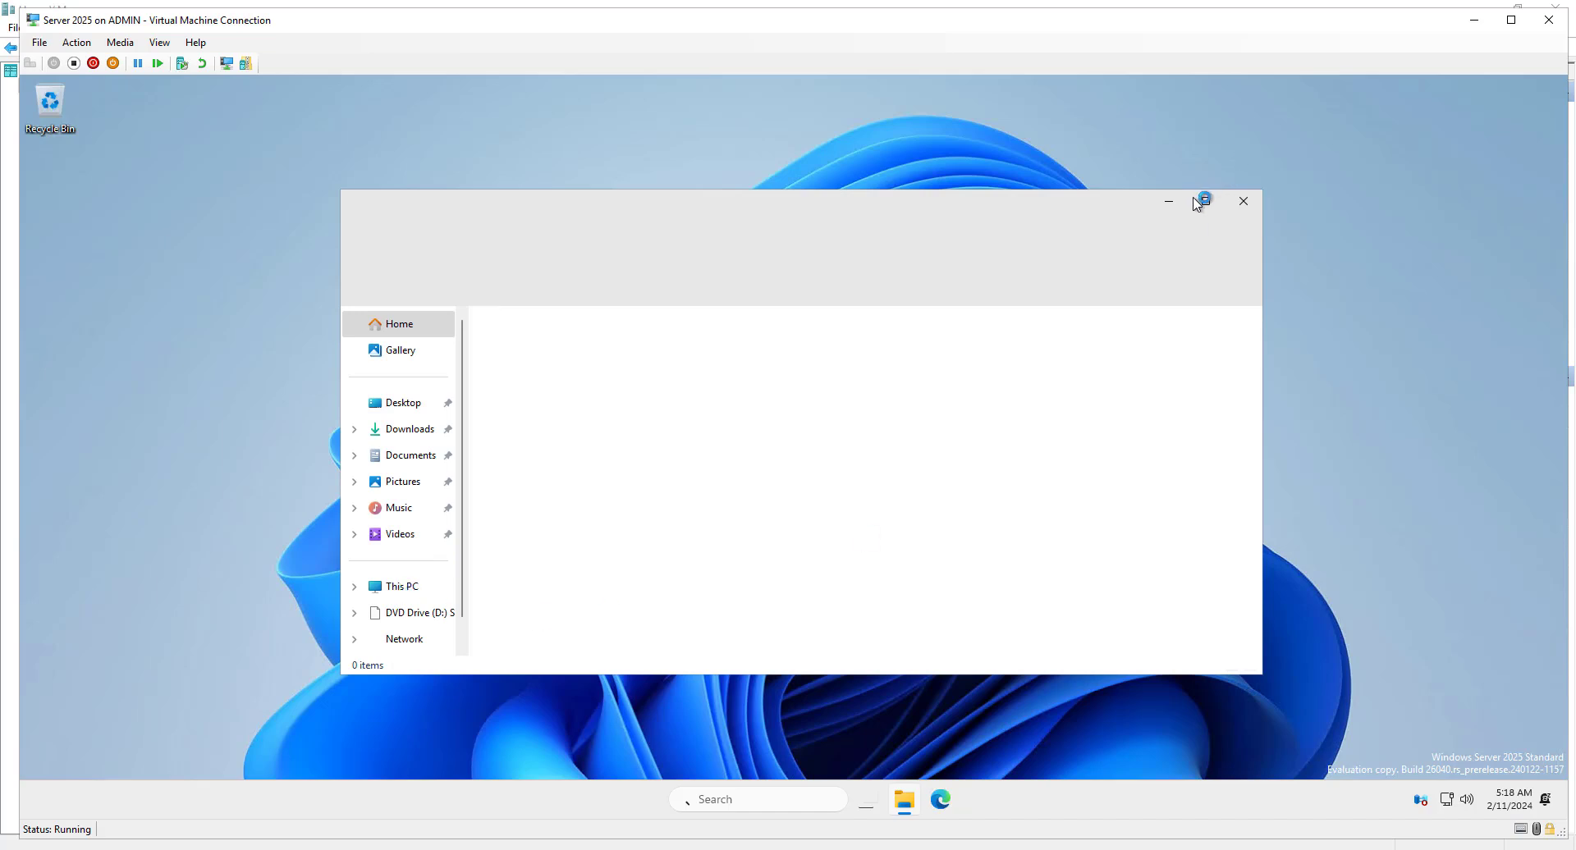